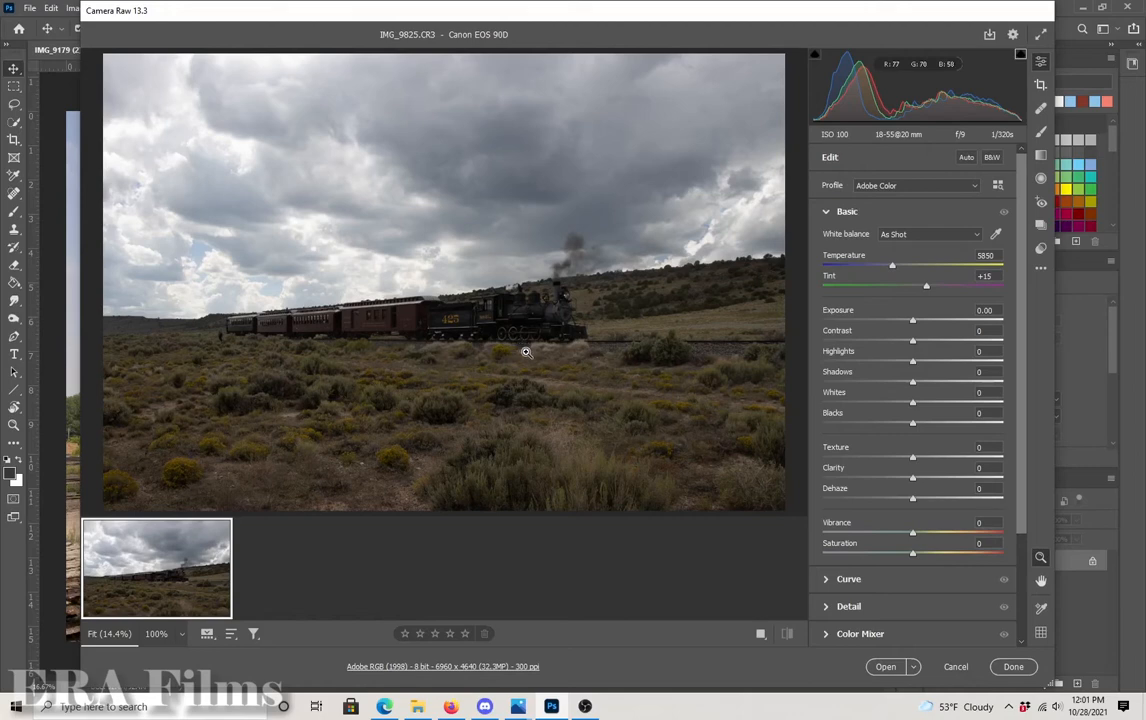
mouse_move(564, 356)
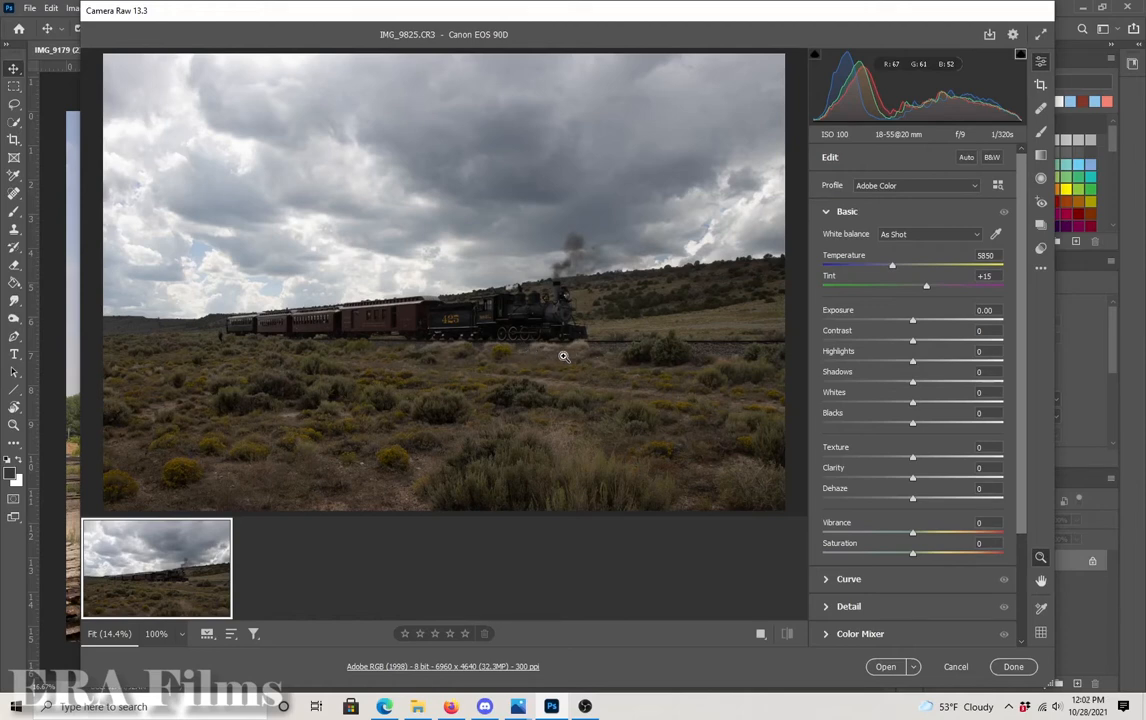
mouse_move(569, 356)
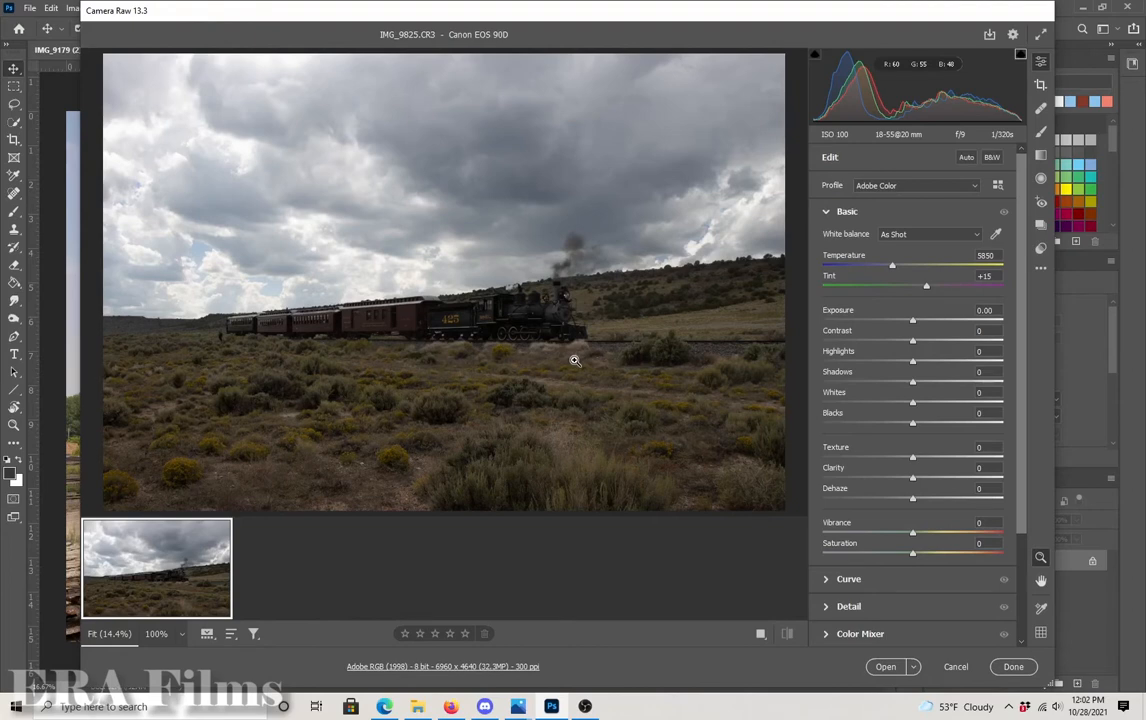
mouse_move(595, 372)
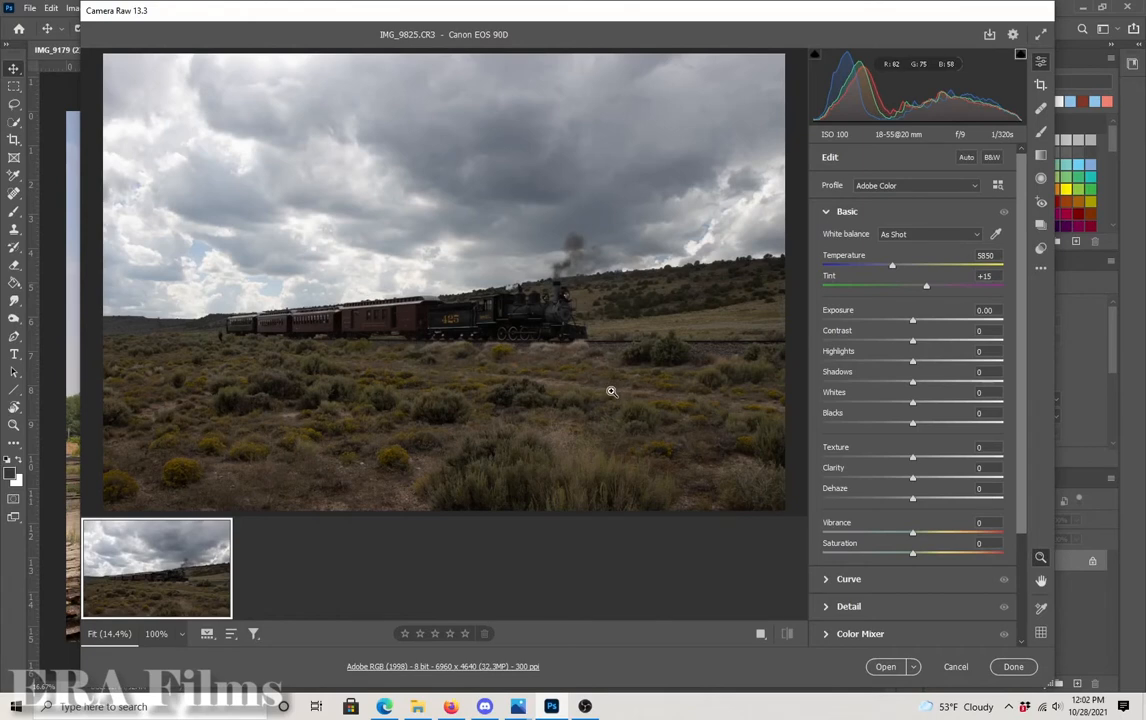
mouse_move(575, 383)
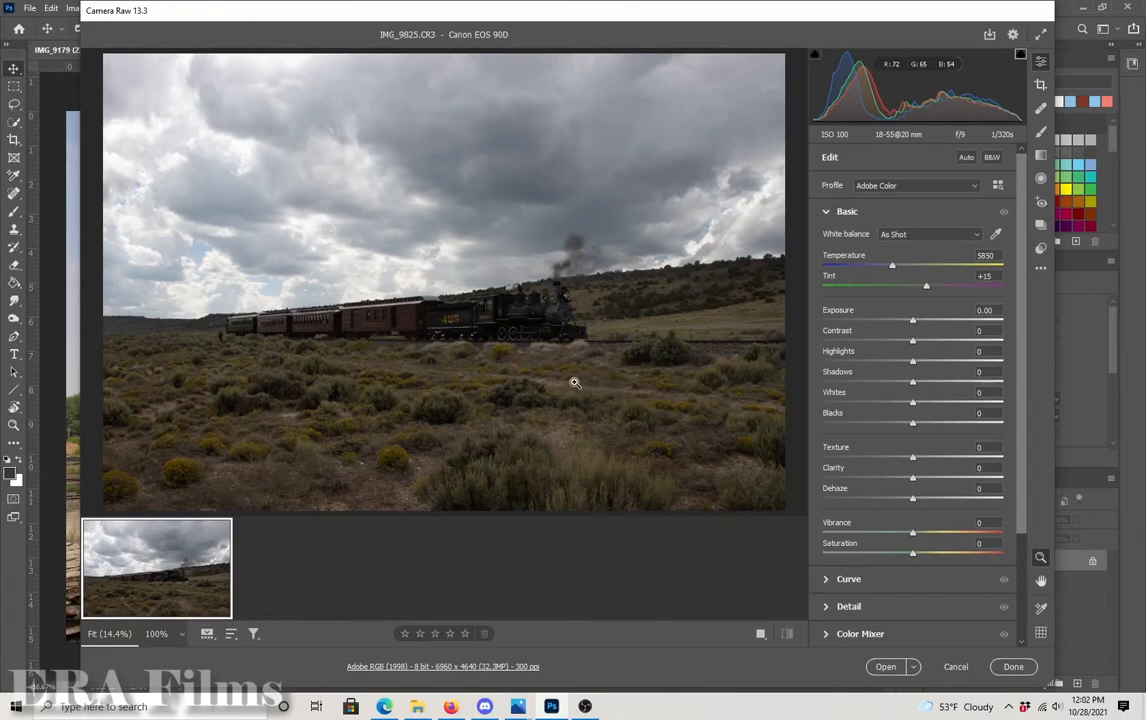
mouse_move(430, 272)
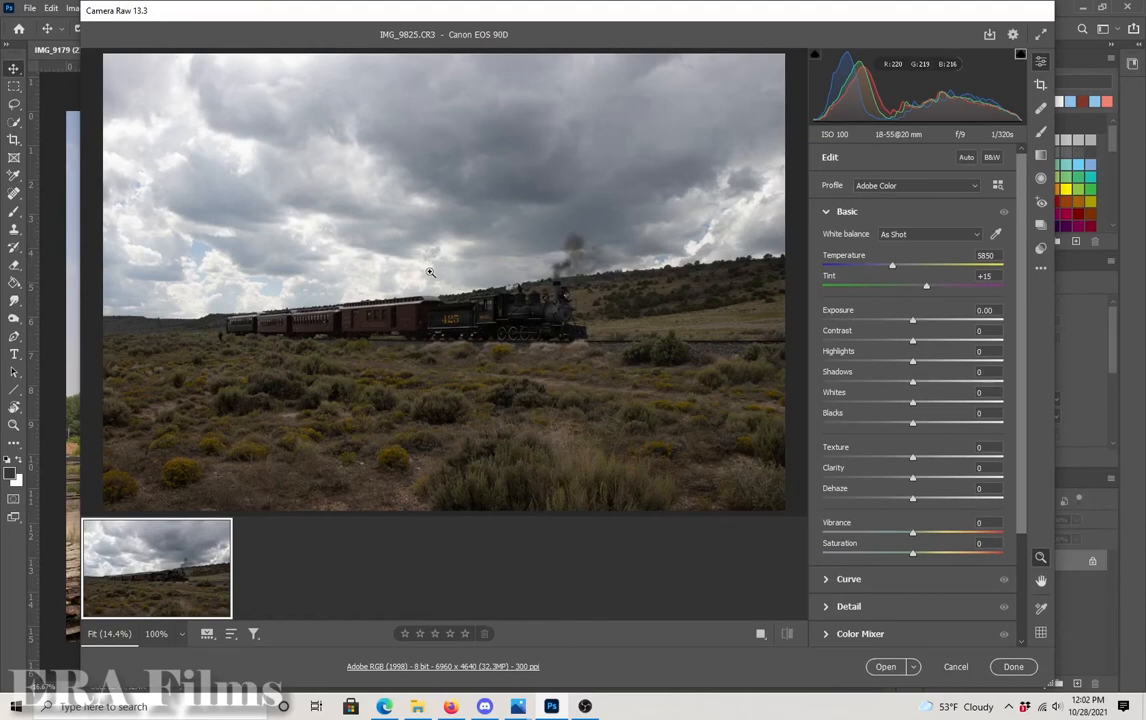
mouse_move(584, 224)
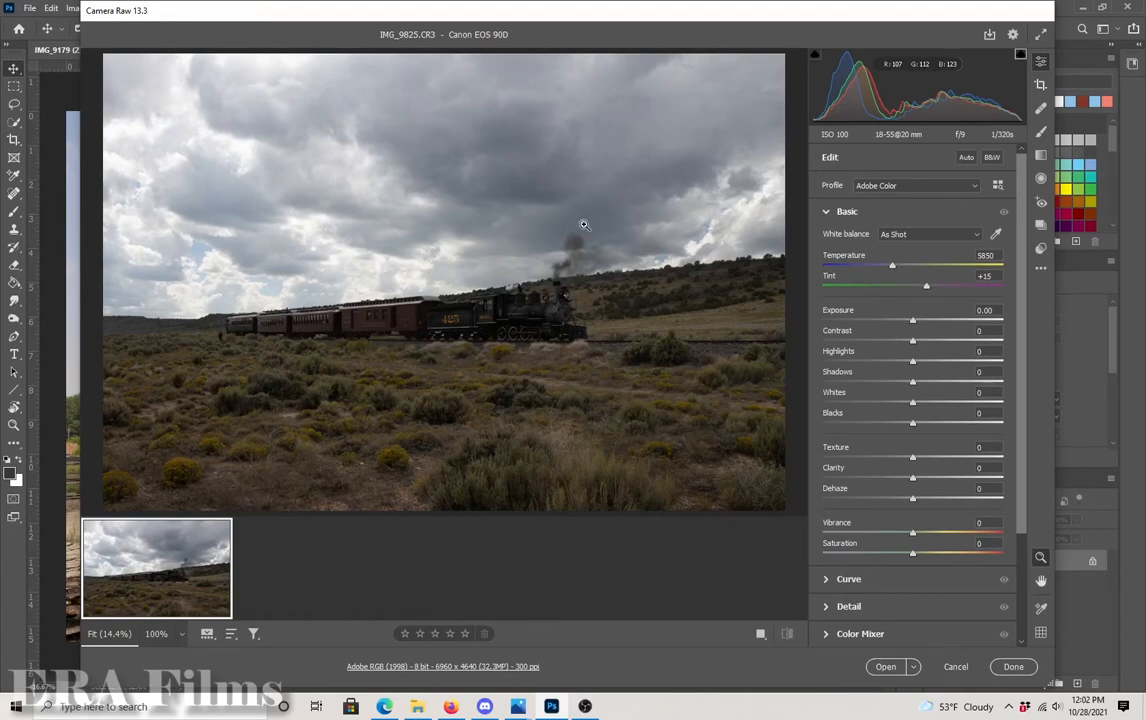
mouse_move(180, 279)
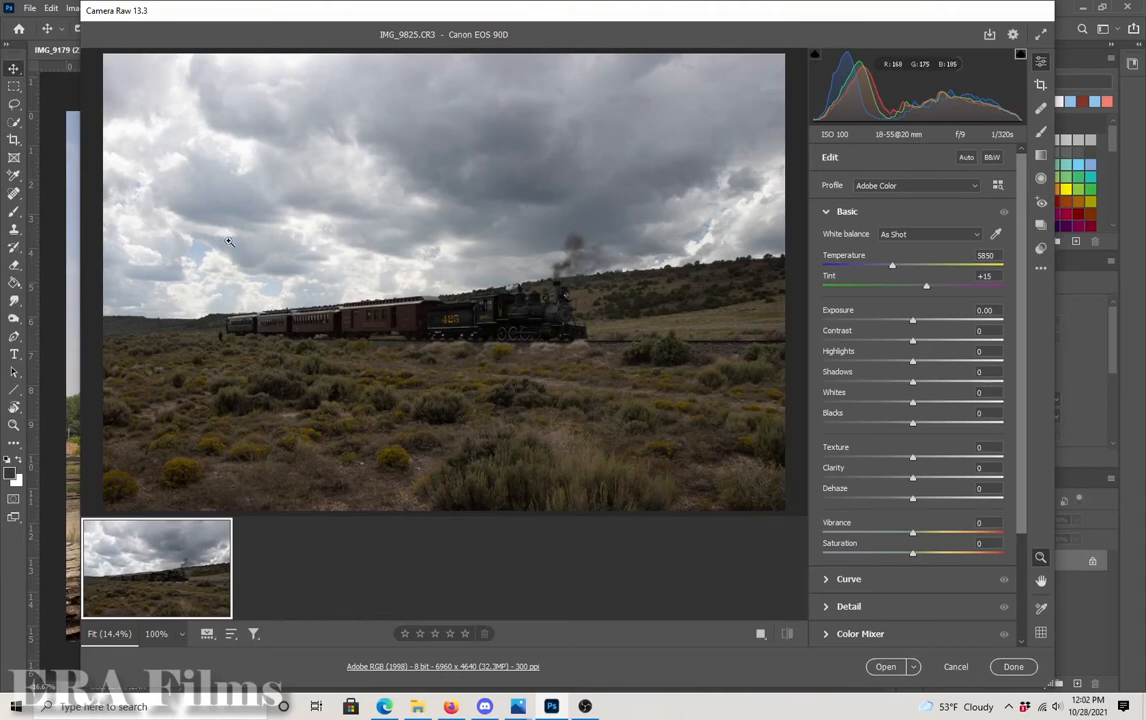
mouse_move(226, 267)
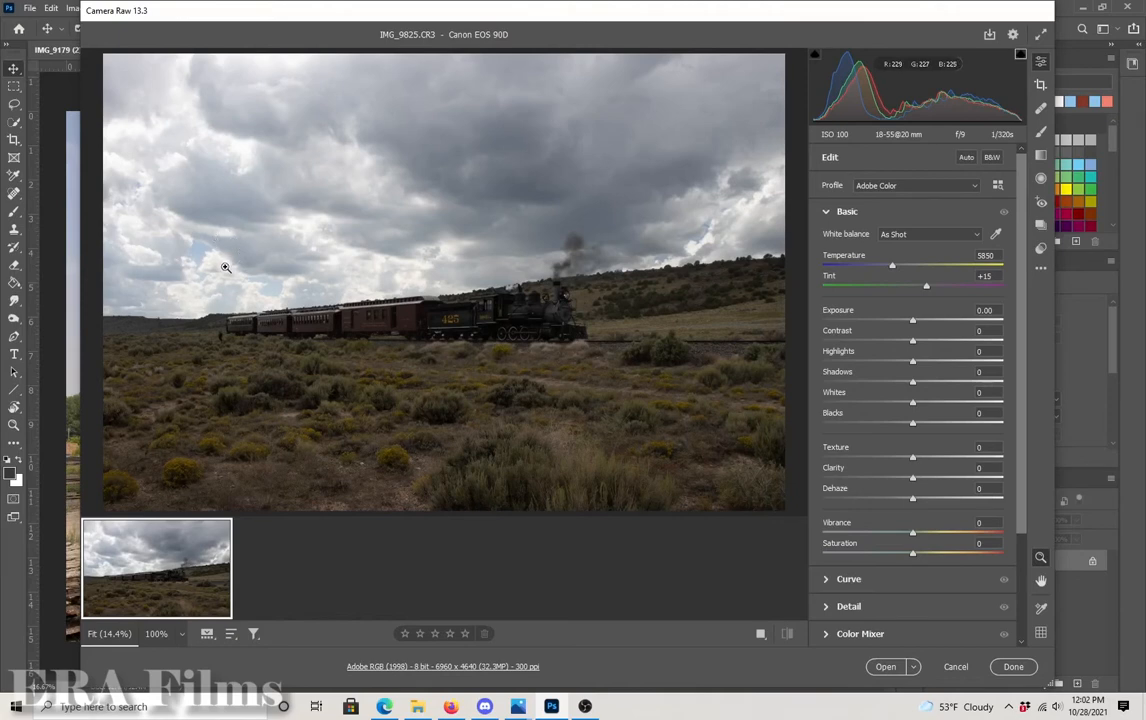
mouse_move(409, 295)
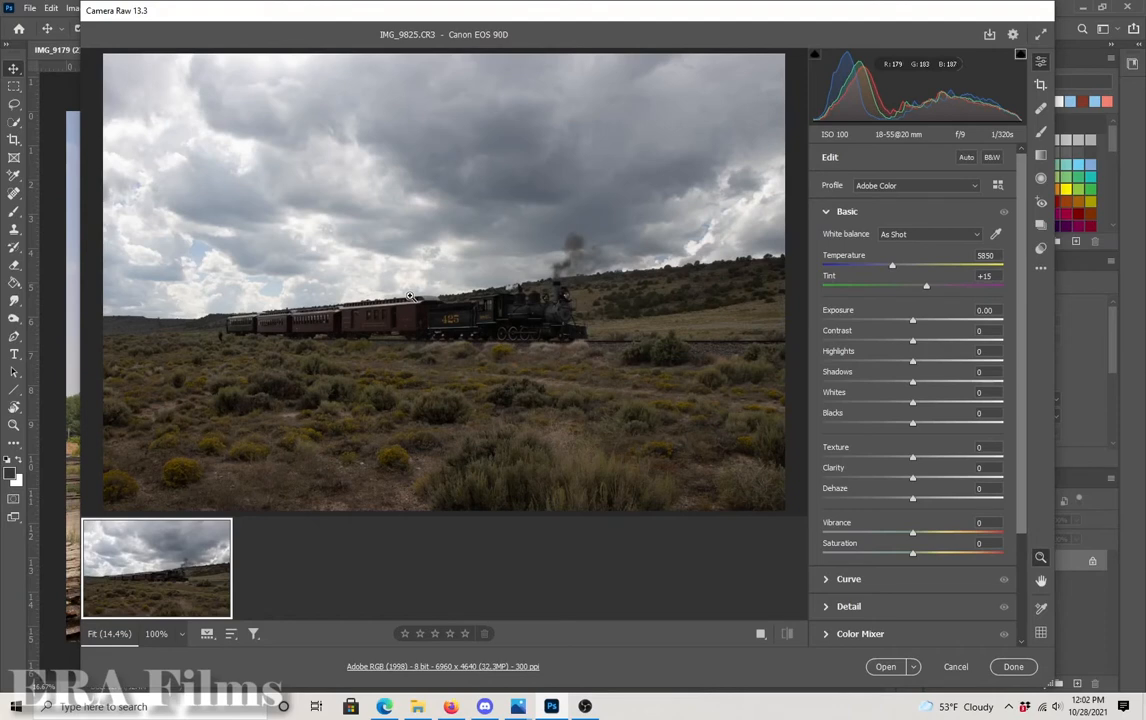
mouse_move(402, 291)
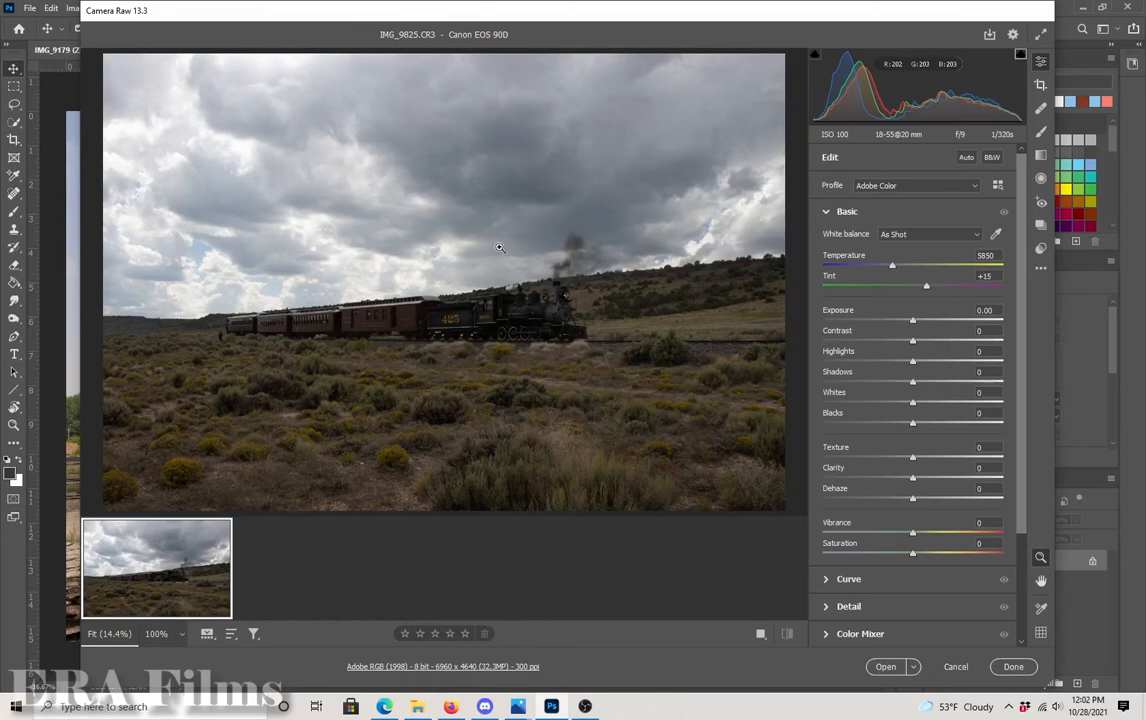
mouse_move(690, 352)
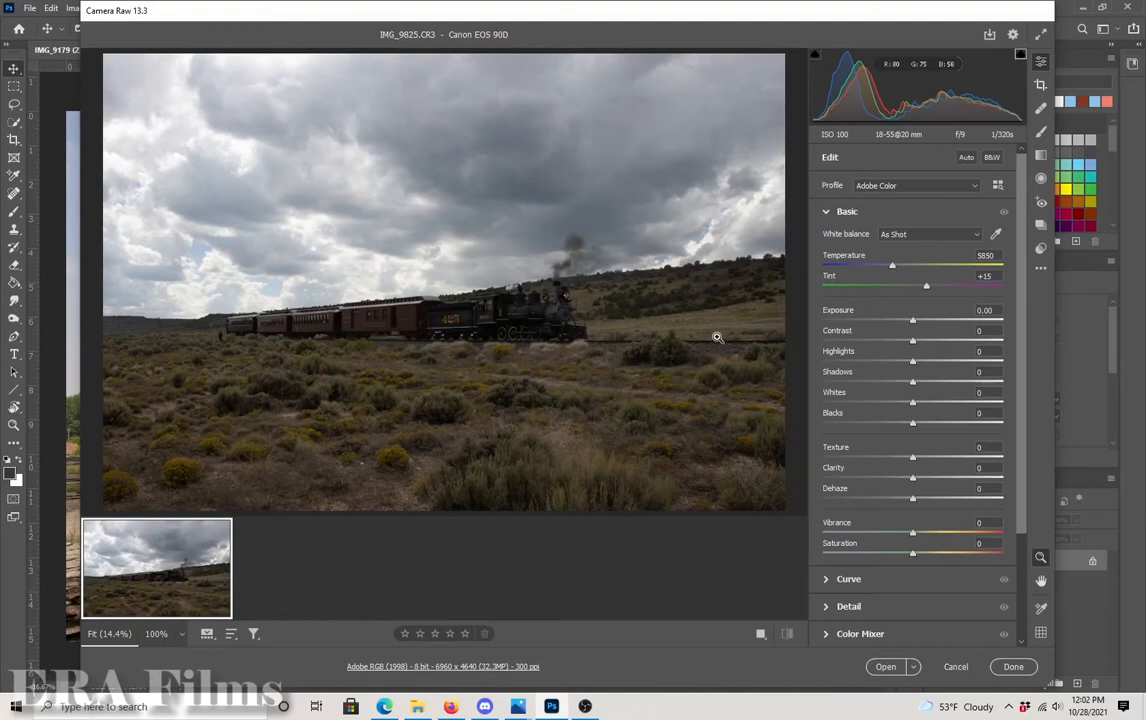
mouse_move(905, 427)
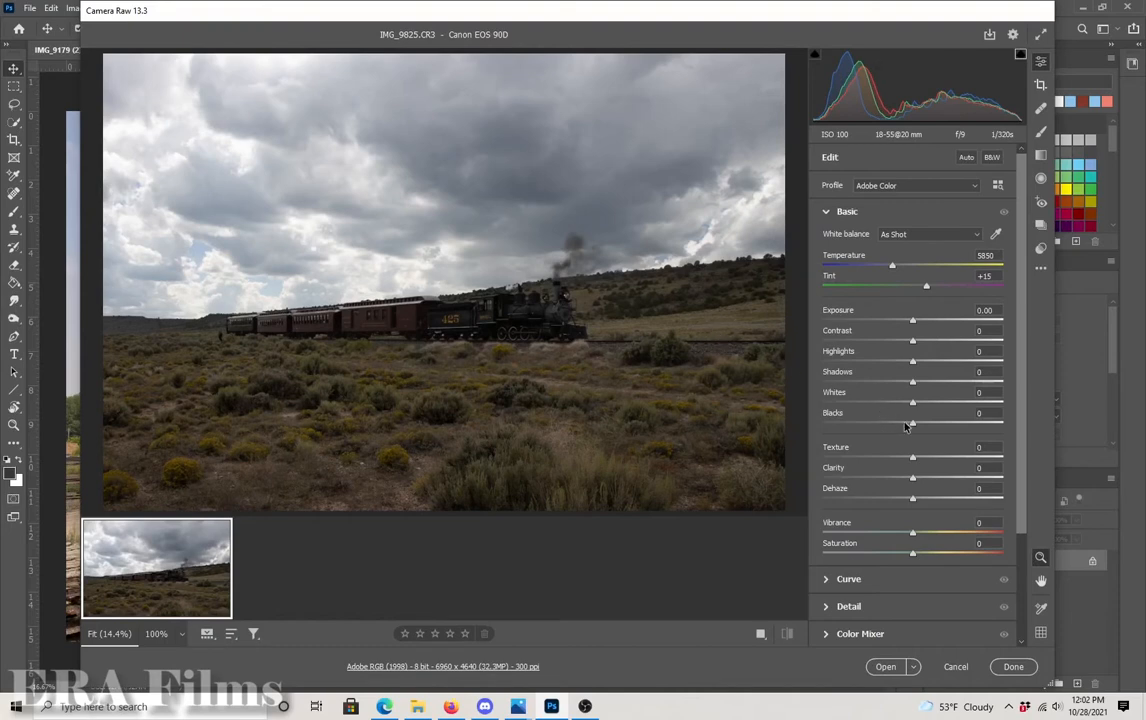
mouse_move(895, 444)
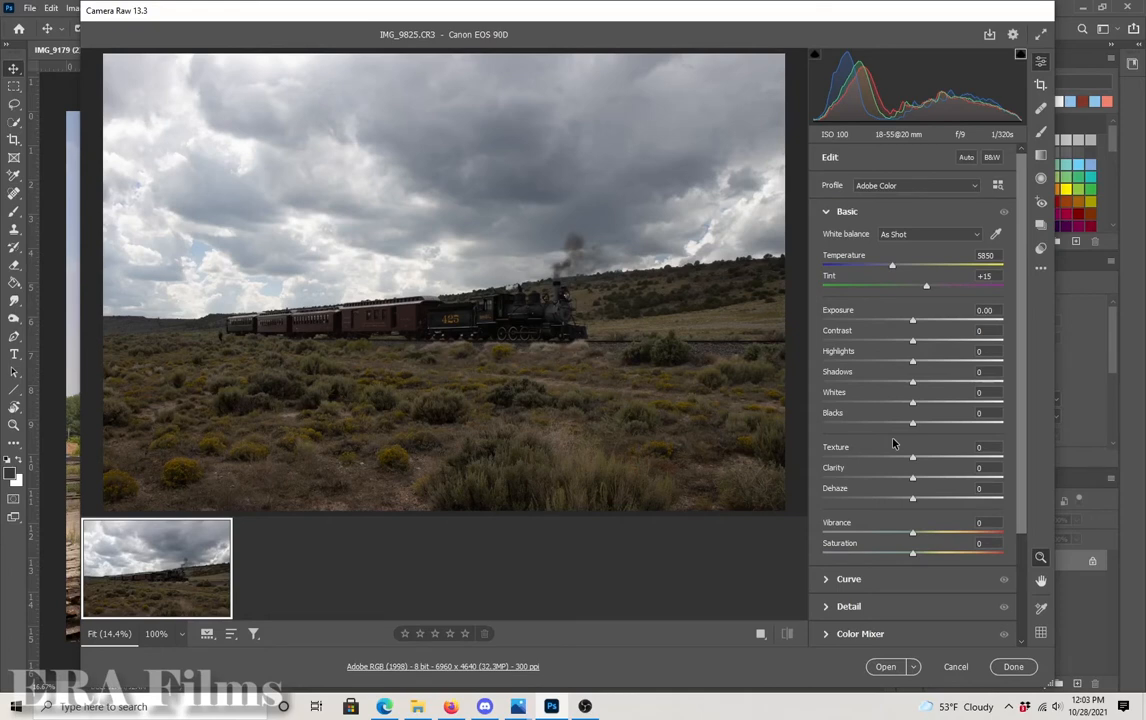
mouse_move(874, 446)
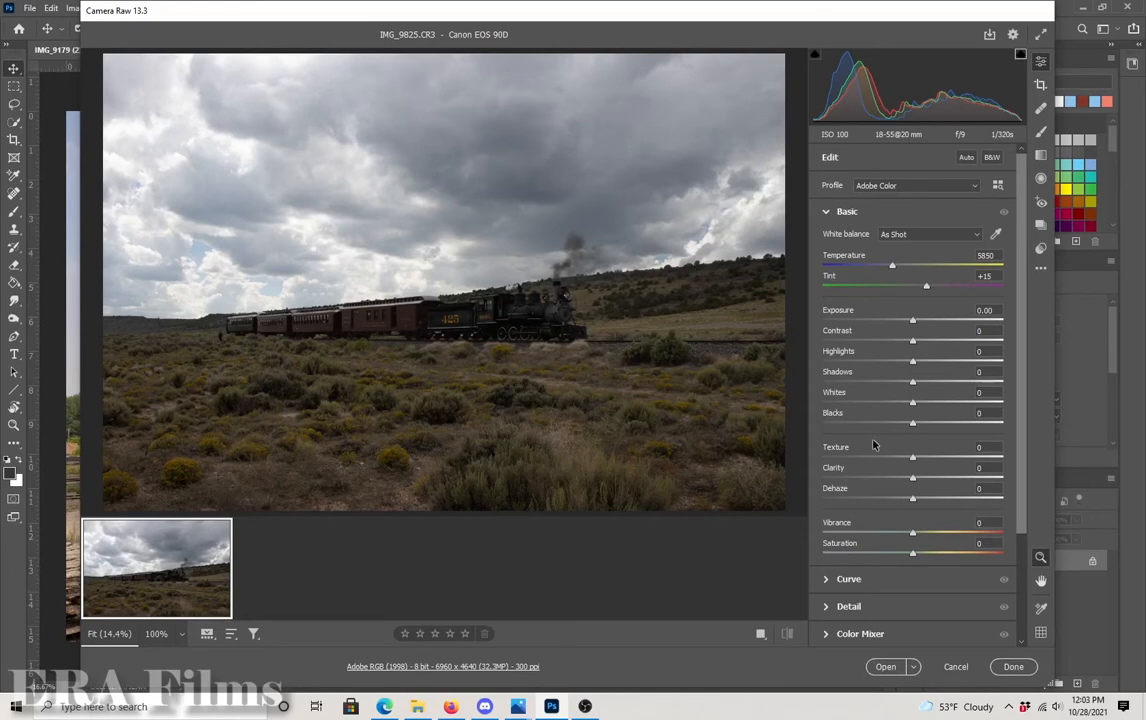
mouse_move(457, 234)
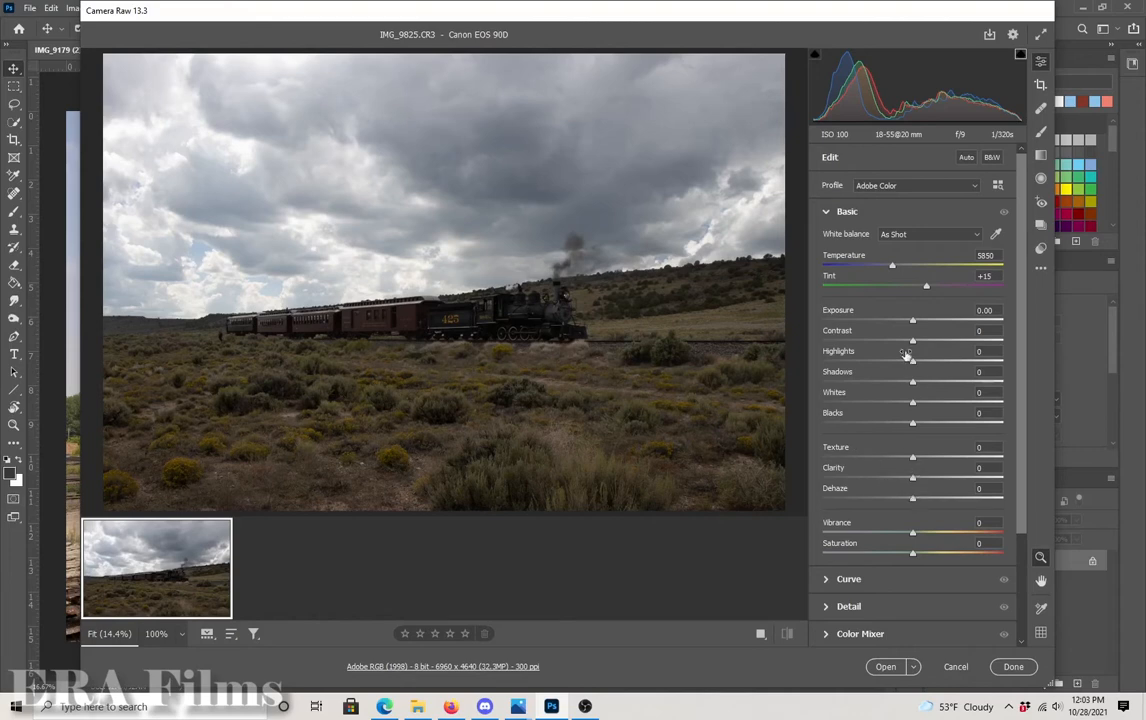
Raise exposure to +0.80, dehaze to +22 and shadows to +14 on the train photo
drag(912, 318, 928, 318)
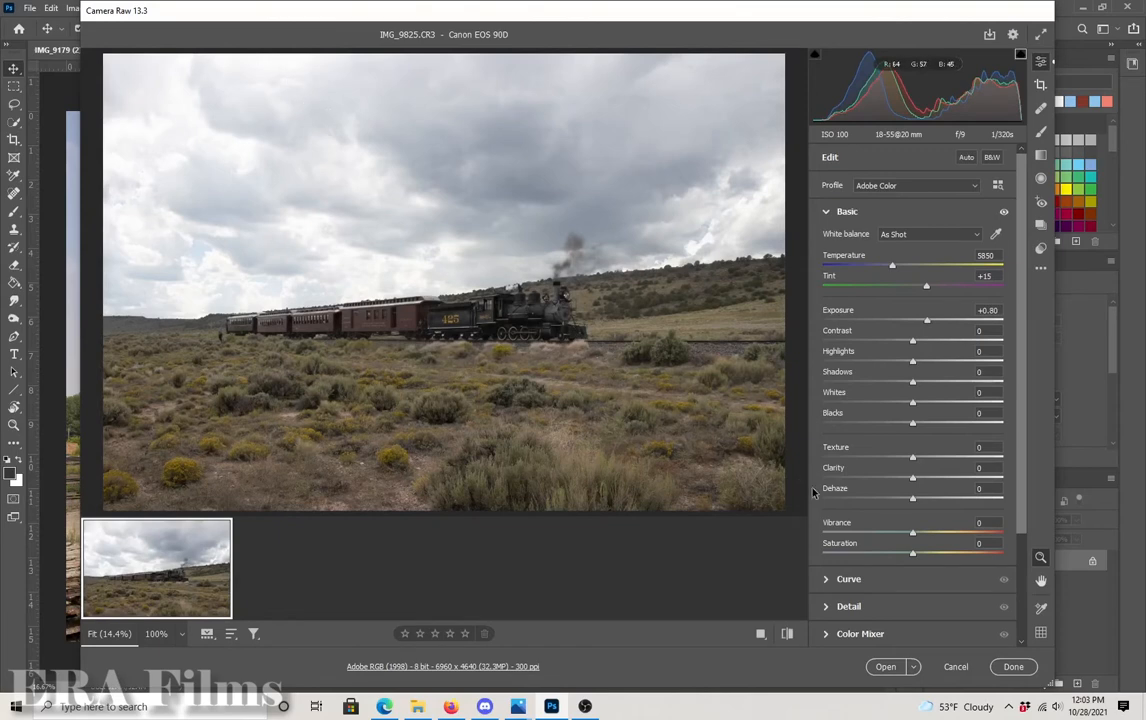
drag(912, 501, 922, 501)
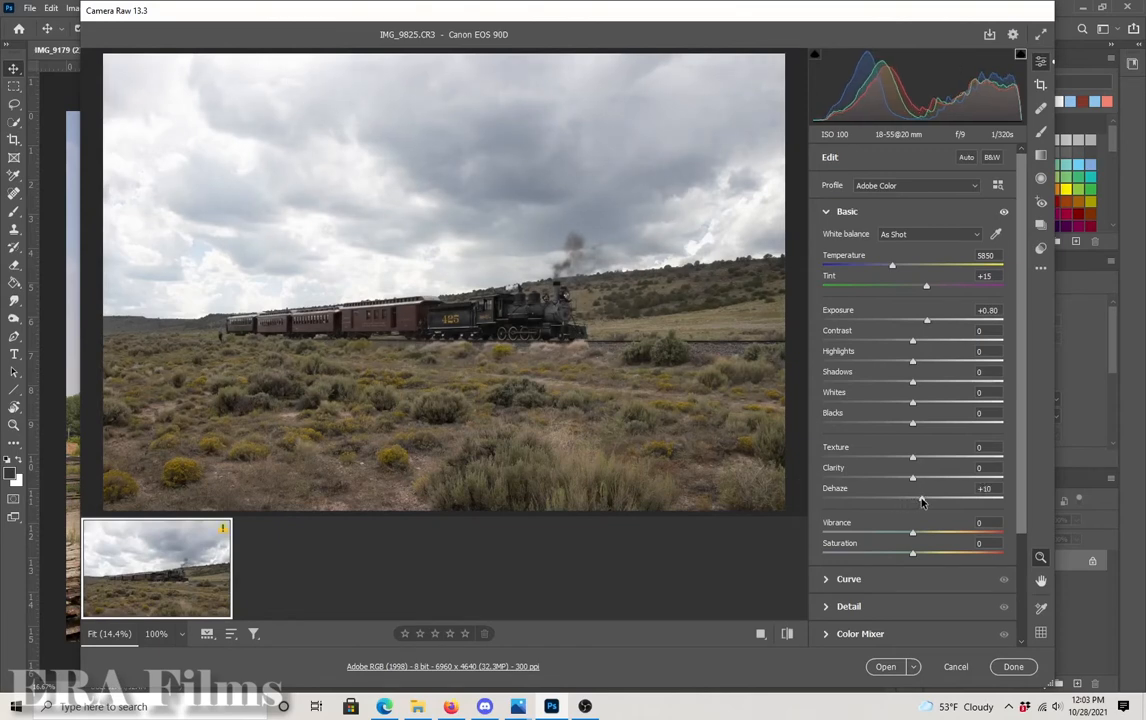
drag(912, 501, 935, 501)
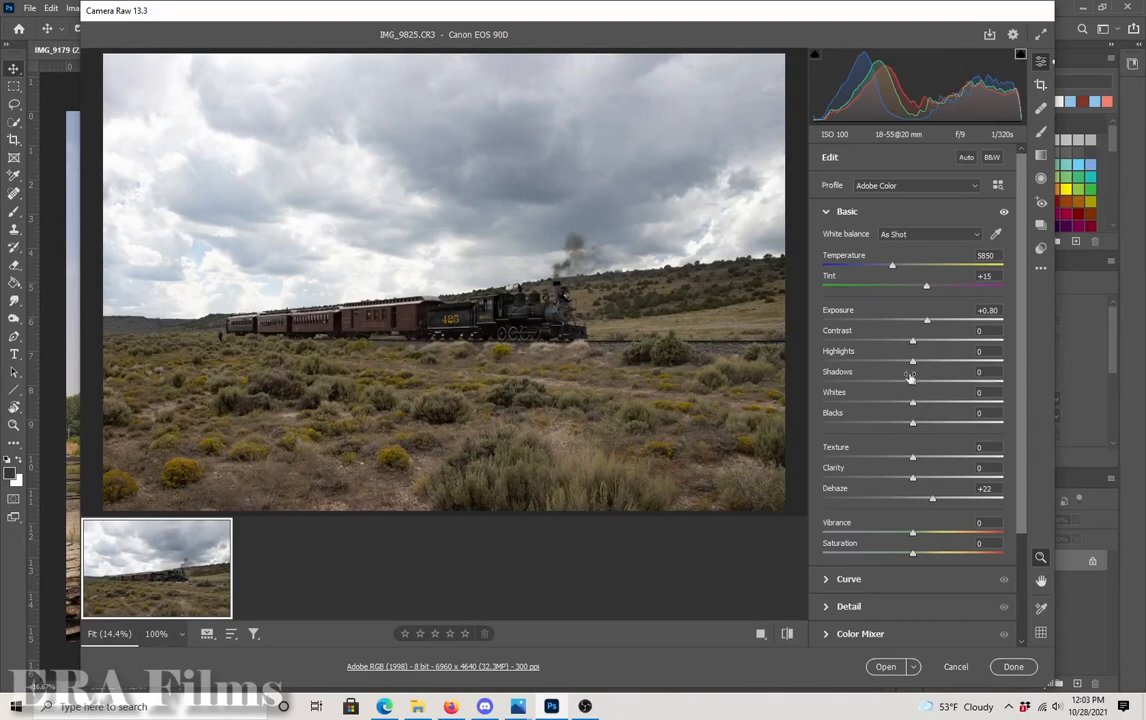
drag(912, 382, 930, 382)
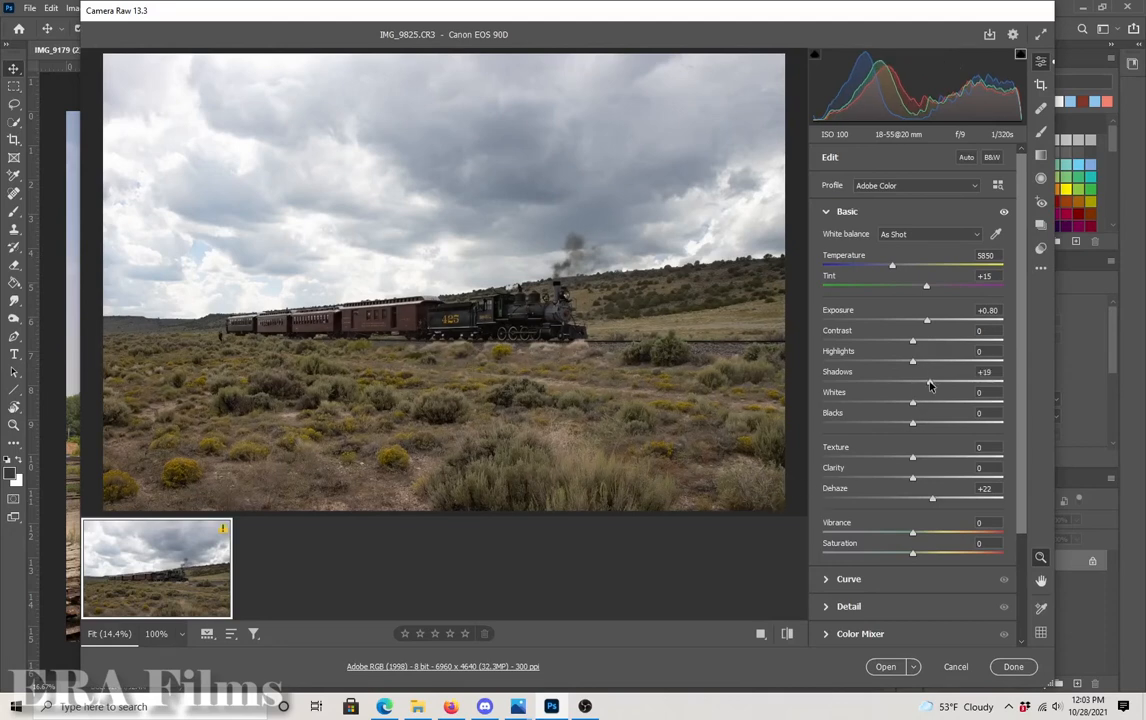
drag(913, 382, 911, 382)
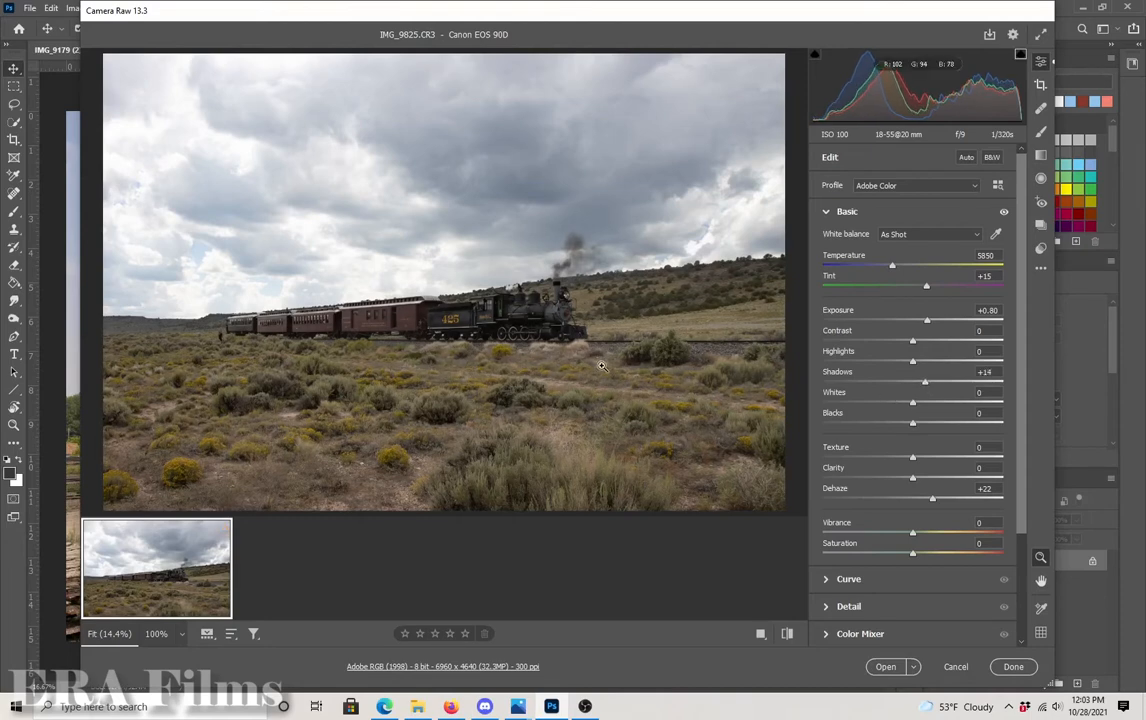
mouse_move(465, 425)
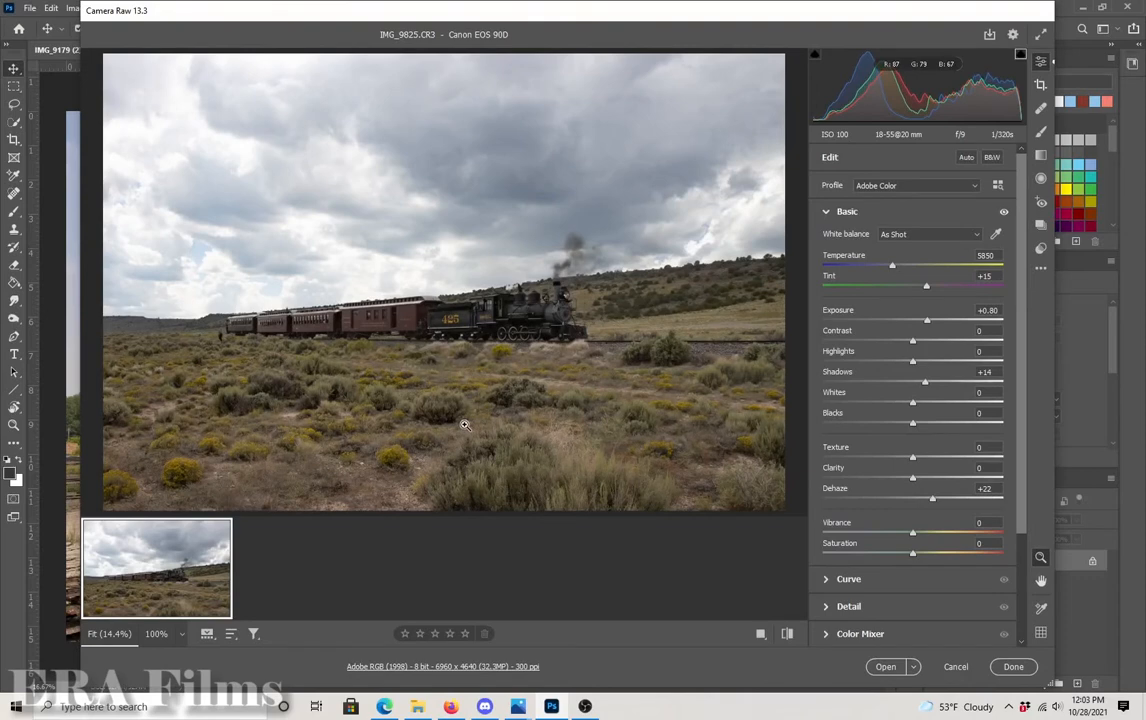
mouse_move(469, 421)
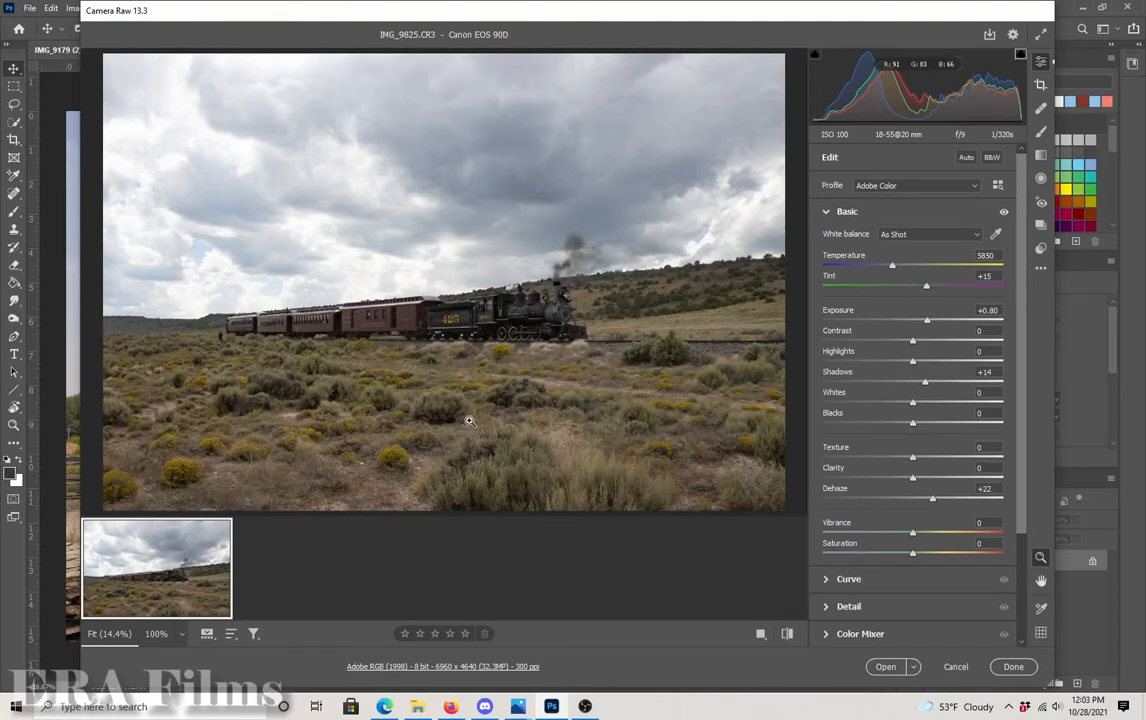
mouse_move(662, 318)
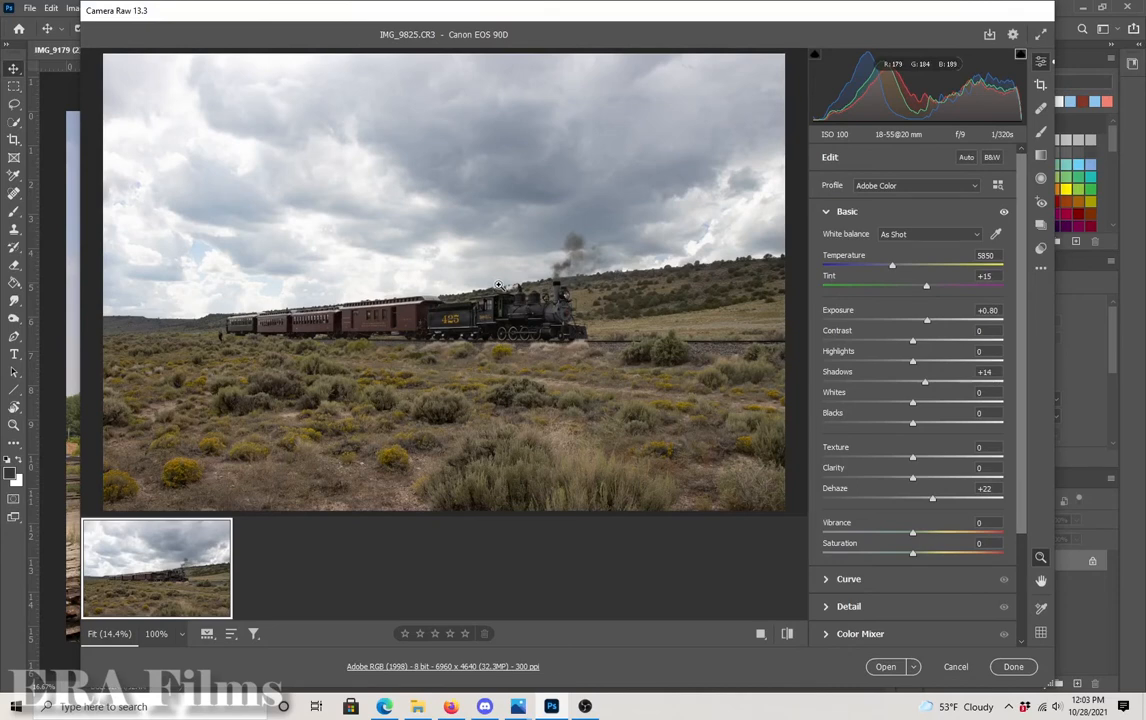
mouse_move(358, 263)
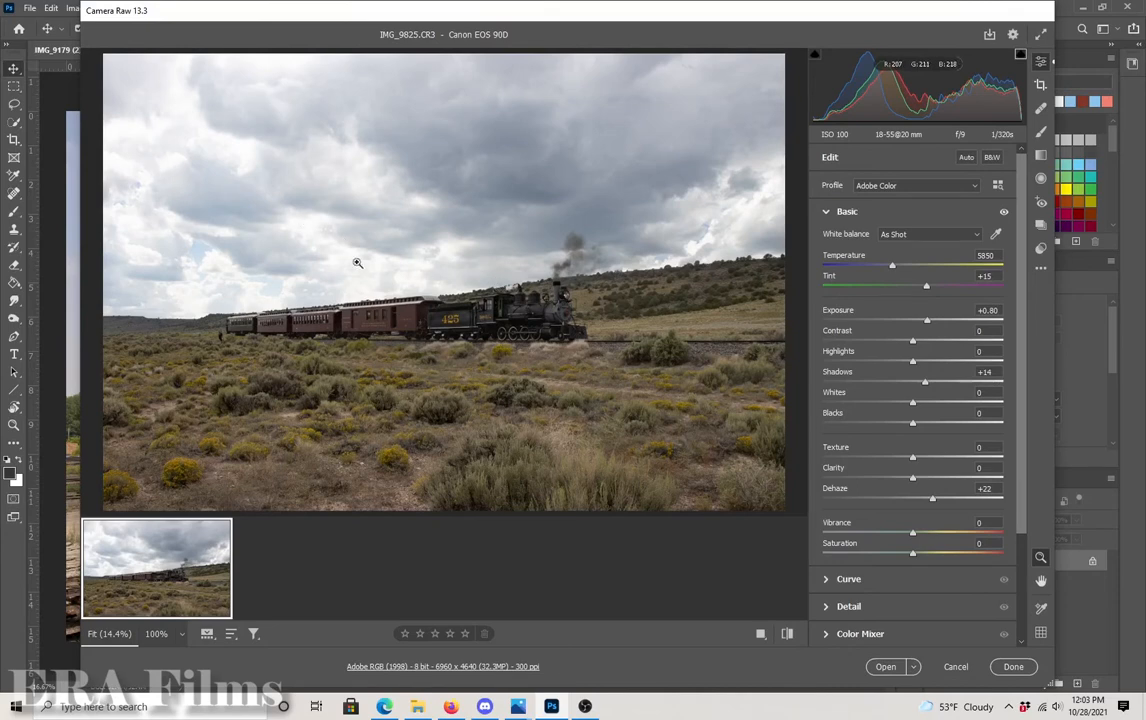
mouse_move(227, 170)
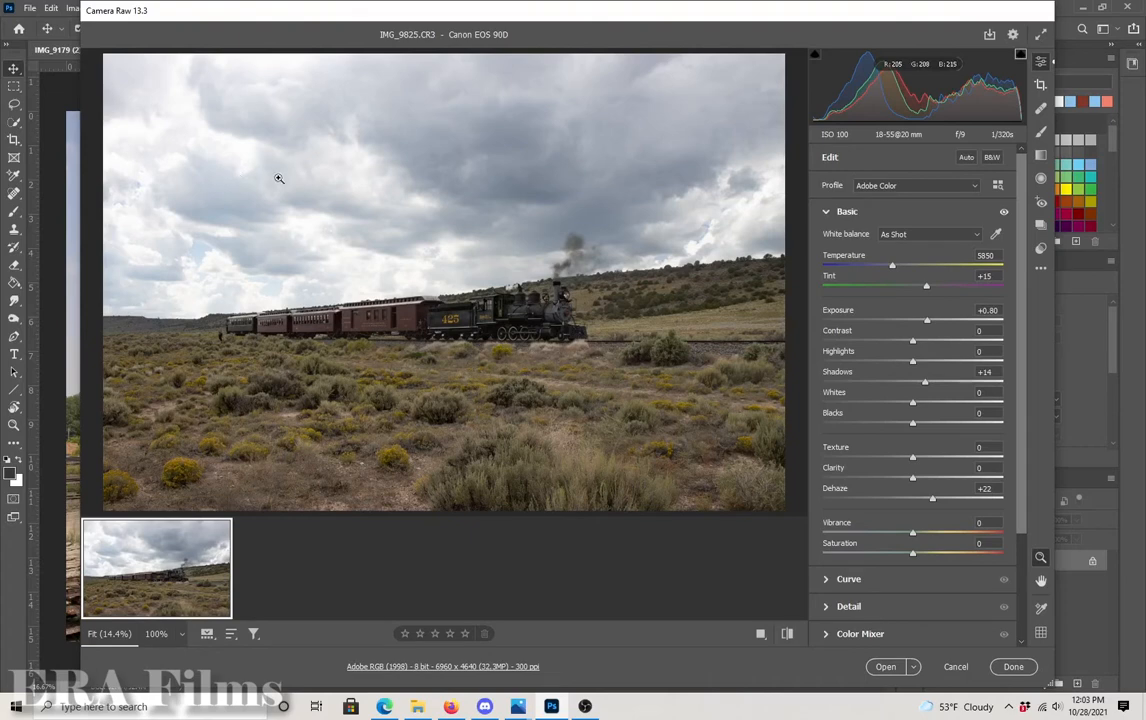
mouse_move(273, 190)
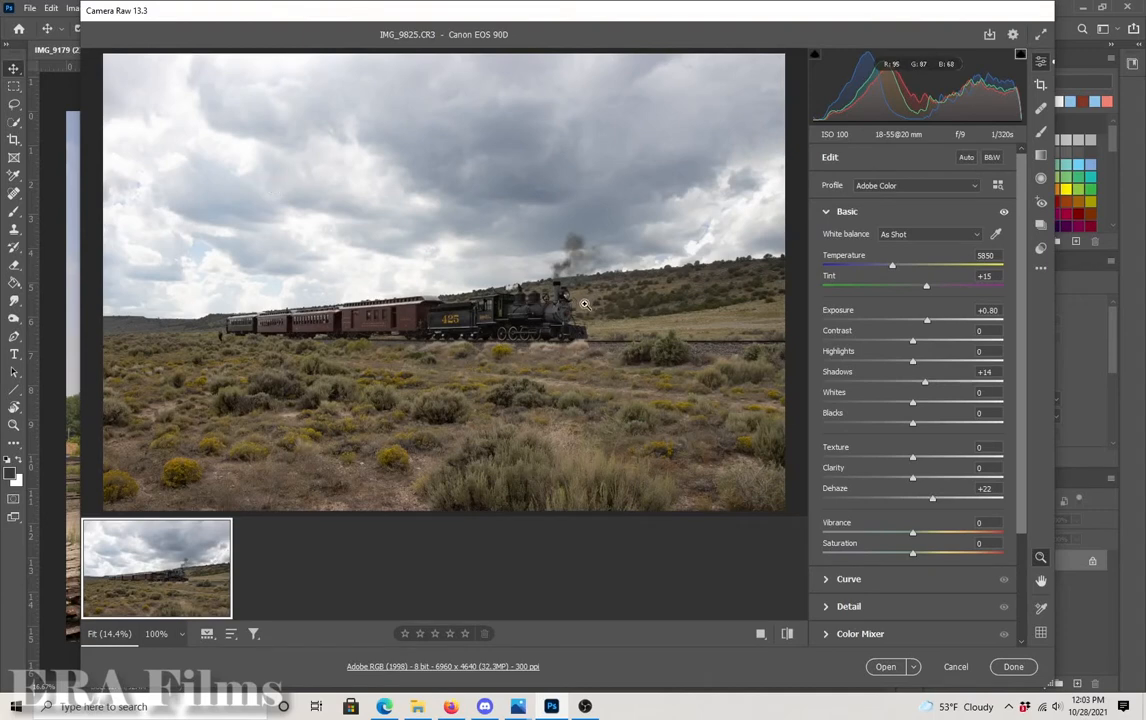
mouse_move(1040, 178)
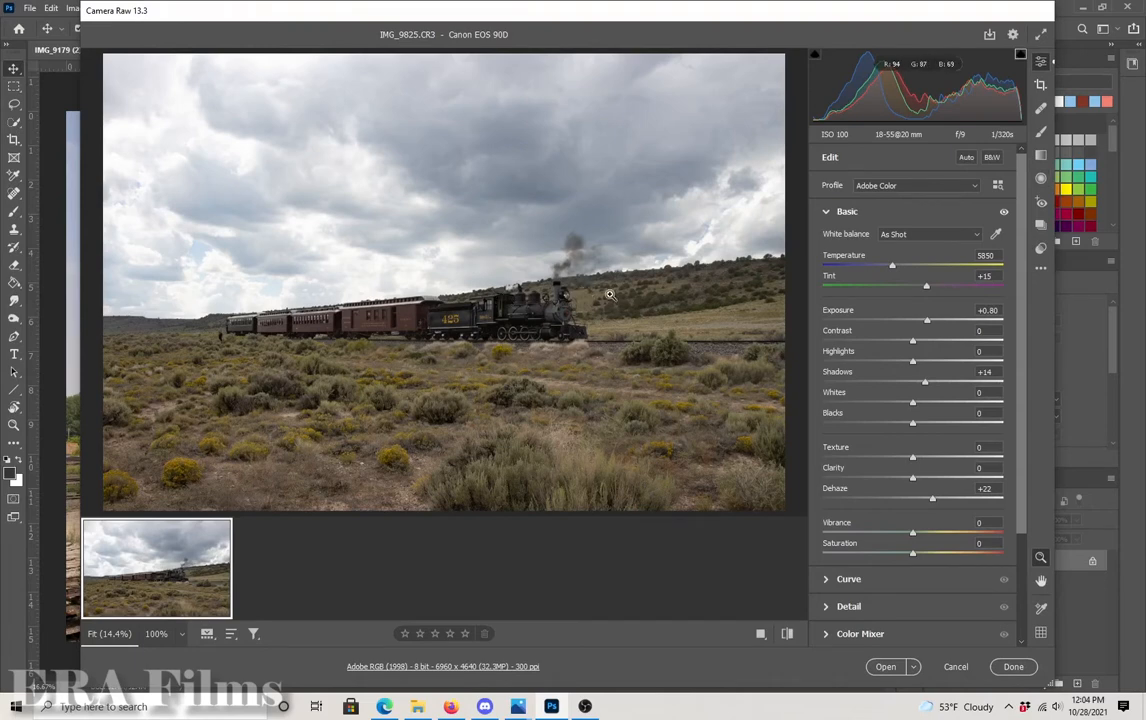
mouse_move(475, 249)
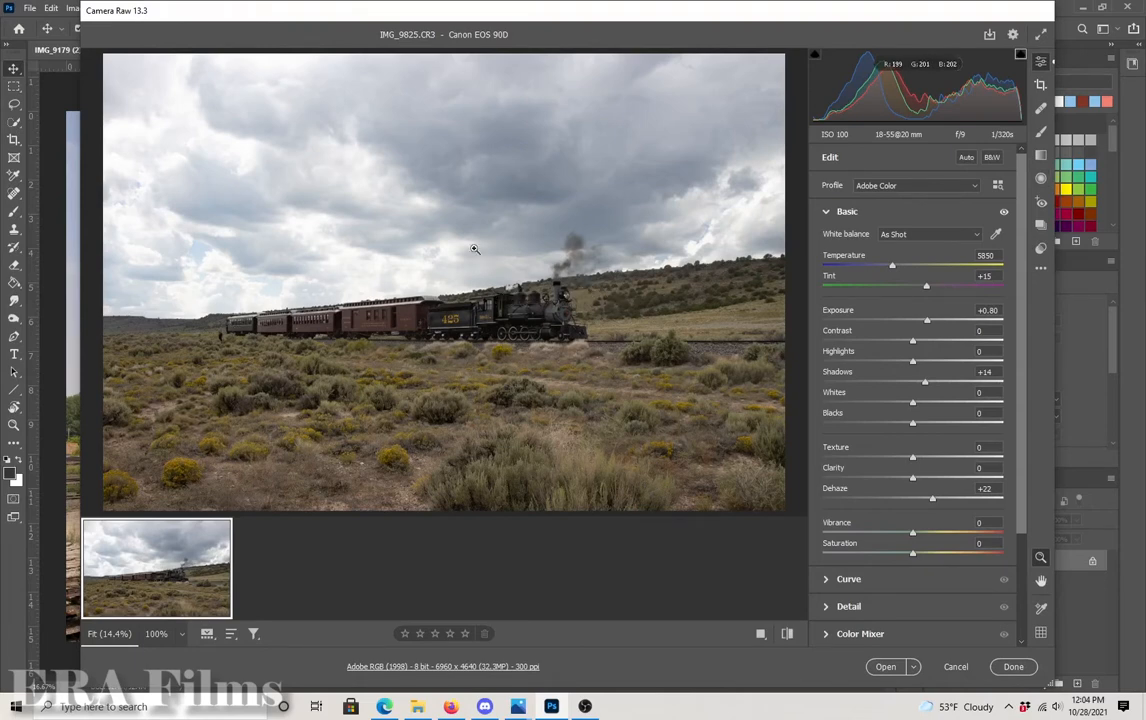
mouse_move(239, 216)
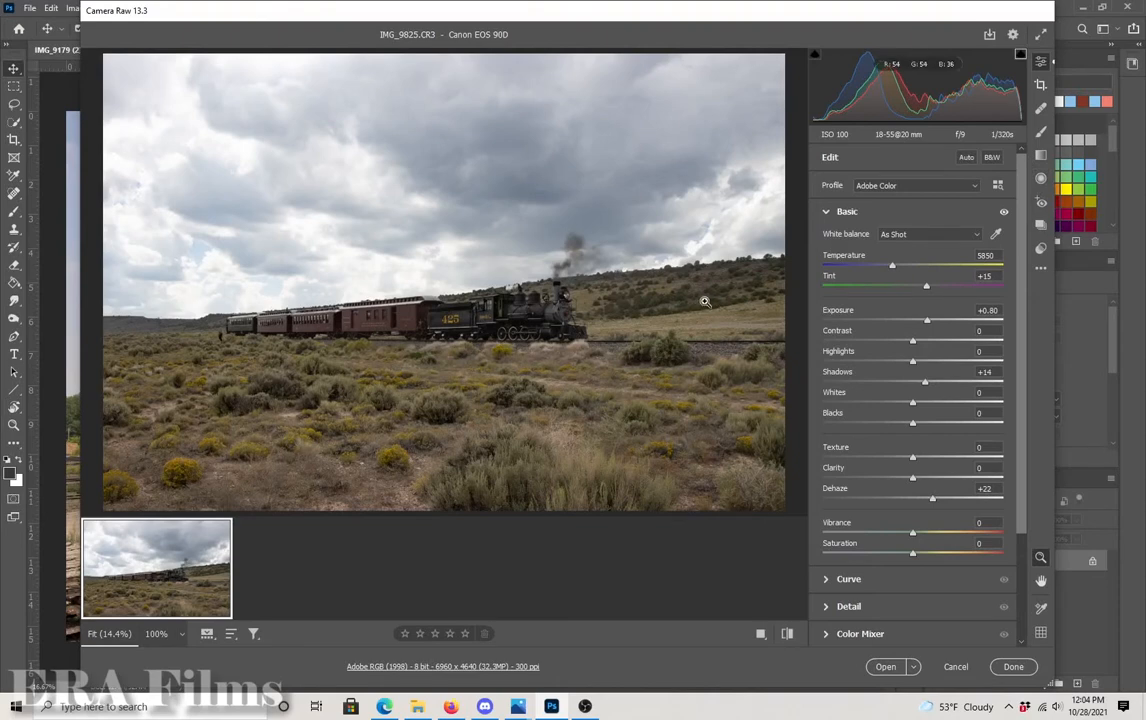
mouse_move(490, 247)
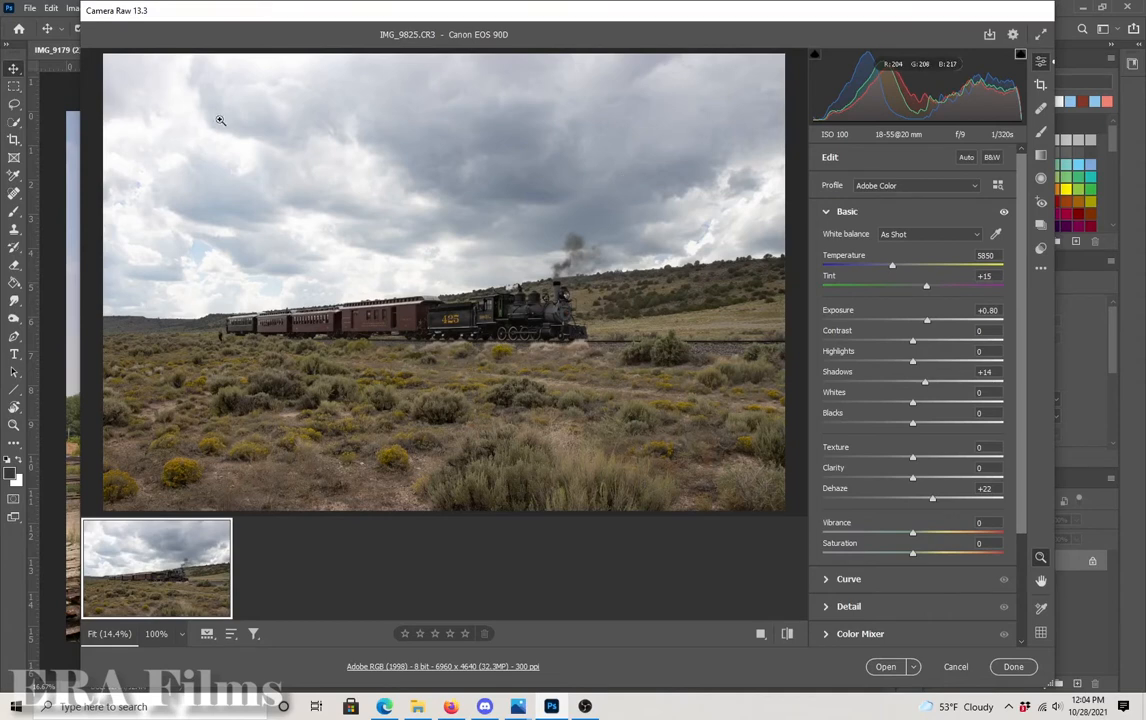
mouse_move(178, 260)
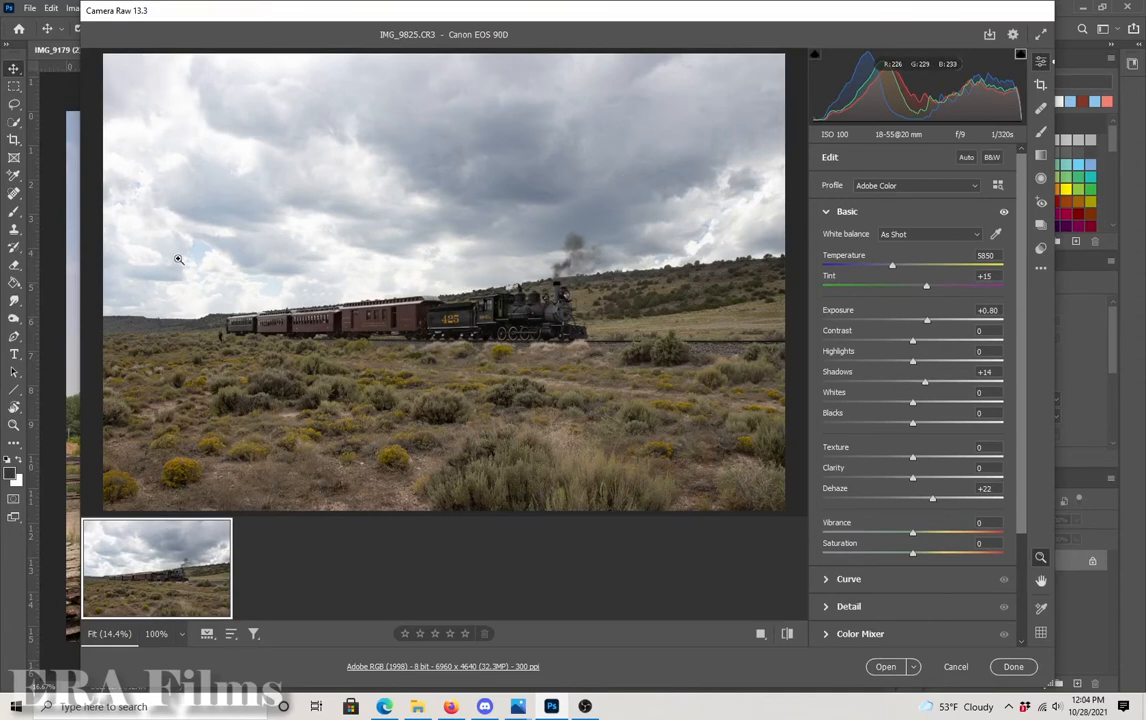
mouse_move(202, 203)
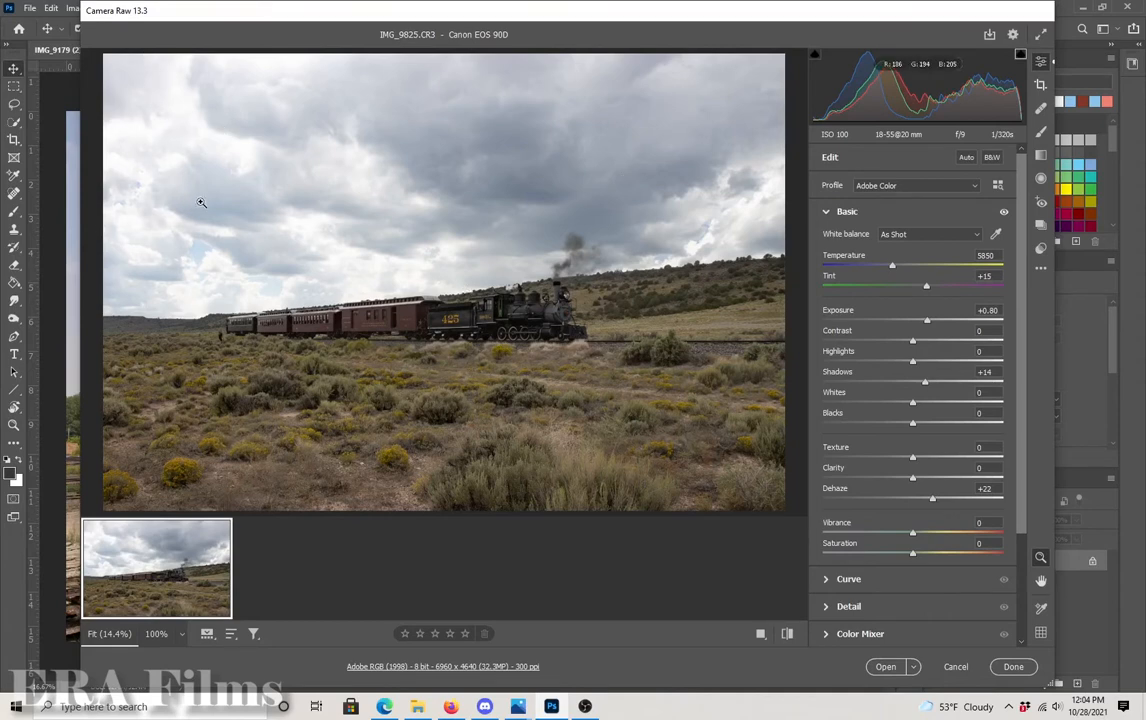
mouse_move(417, 232)
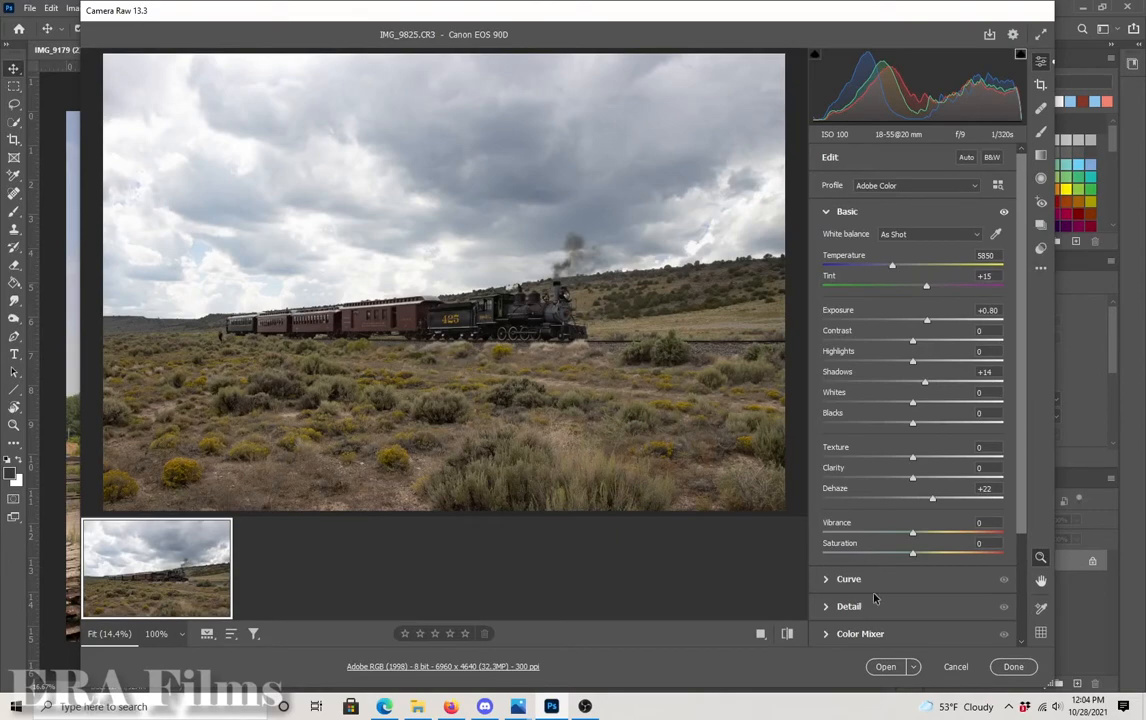
Bring the edited photo into Photoshop as its own document and list the adjustment types
click(885, 667)
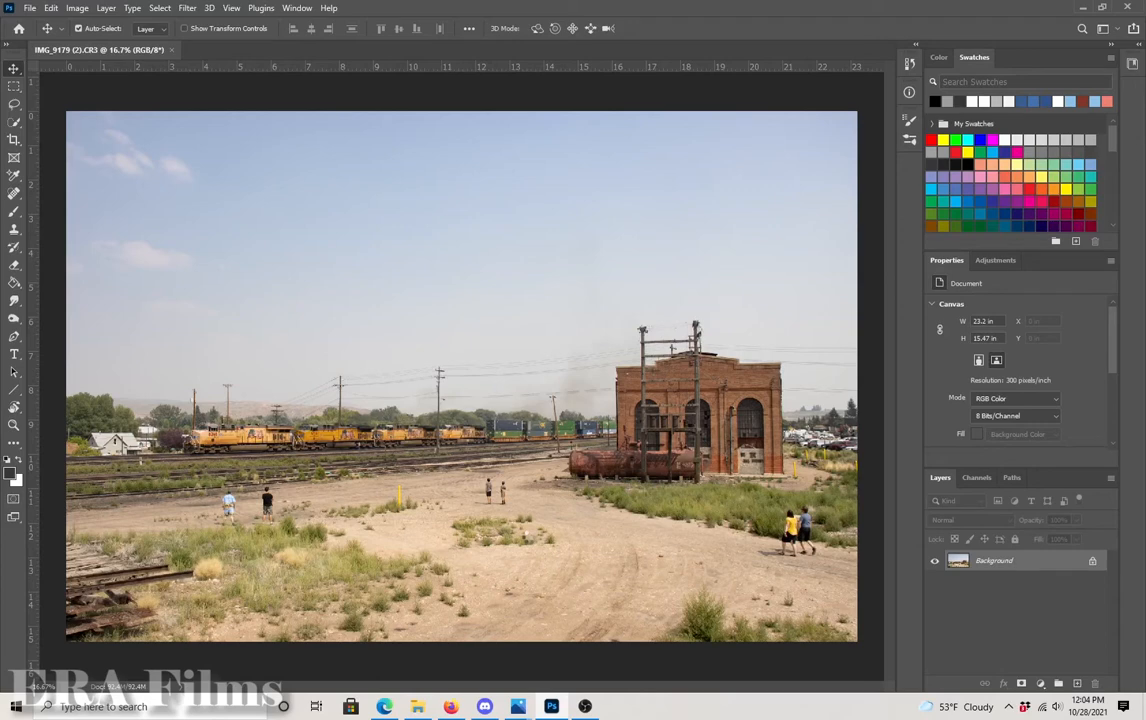
click(247, 50)
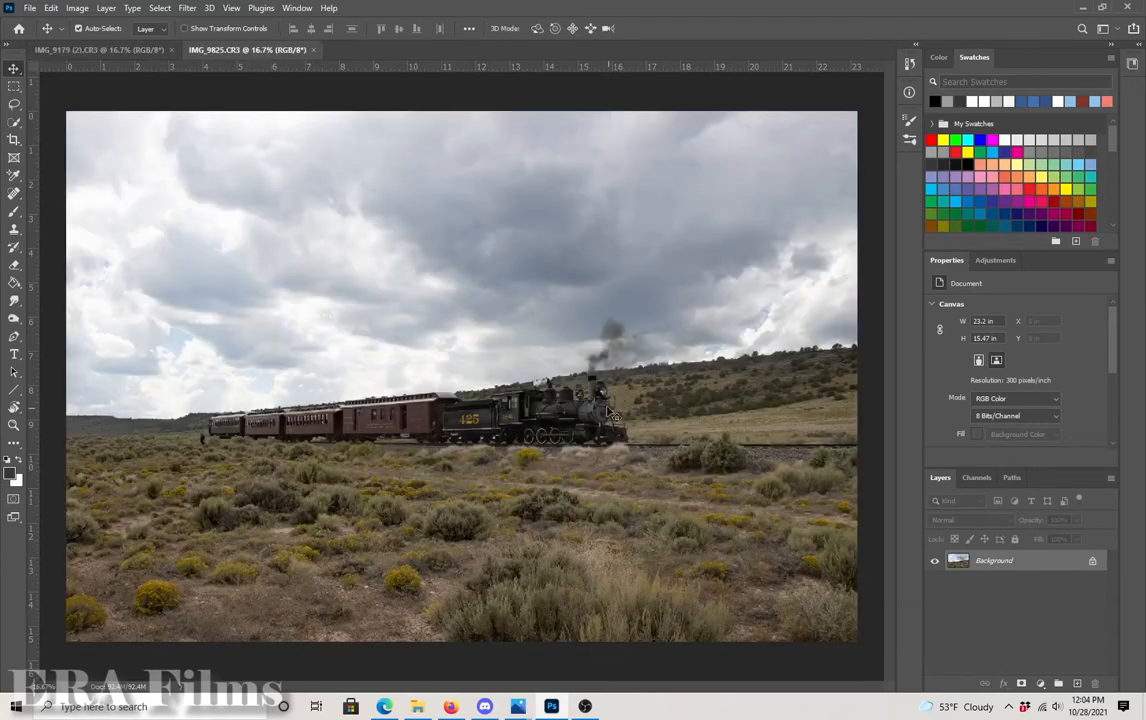
click(995, 260)
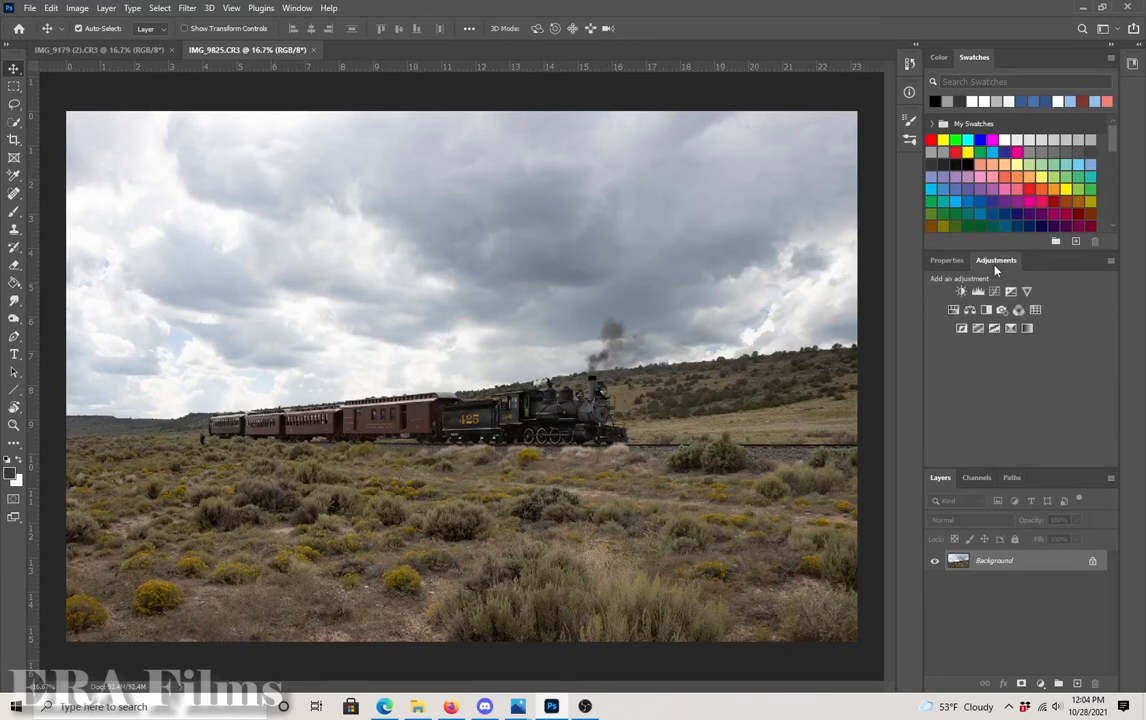
Add a Brightness/Contrast adjustment layer and pull brightness down to -97 to darken the clouds
click(961, 291)
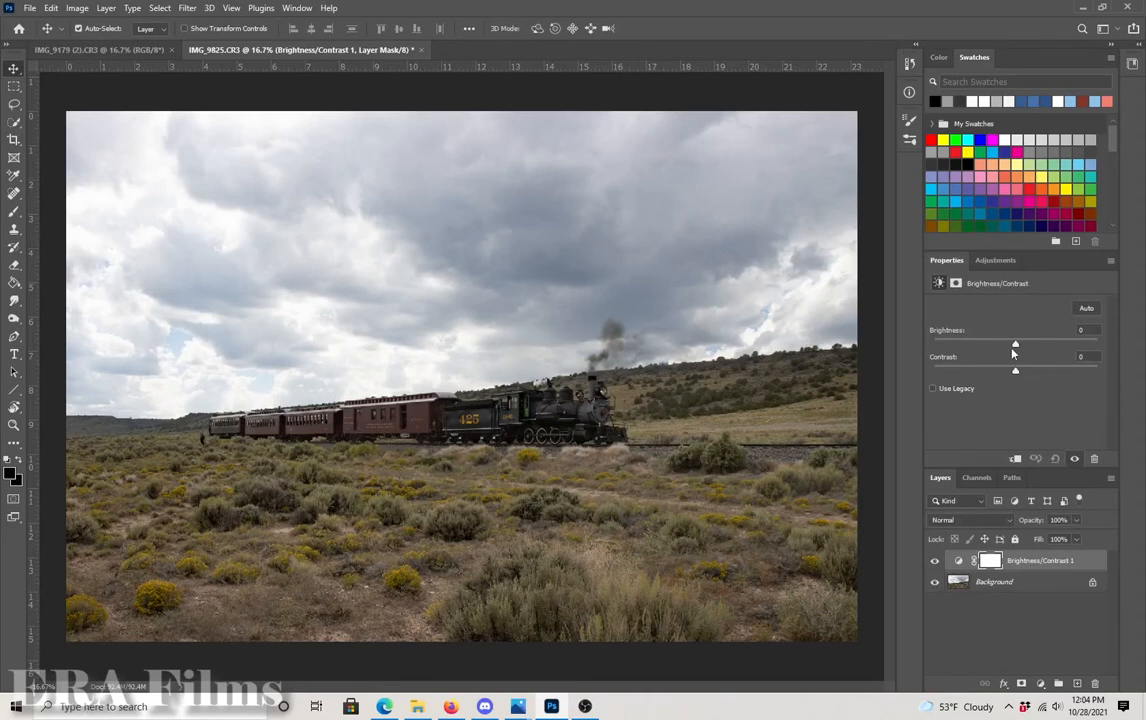
drag(1015, 342, 972, 342)
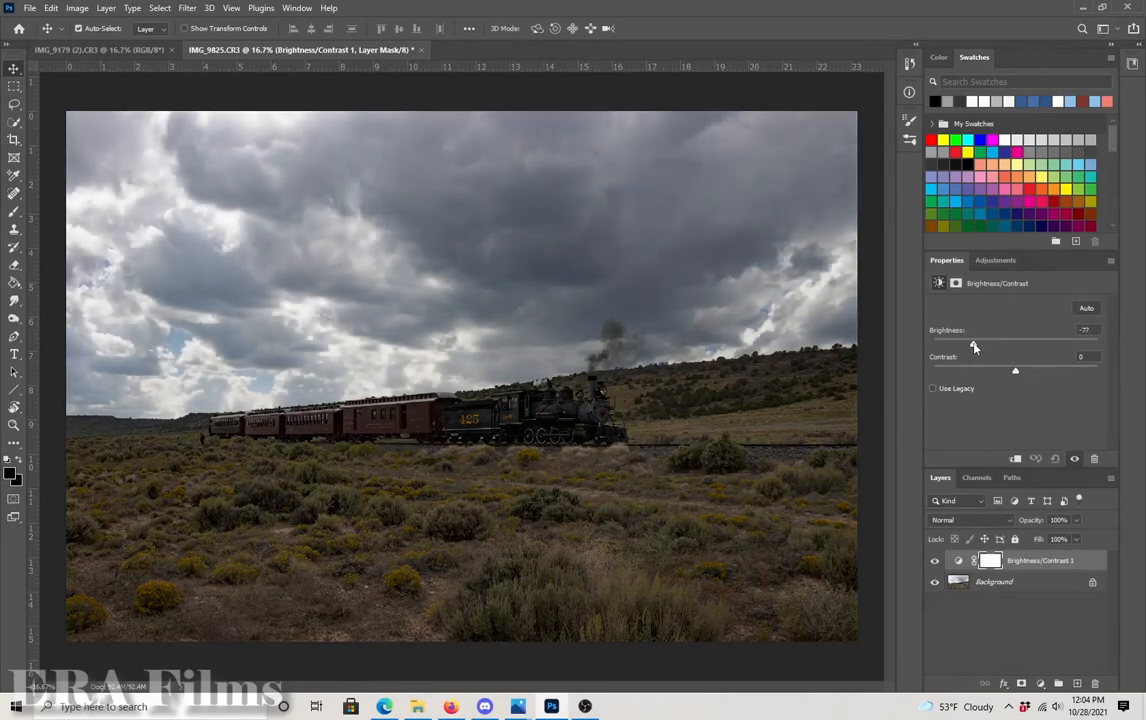
drag(975, 343, 965, 343)
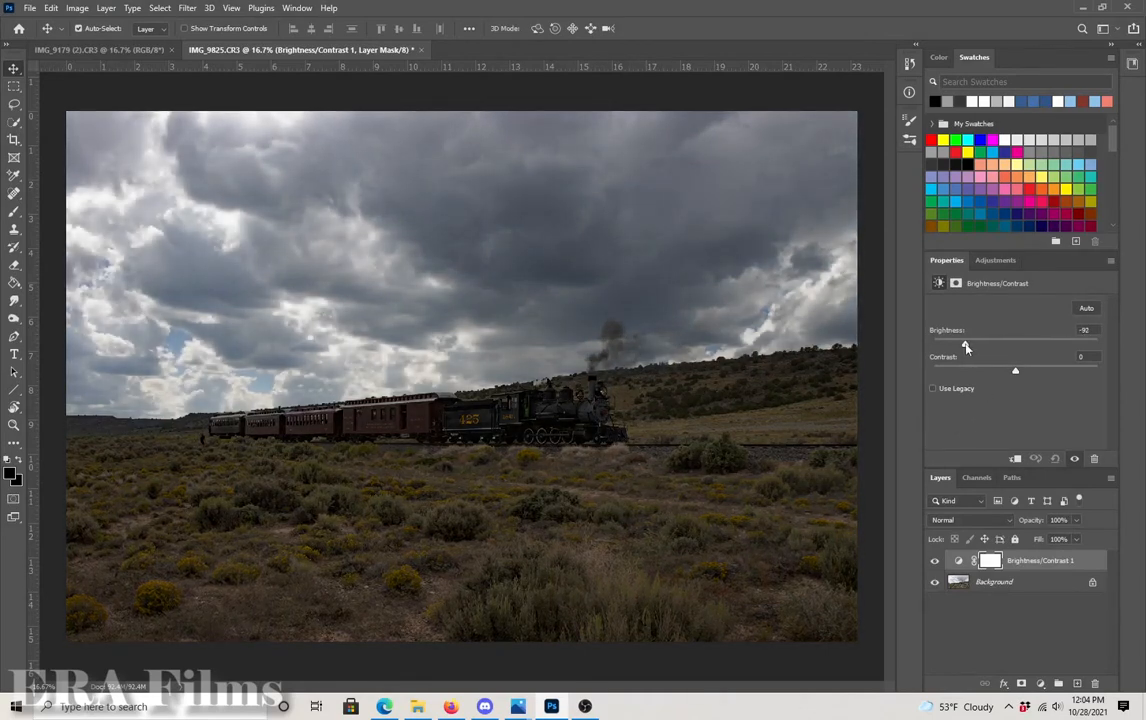
drag(967, 342, 963, 342)
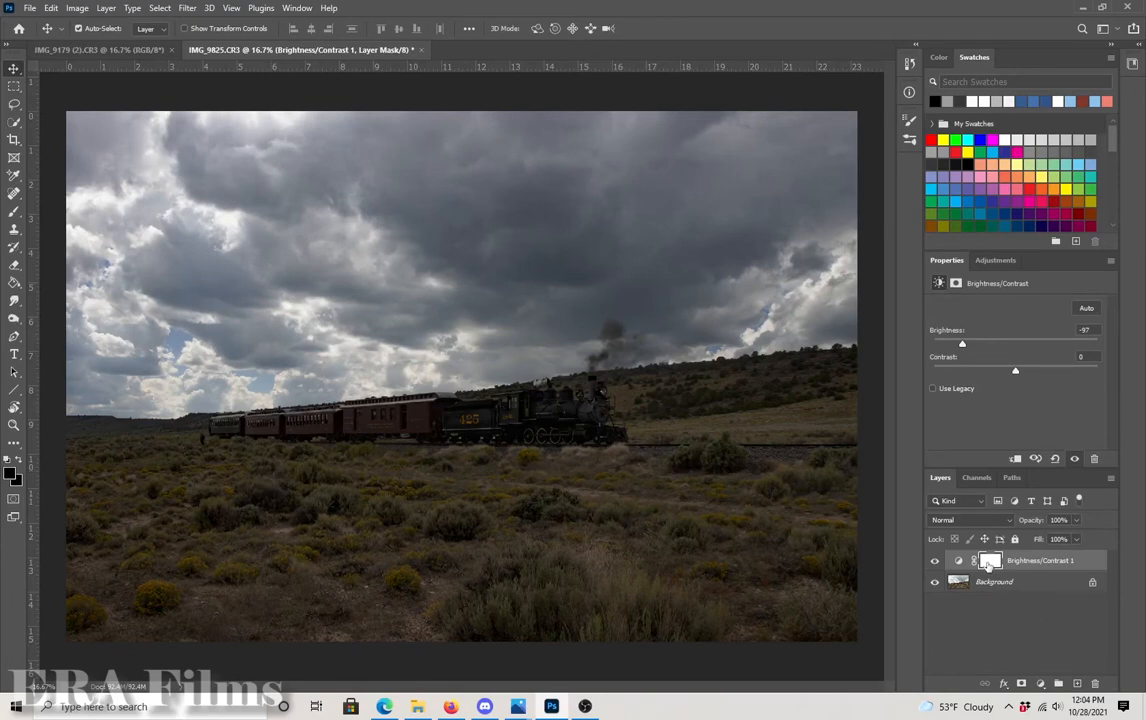
mouse_move(990, 560)
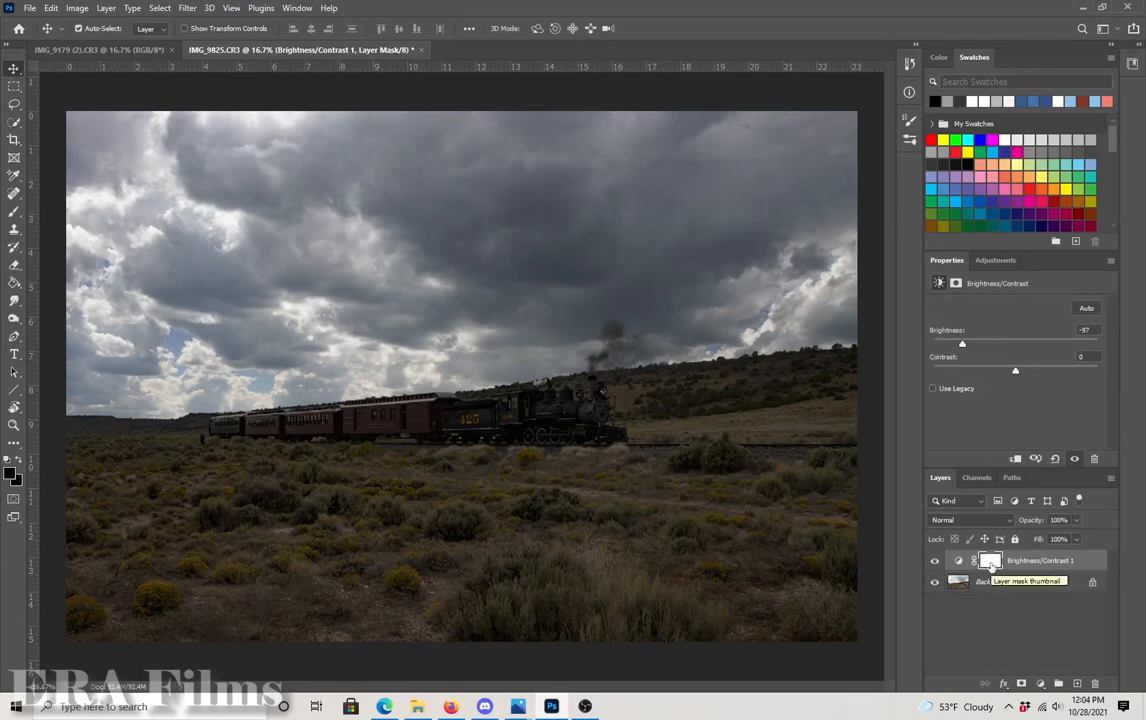
Target the Brightness/Contrast layer's mask and switch to the Brush tool with black foreground
click(990, 560)
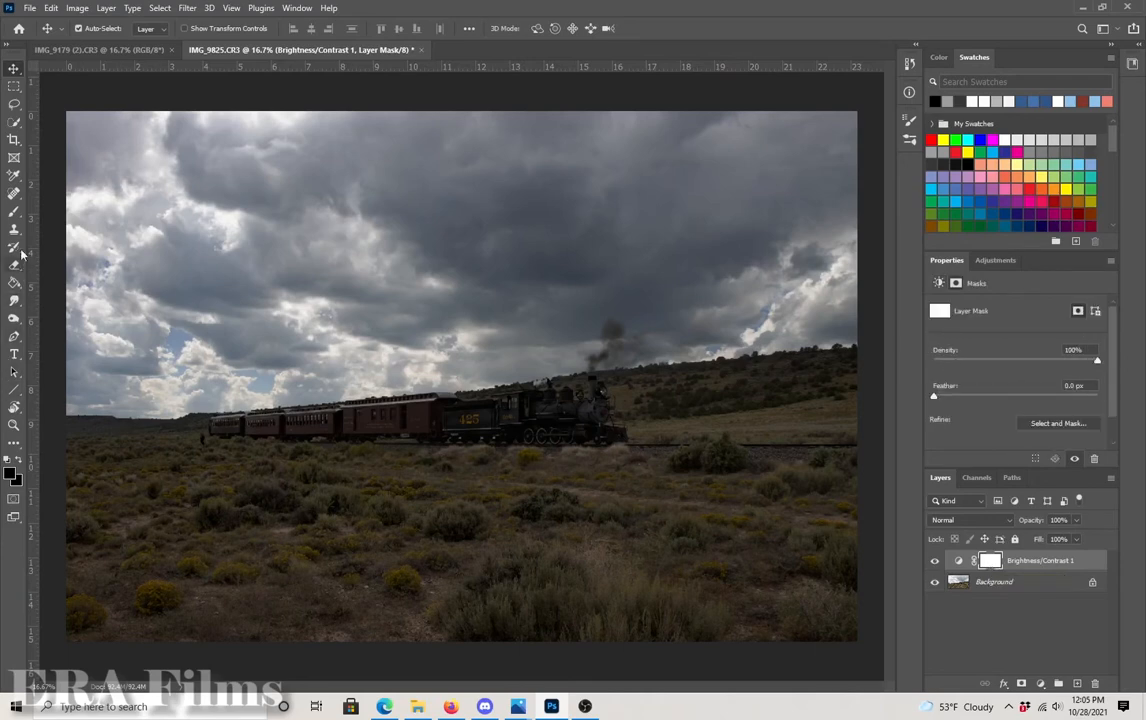
click(14, 210)
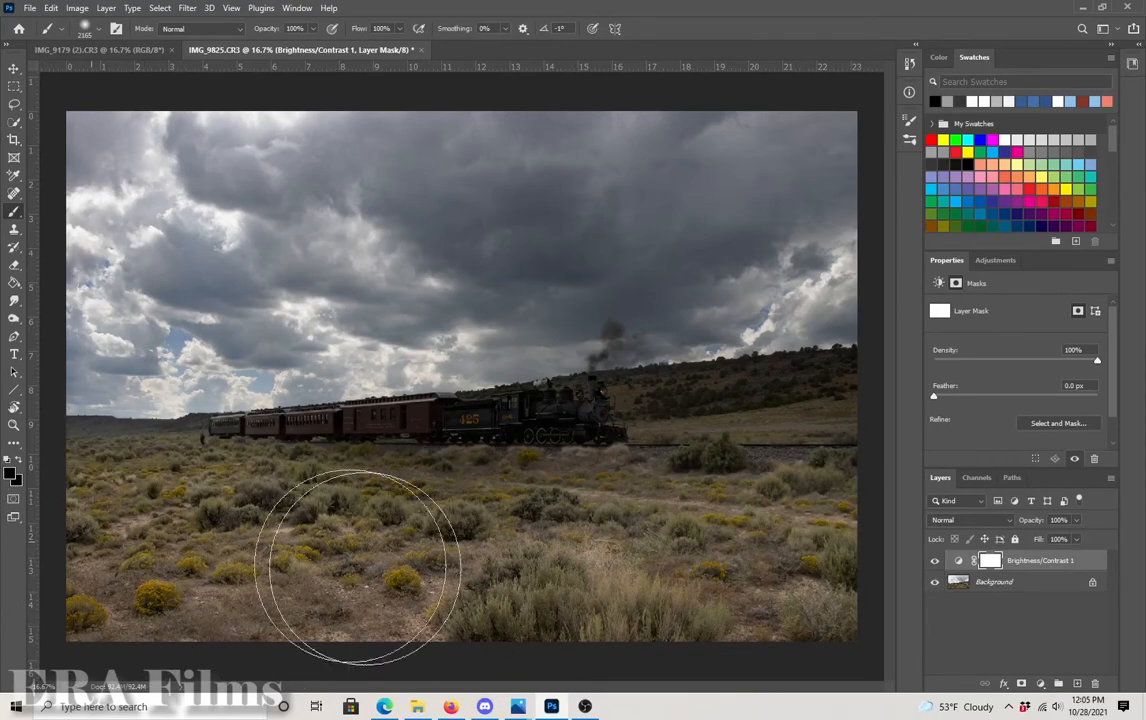
Paint black on the mask over the grassland, train and hillside, resizing the brush as needed
right_click(360, 565)
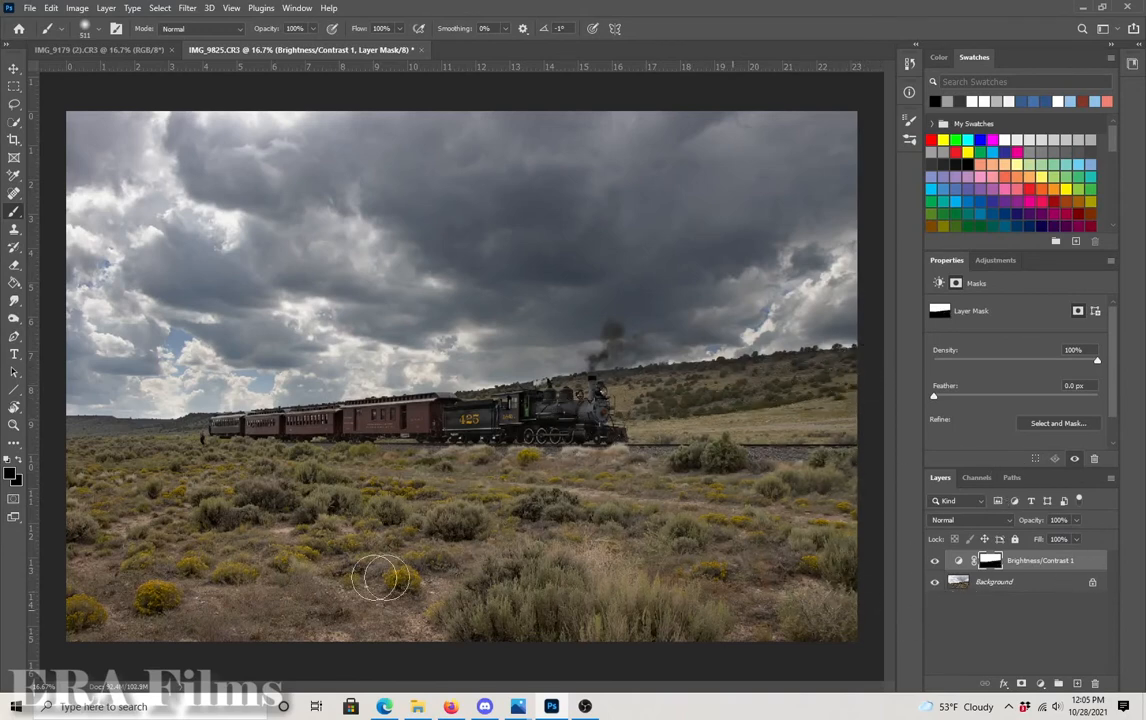
mouse_move(700, 510)
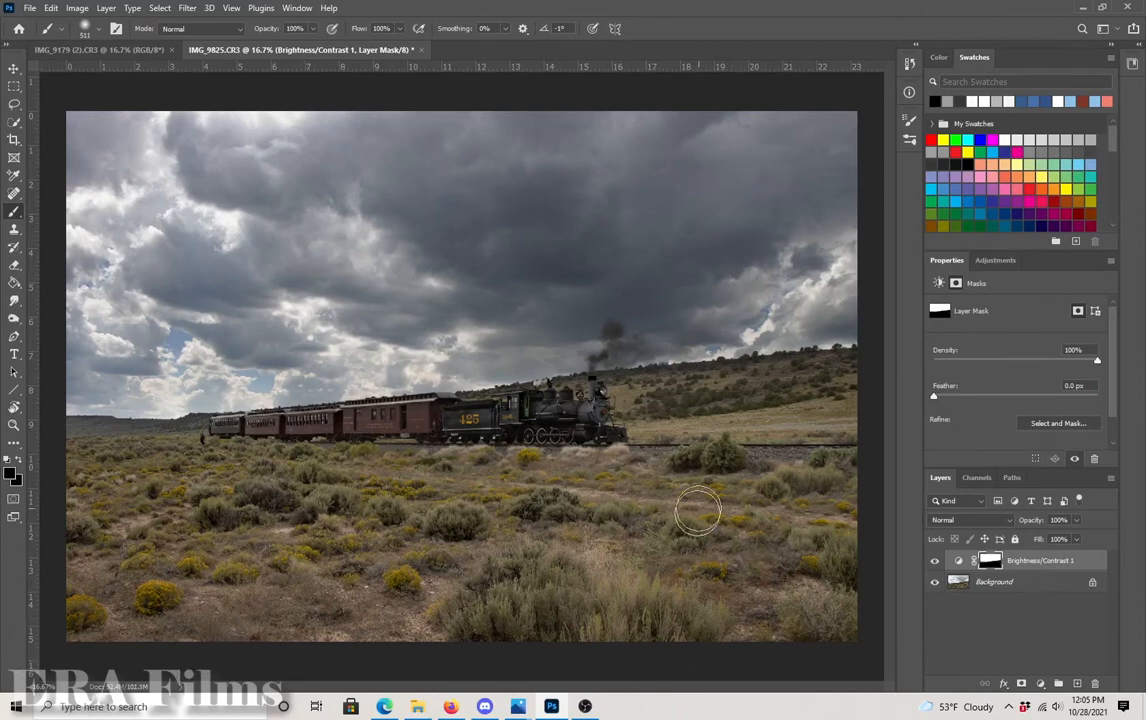
right_click(700, 510)
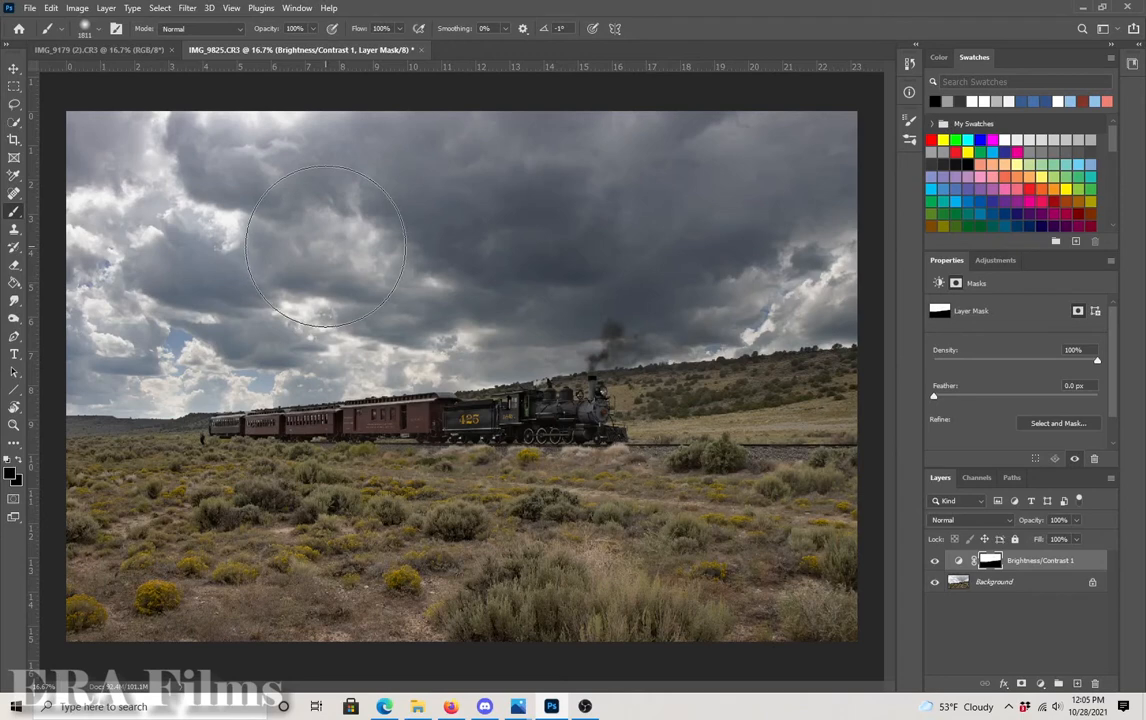
mouse_move(615, 465)
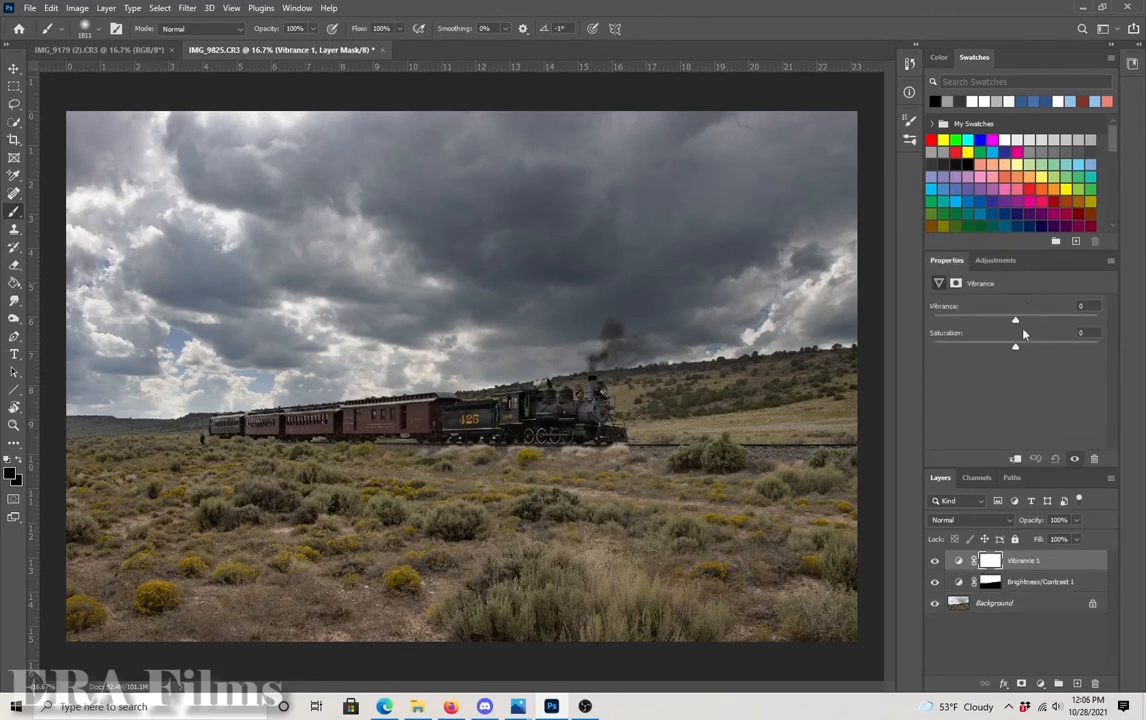
Set the Vibrance layer to vibrance +29 and saturation +17 for richer colours
drag(1015, 320, 1021, 320)
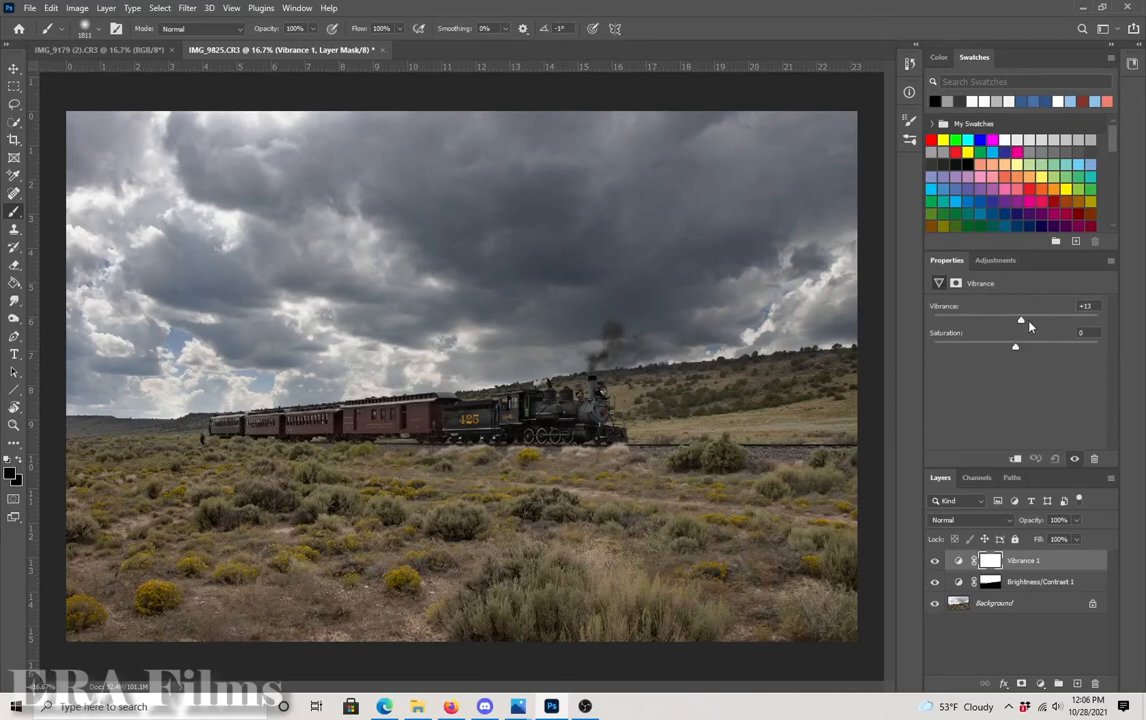
drag(1021, 320, 1041, 320)
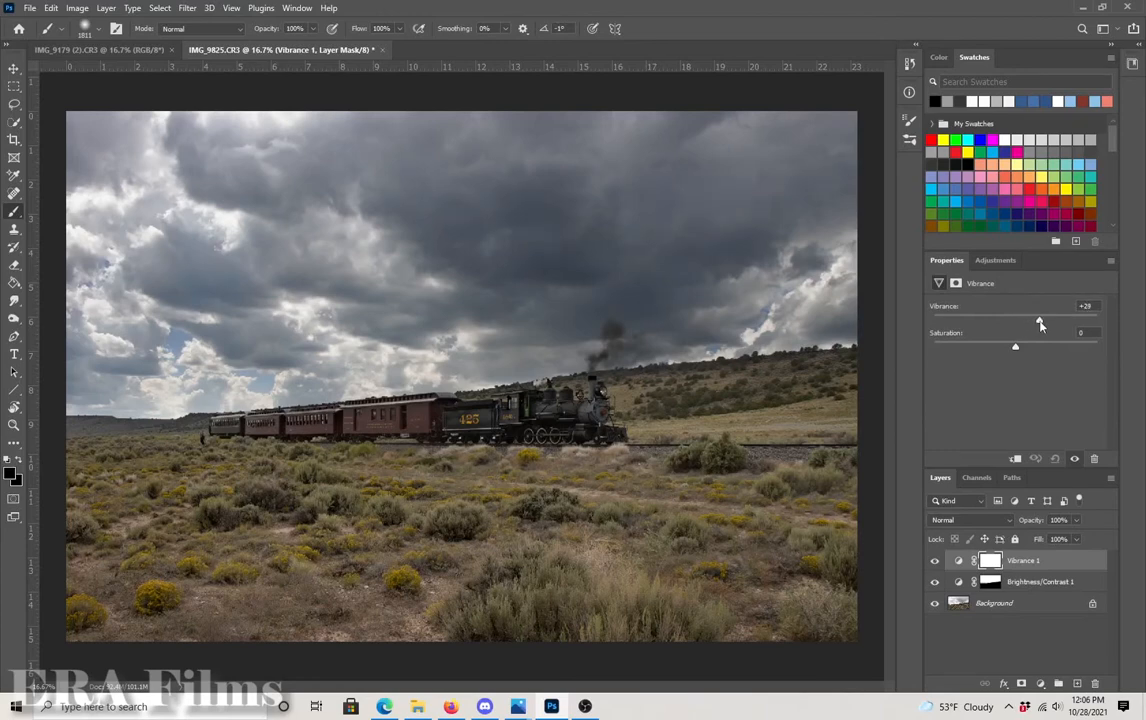
mouse_move(1018, 350)
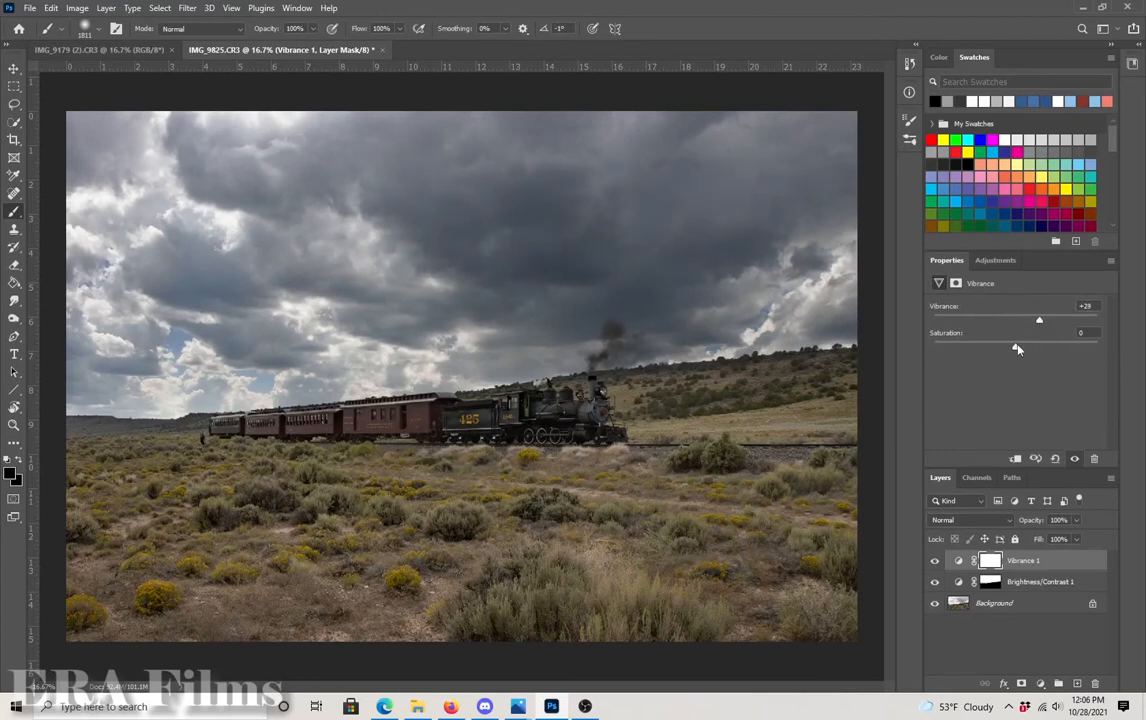
drag(1038, 348, 1030, 348)
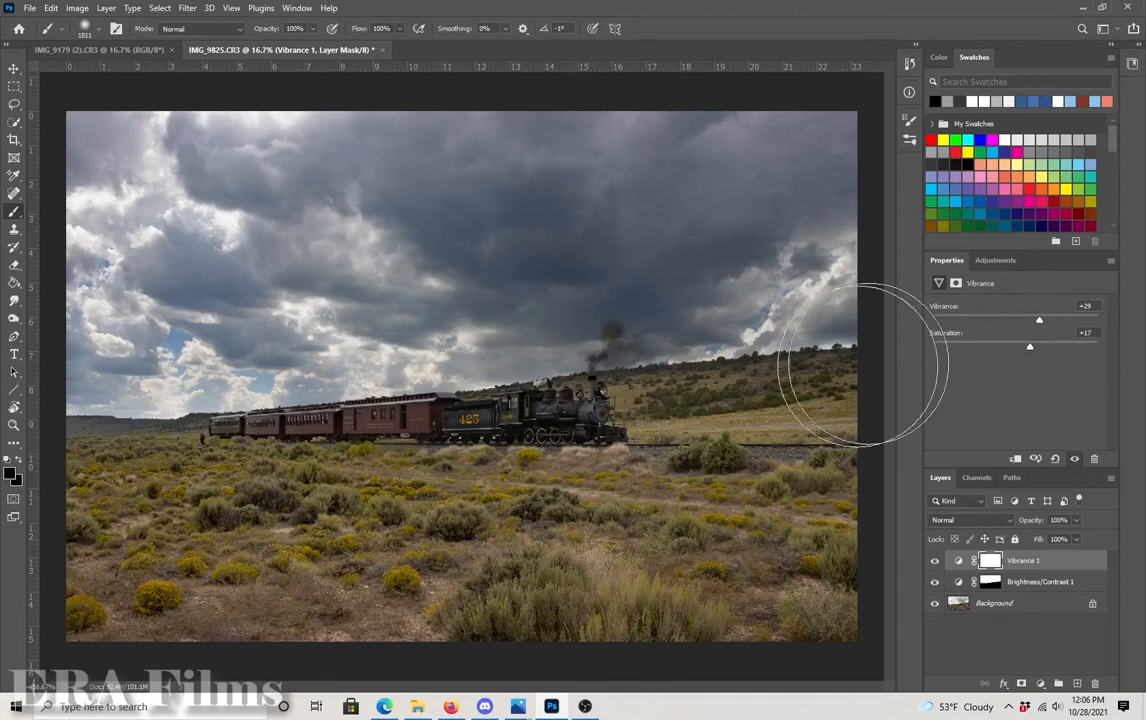
mouse_move(678, 418)
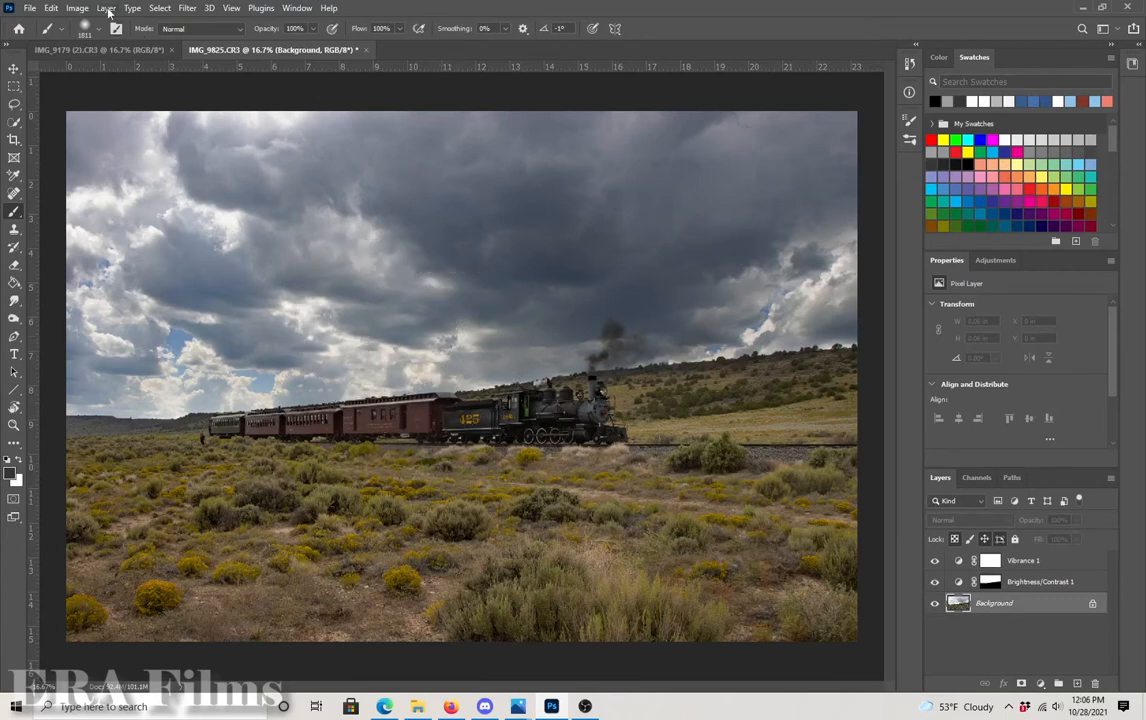
mouse_move(385, 168)
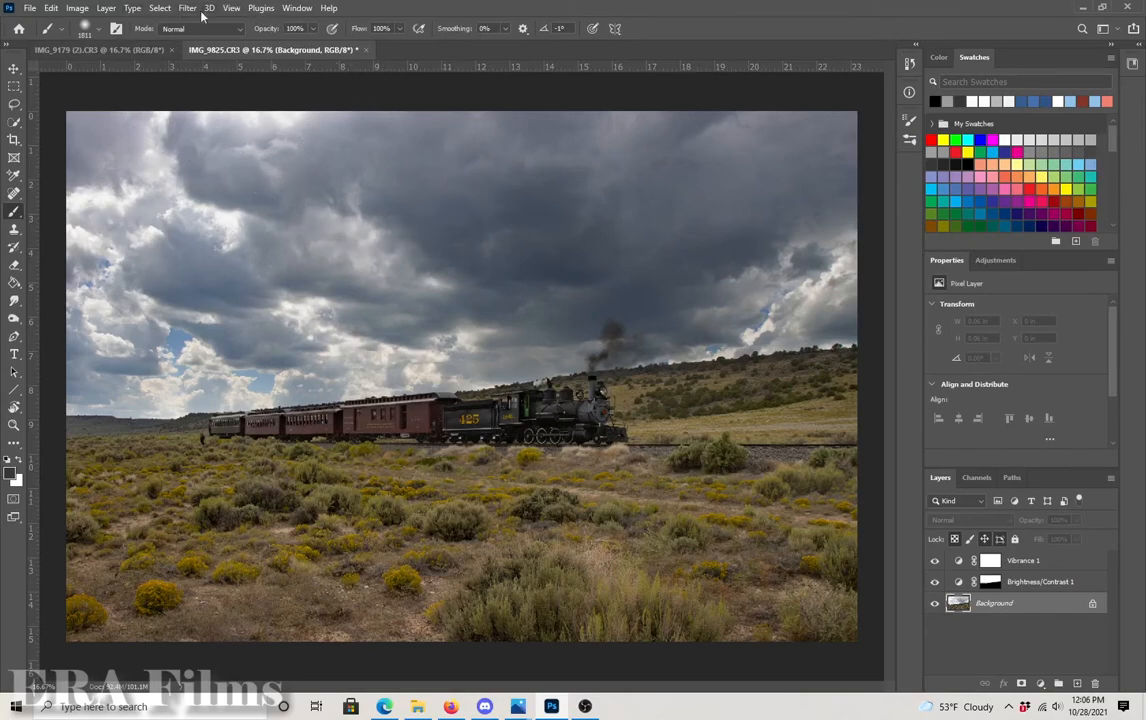
mouse_move(106, 8)
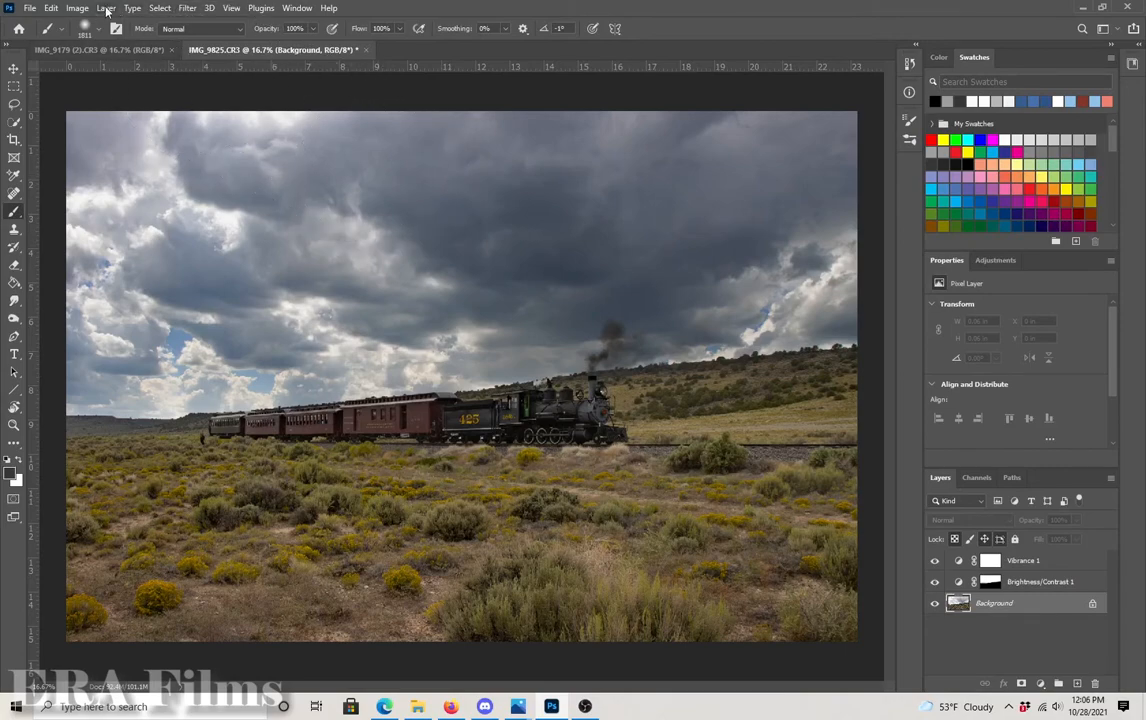
Duplicate the Background layer and bring up Gaussian Blur for the copy
click(106, 8)
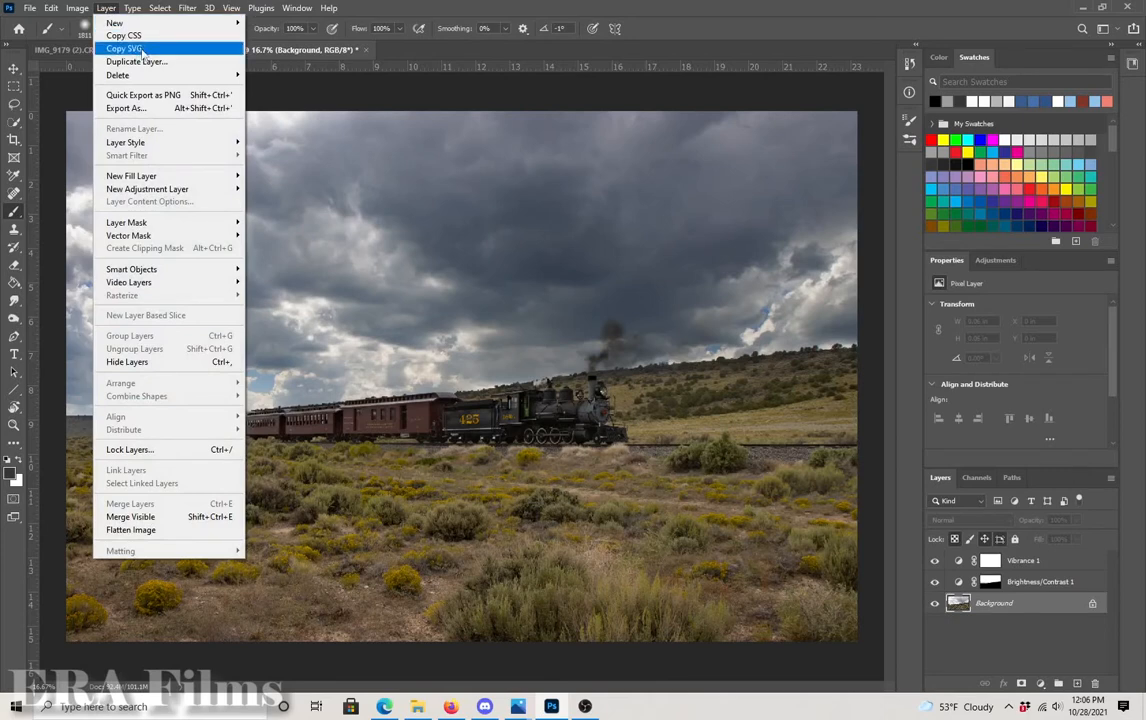
mouse_move(137, 61)
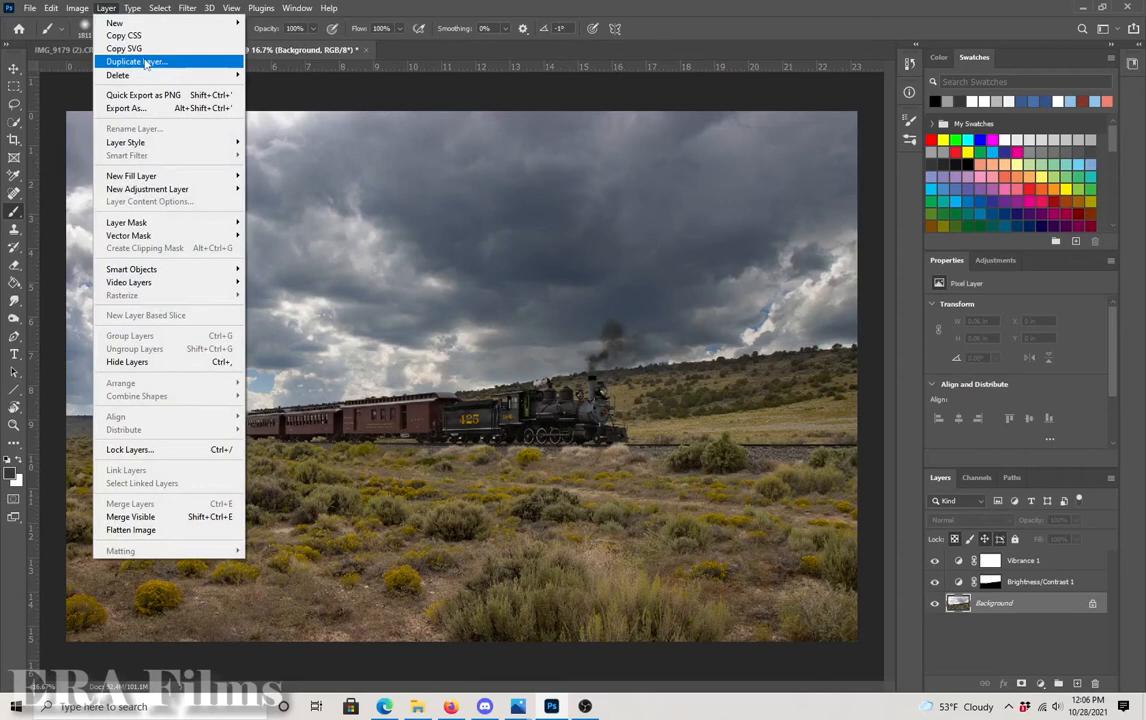
click(135, 61)
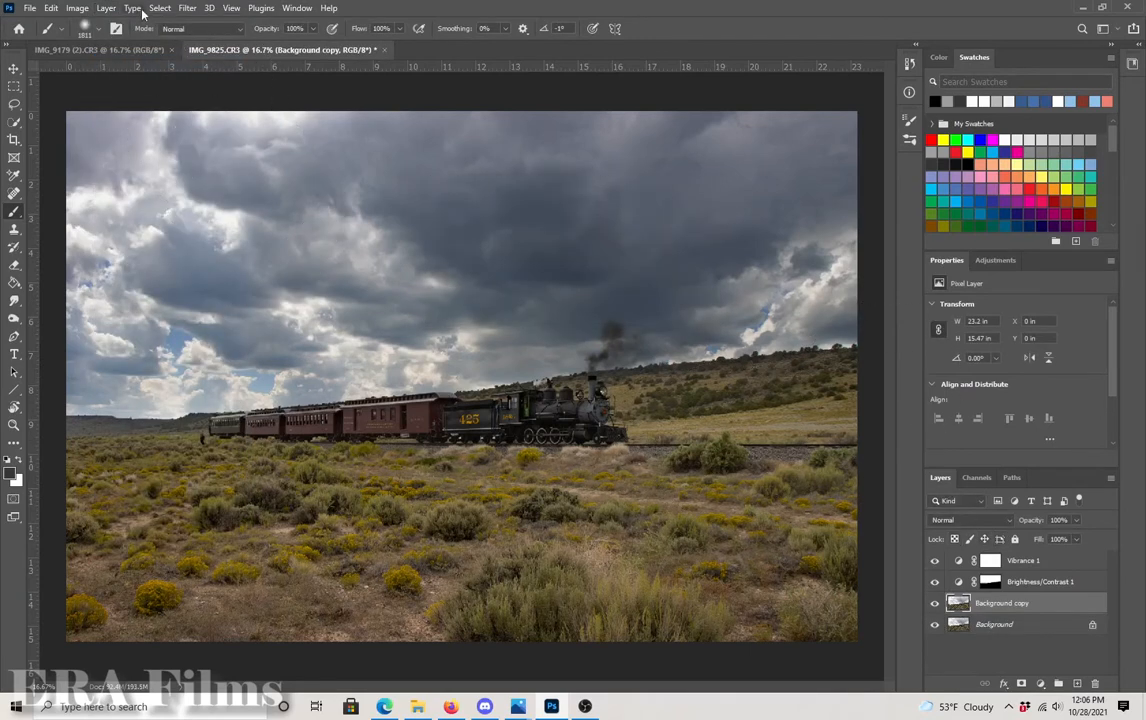
click(186, 8)
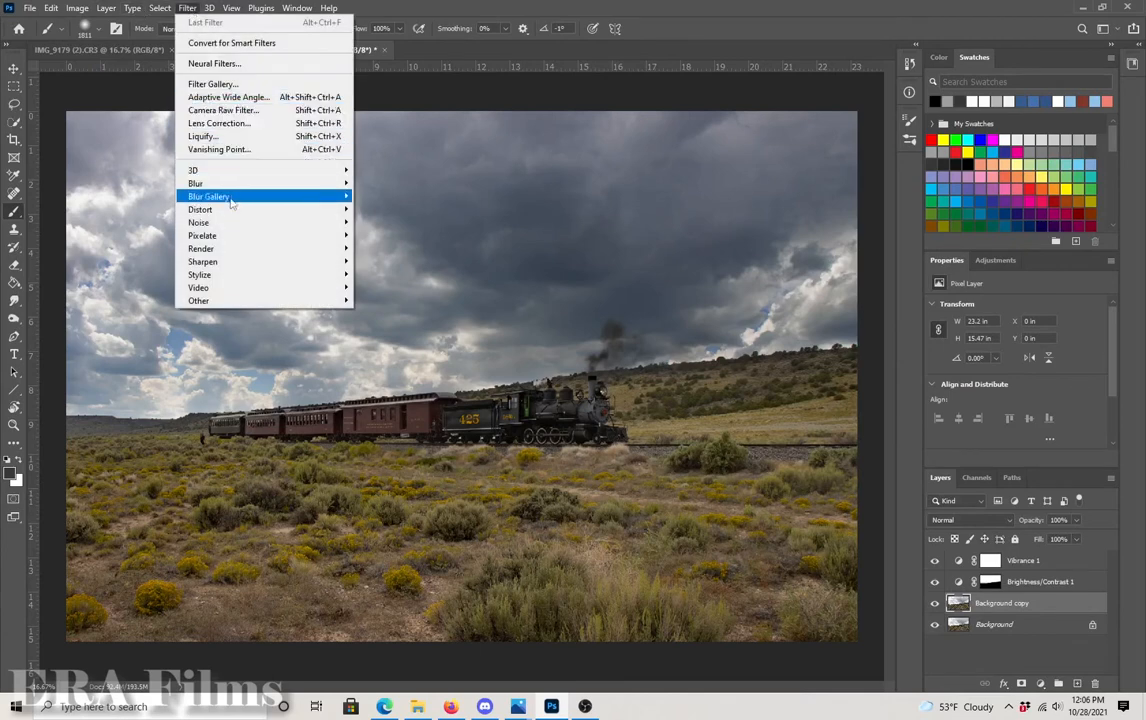
mouse_move(202, 248)
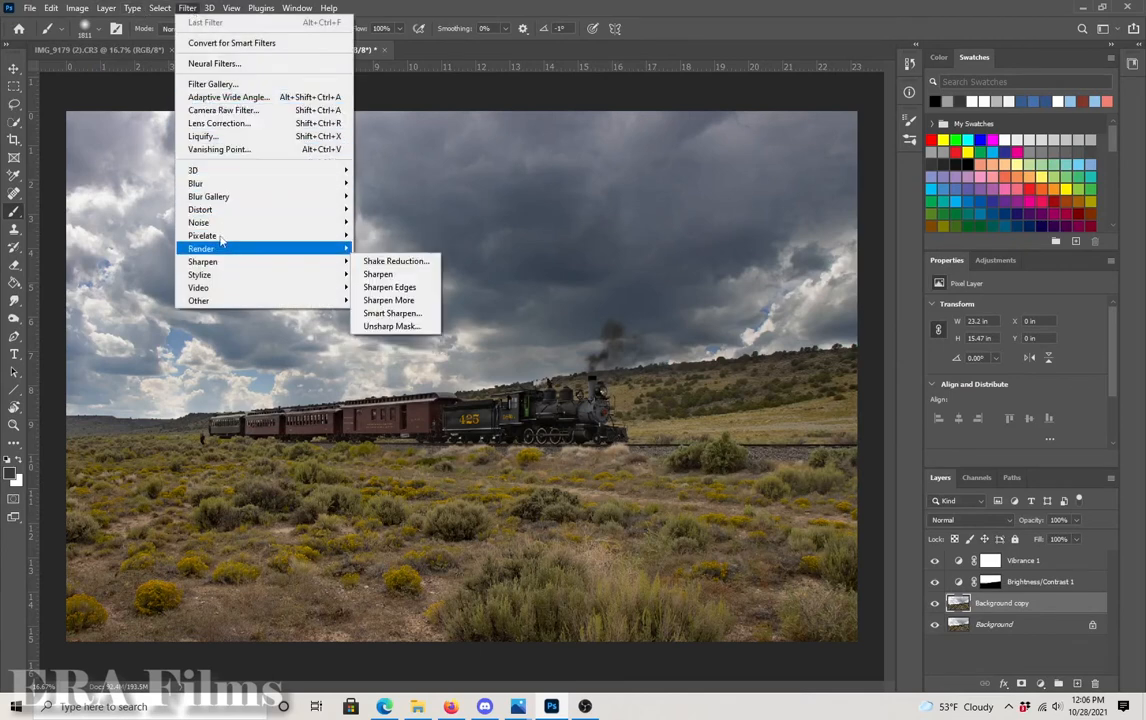
mouse_move(196, 183)
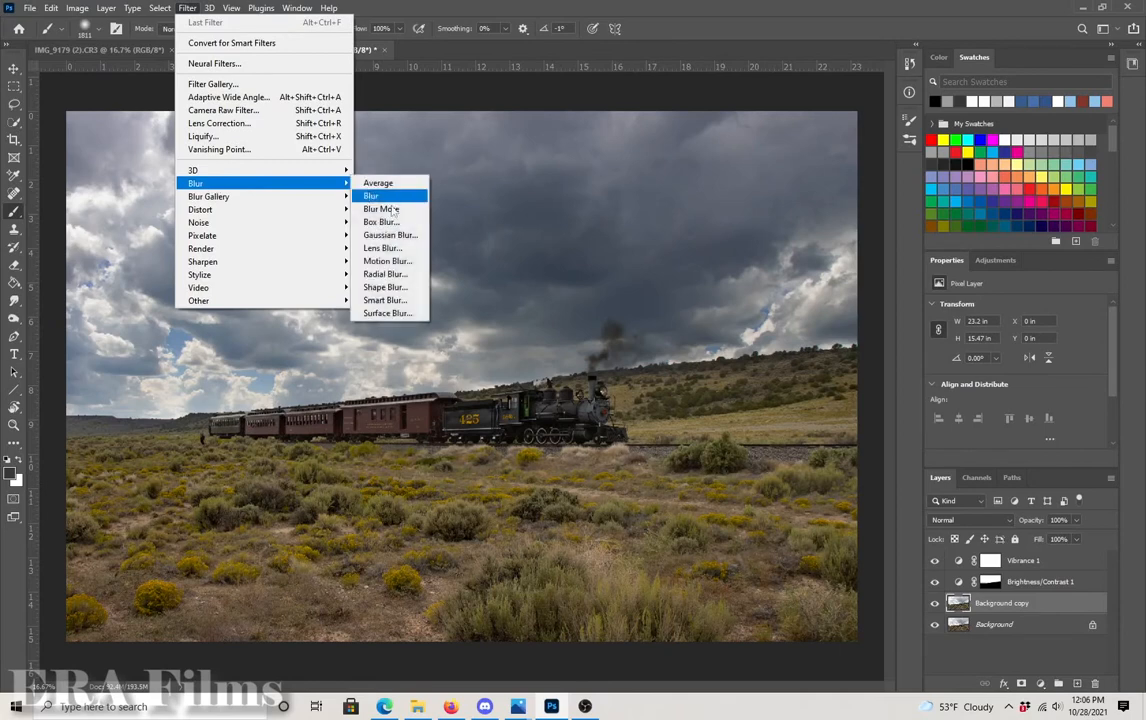
click(390, 234)
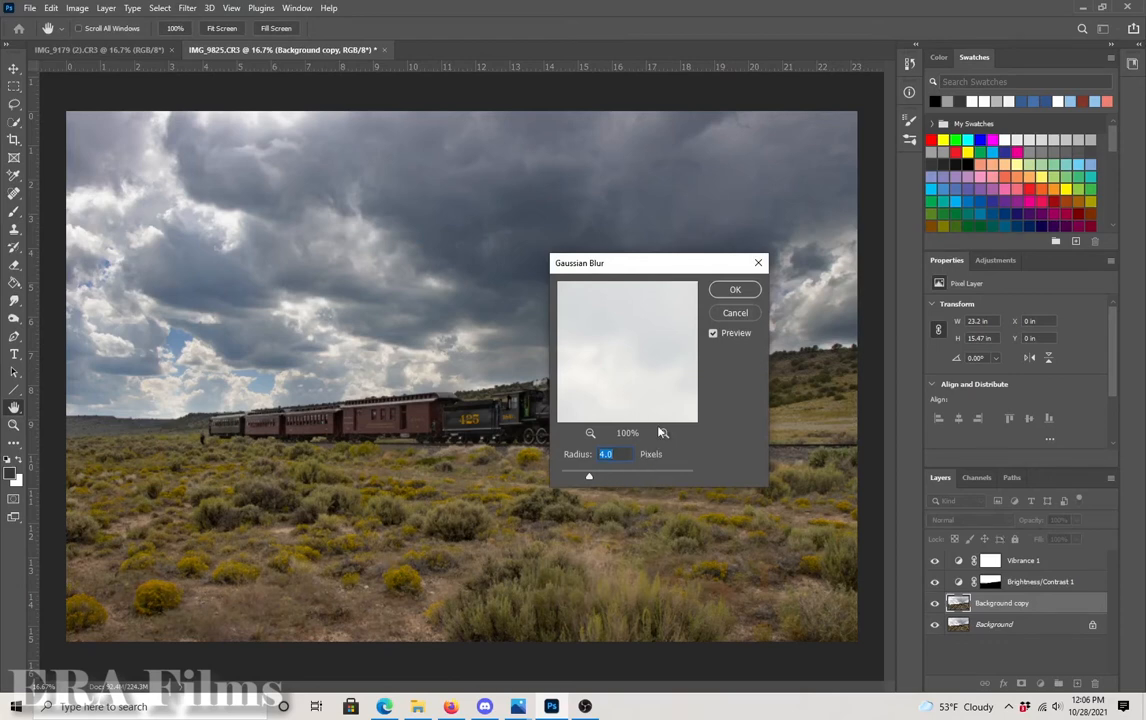
mouse_move(713, 376)
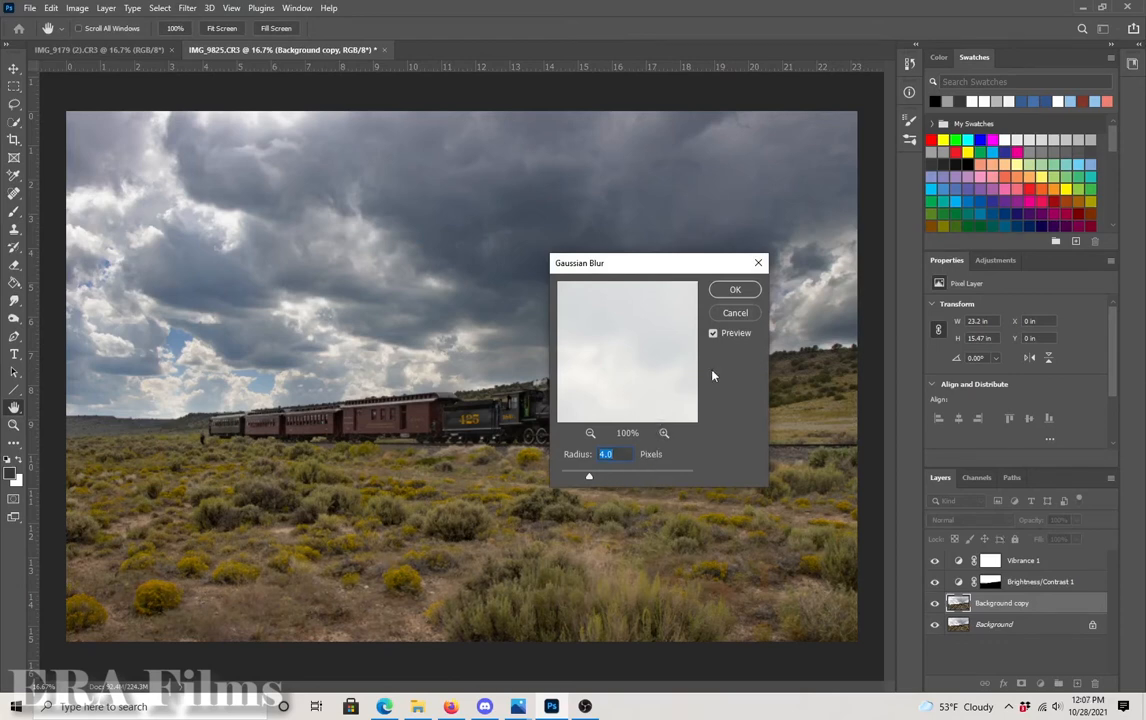
Apply the 4-pixel Gaussian blur to the Background copy layer
click(735, 289)
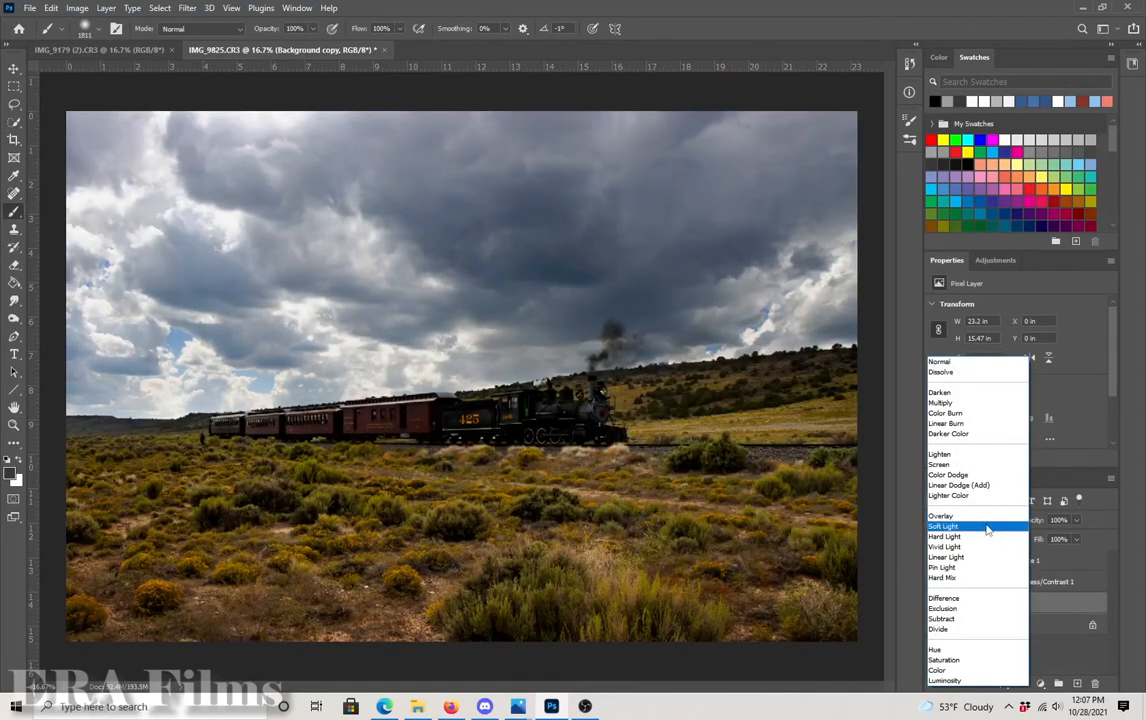
Blend the blurred copy in Soft Light and lower its opacity to 11% for a subtle glow
click(943, 526)
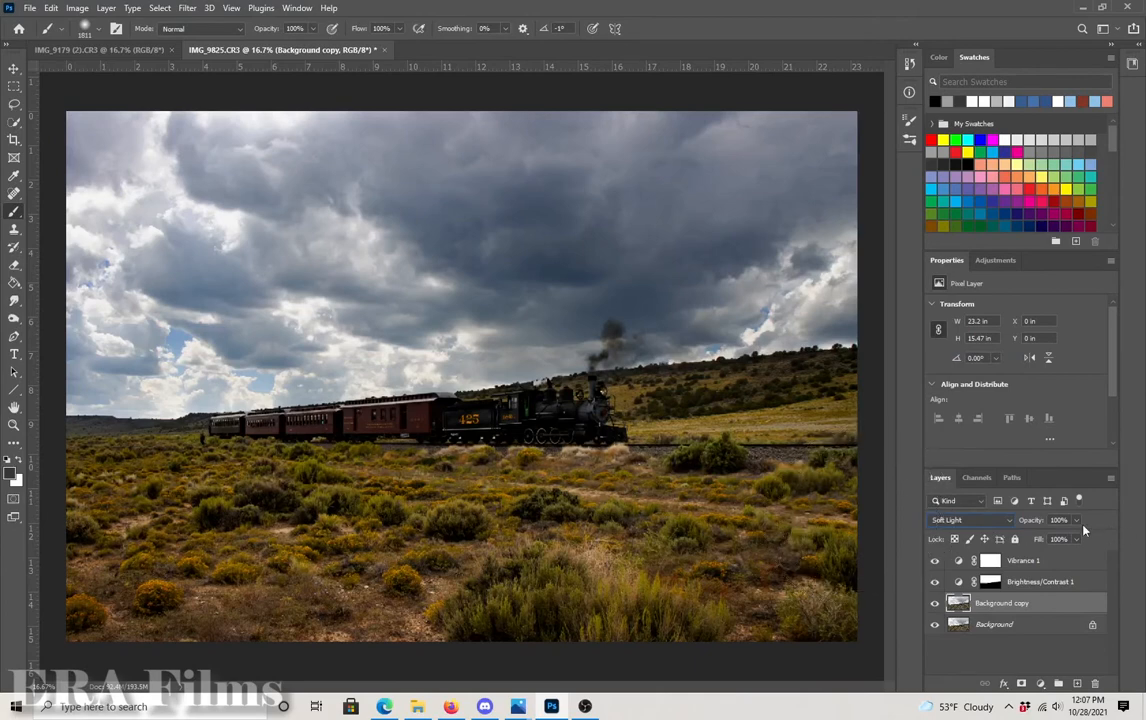
drag(1075, 540, 1060, 540)
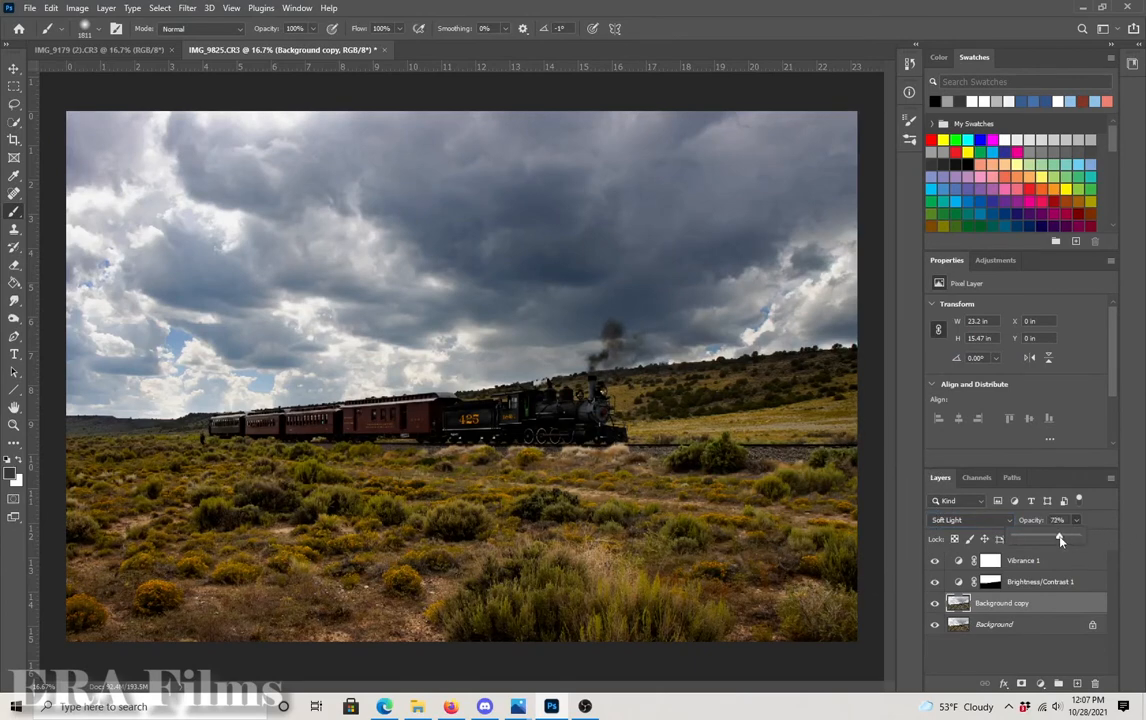
drag(1060, 539, 1035, 539)
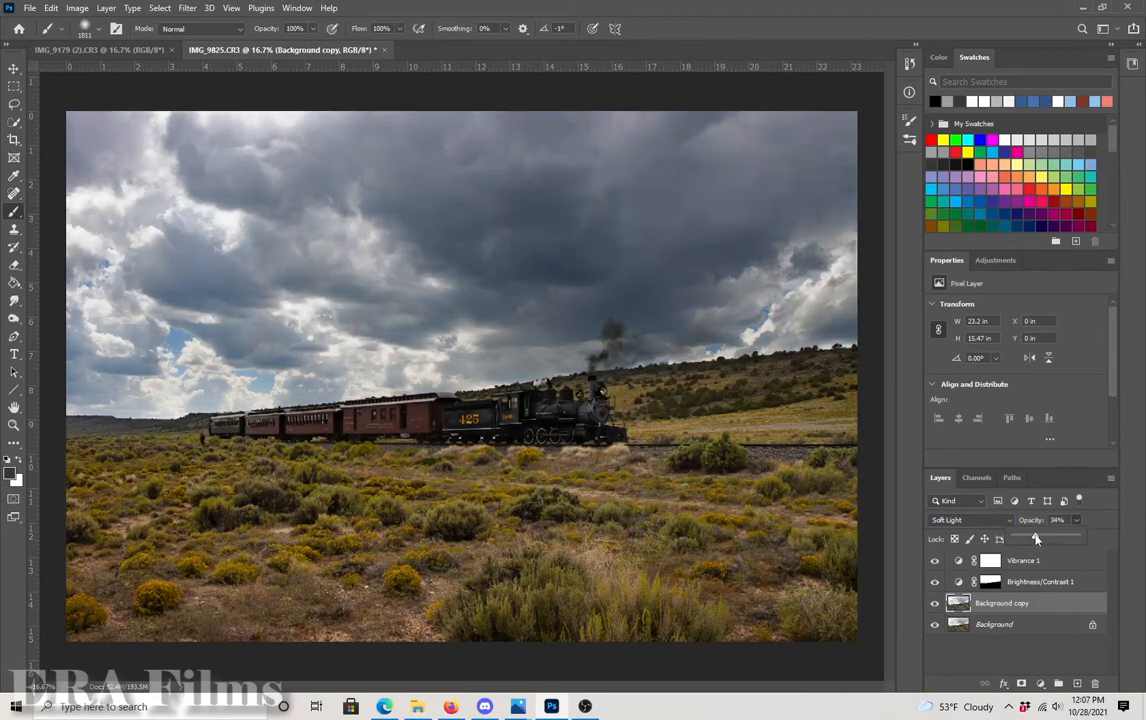
drag(1036, 539, 1024, 539)
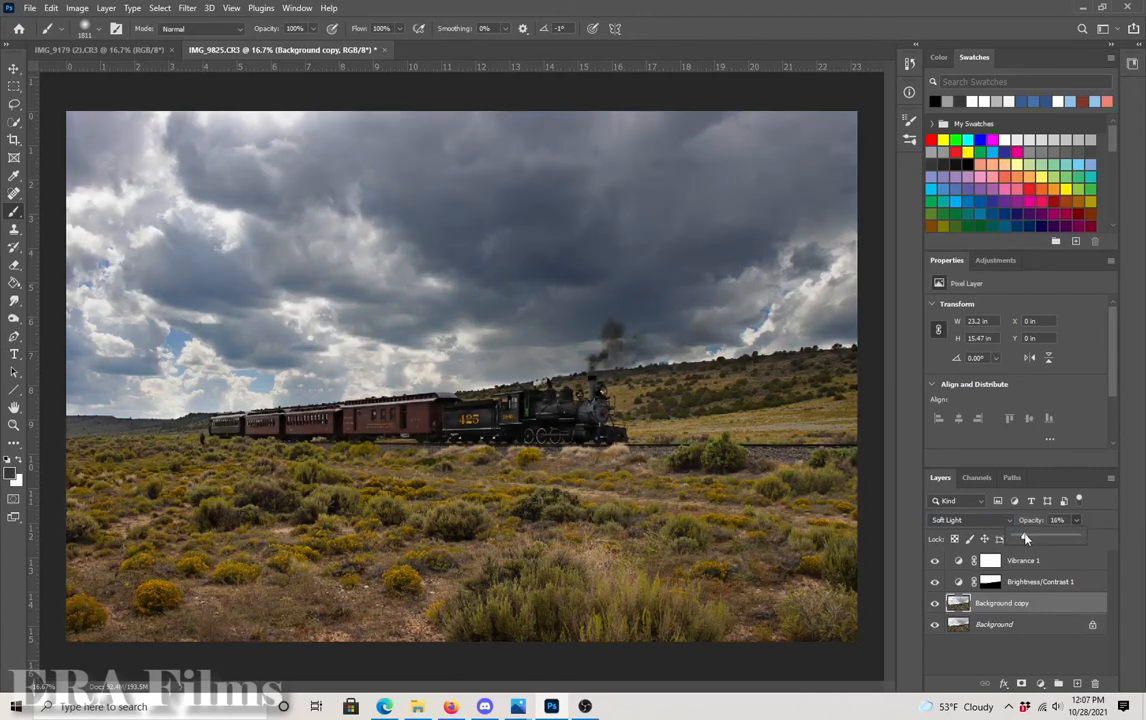
drag(1045, 538, 1022, 538)
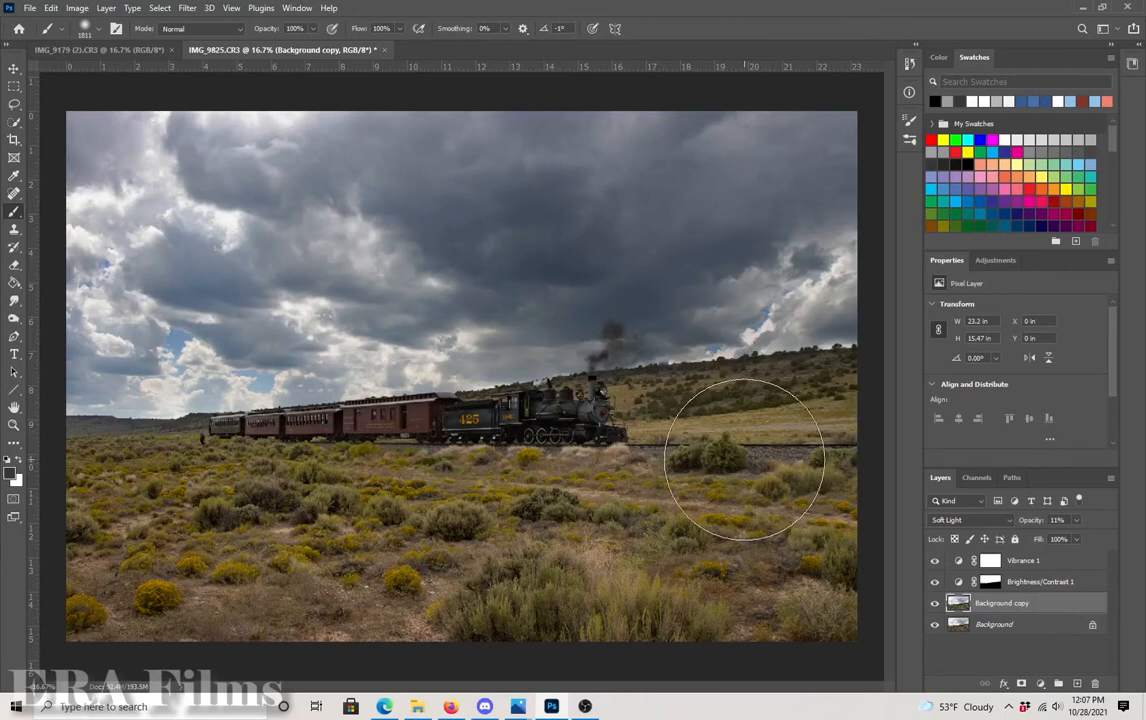
click(995, 260)
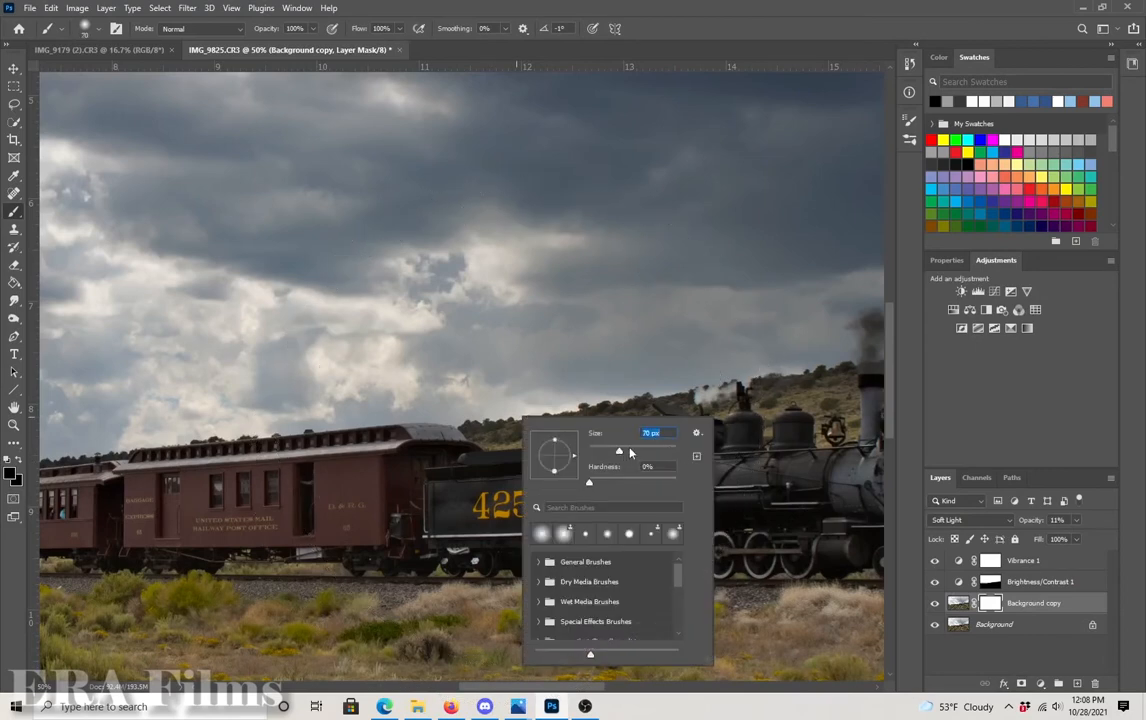
Resize the soft brush to about 70 px for painting the train out of the glow mask
drag(619, 451, 663, 451)
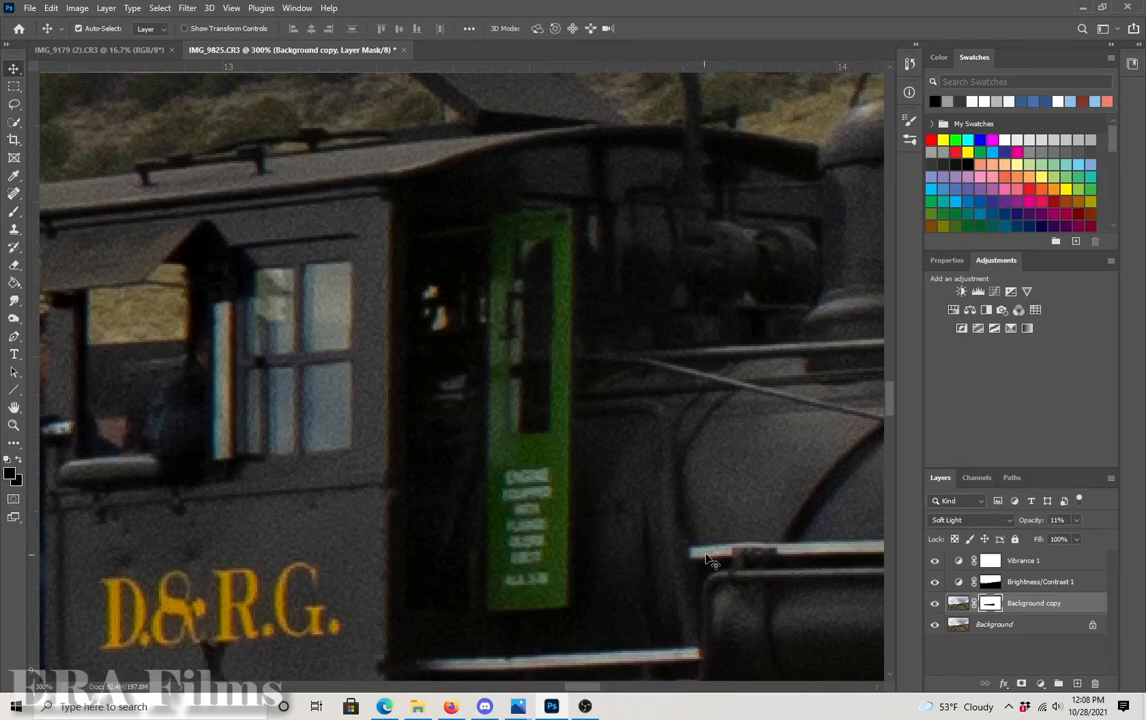
mouse_move(820, 563)
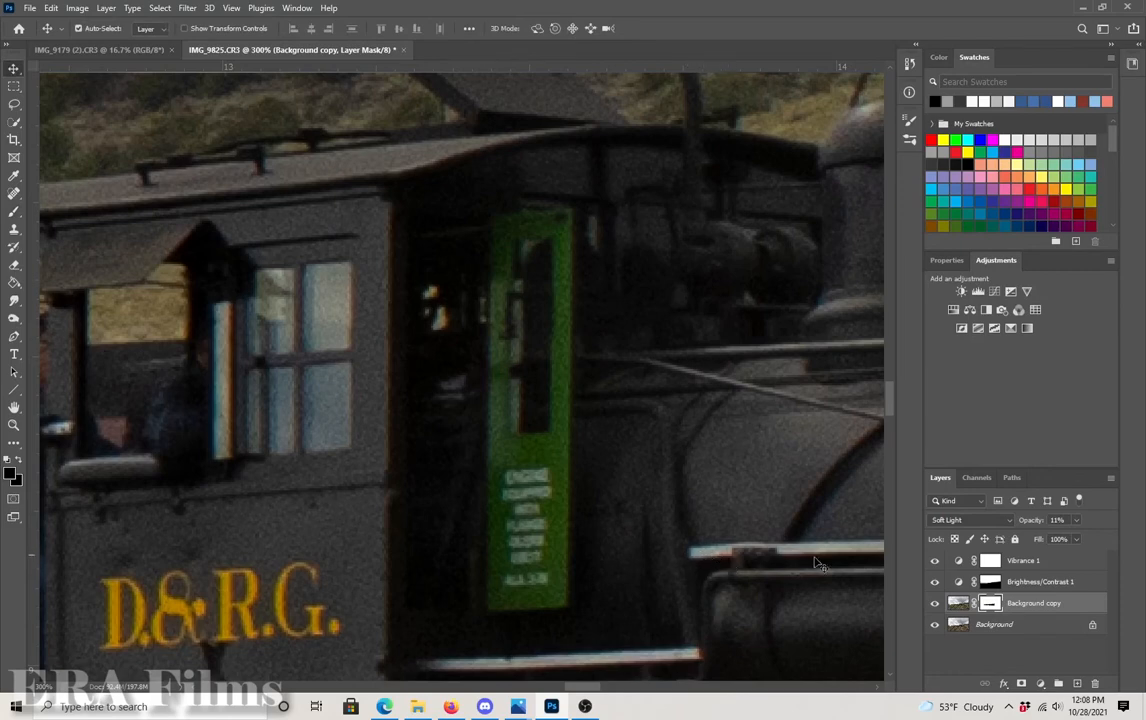
mouse_move(770, 558)
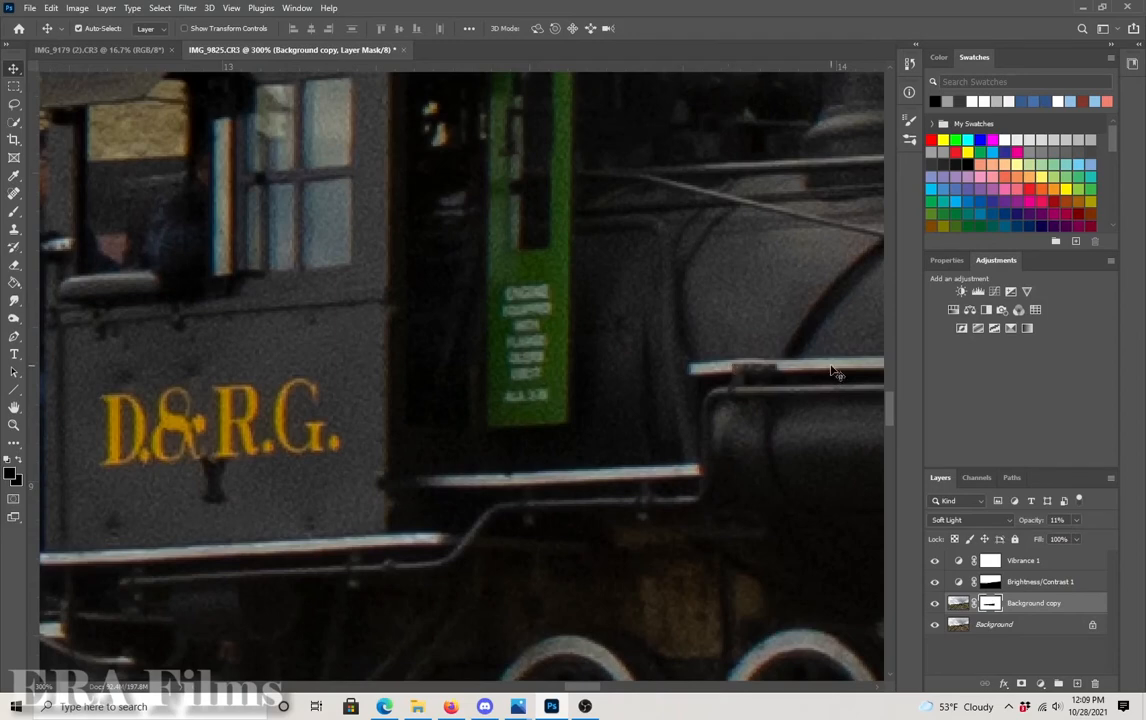
mouse_move(834, 375)
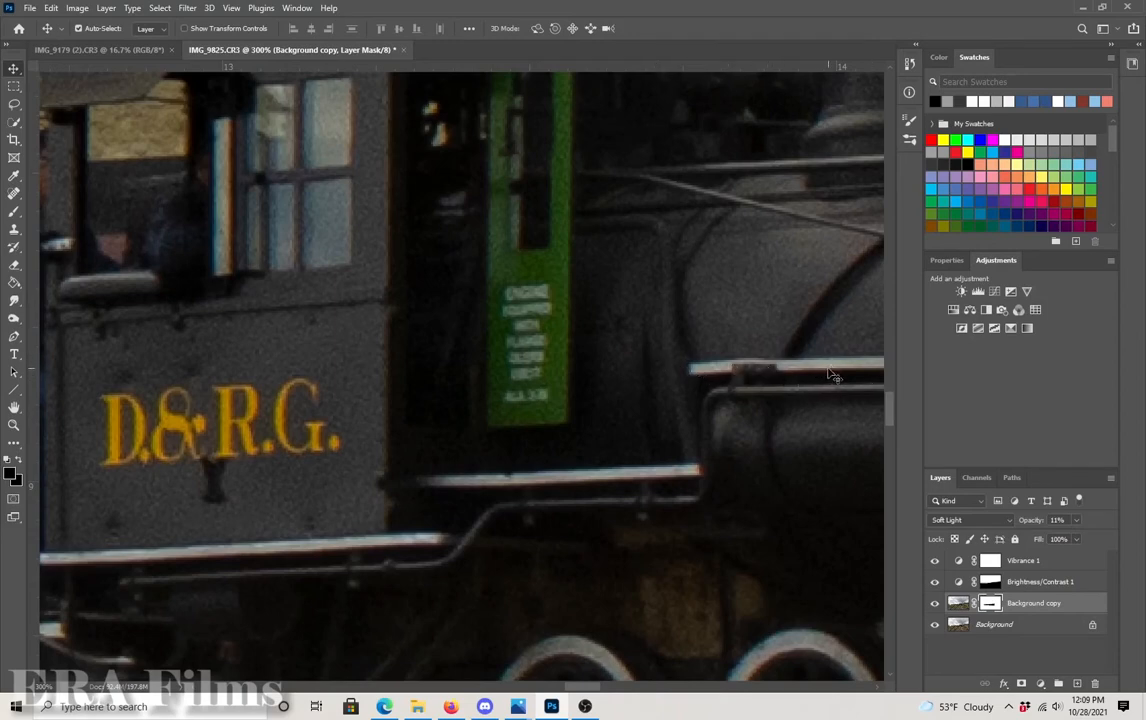
mouse_move(583, 636)
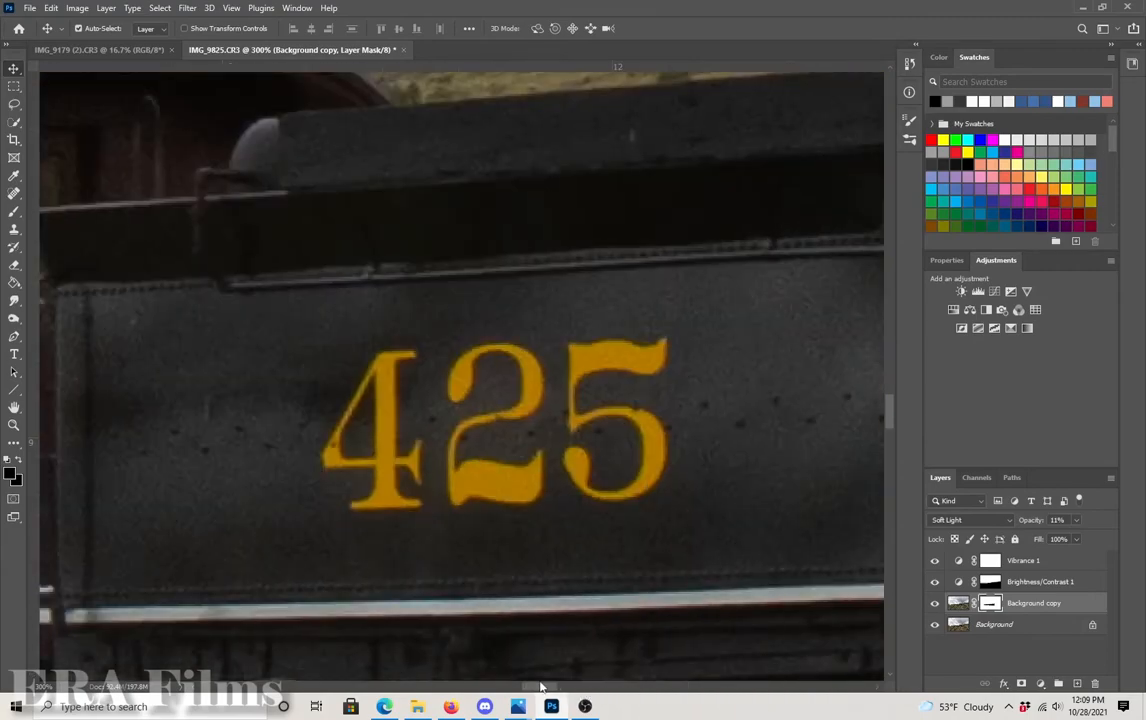
drag(540, 687, 373, 673)
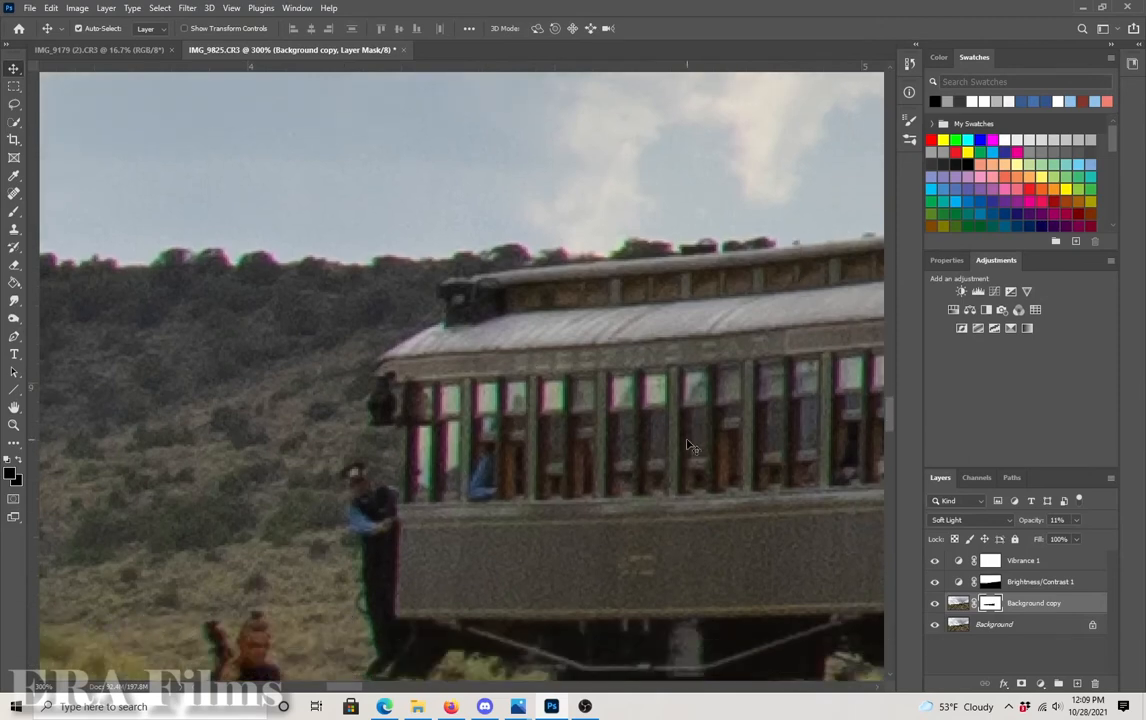
mouse_move(845, 477)
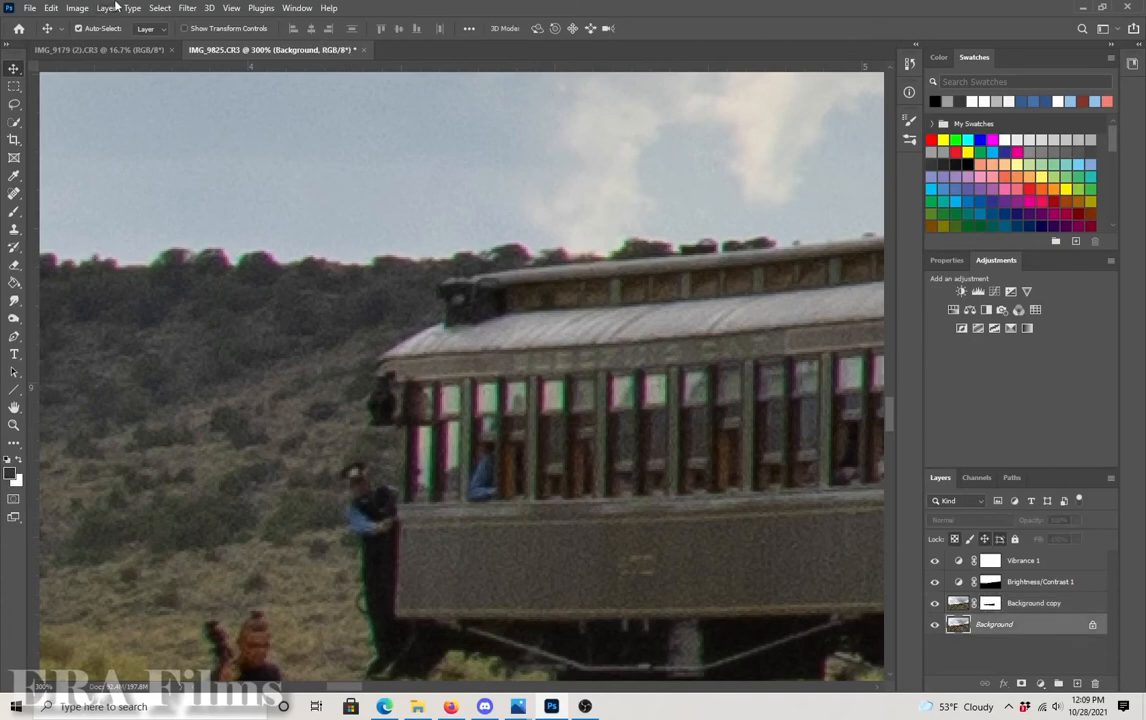
Duplicate the Background layer above the glow layer and blend it in Color mode
click(1034, 602)
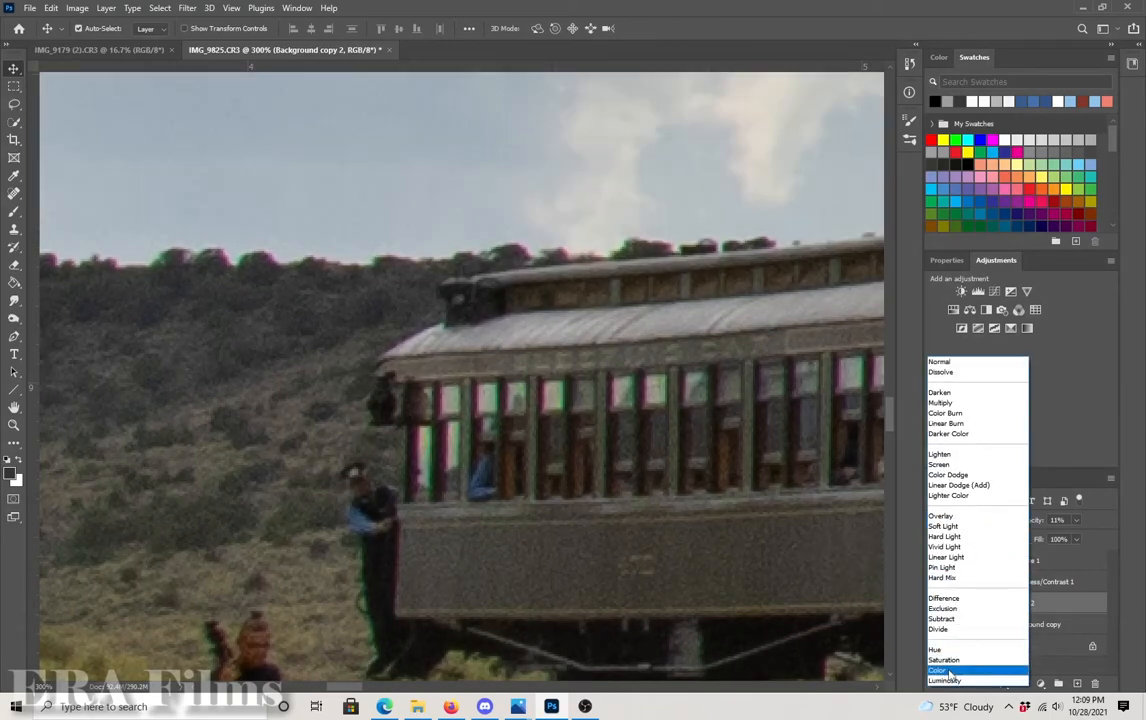
click(939, 670)
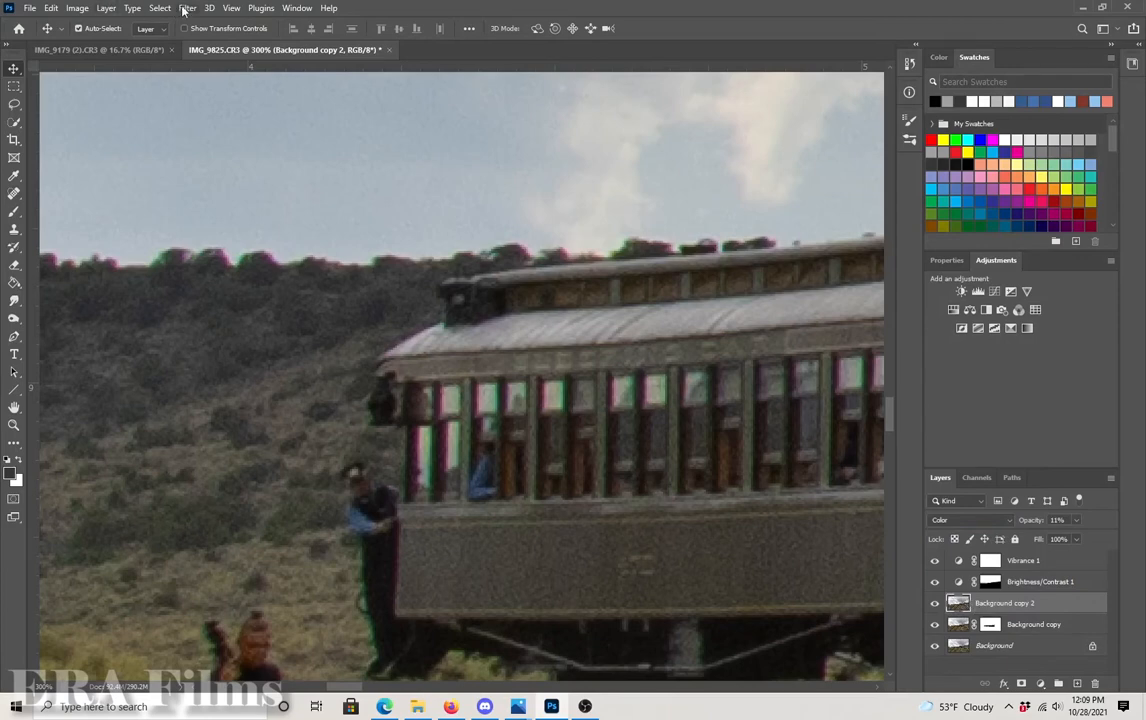
Apply a 4-pixel Gaussian Blur to the Color-mode copy
click(187, 8)
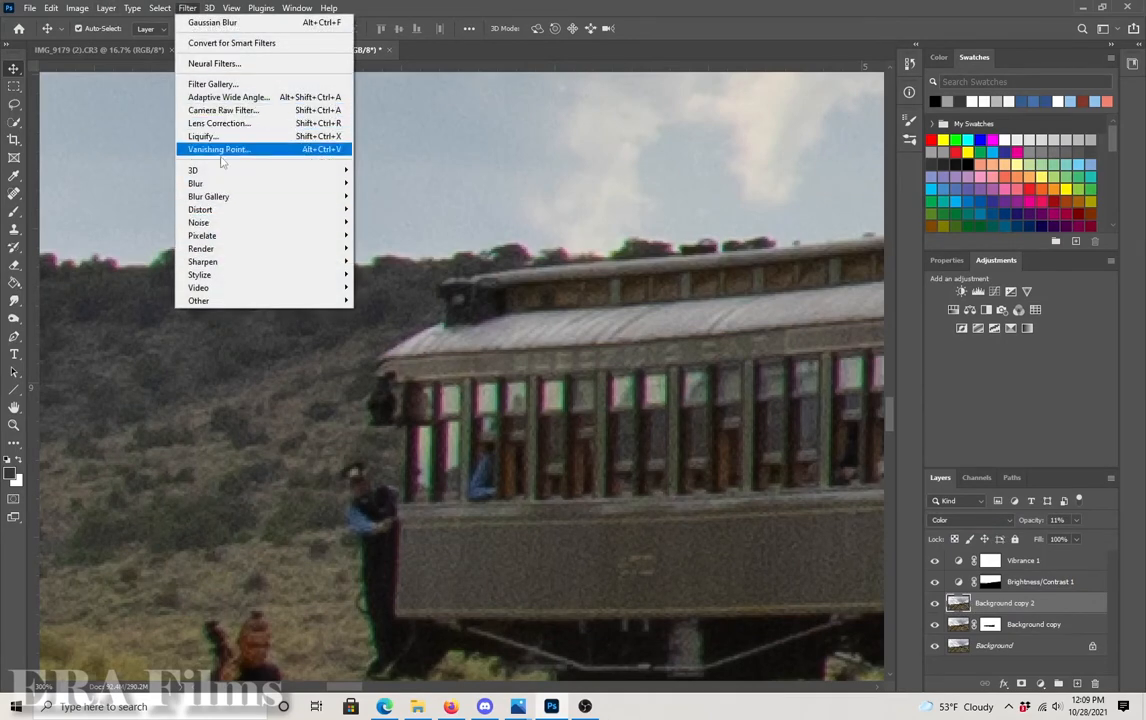
mouse_move(196, 183)
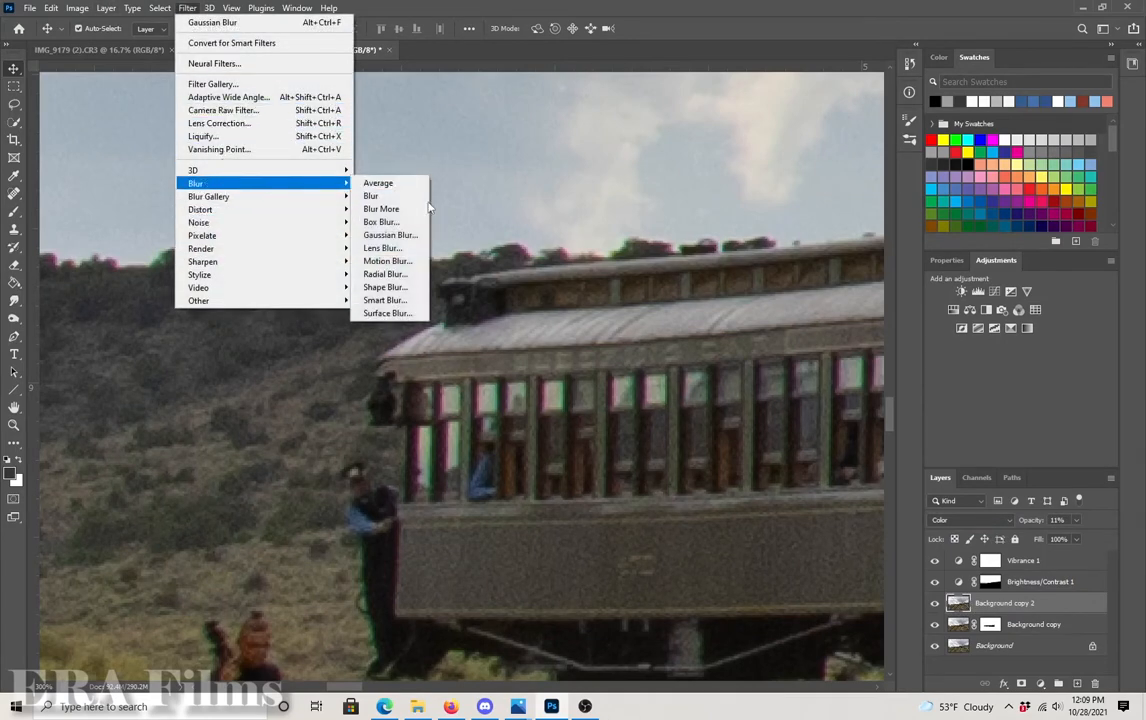
click(390, 235)
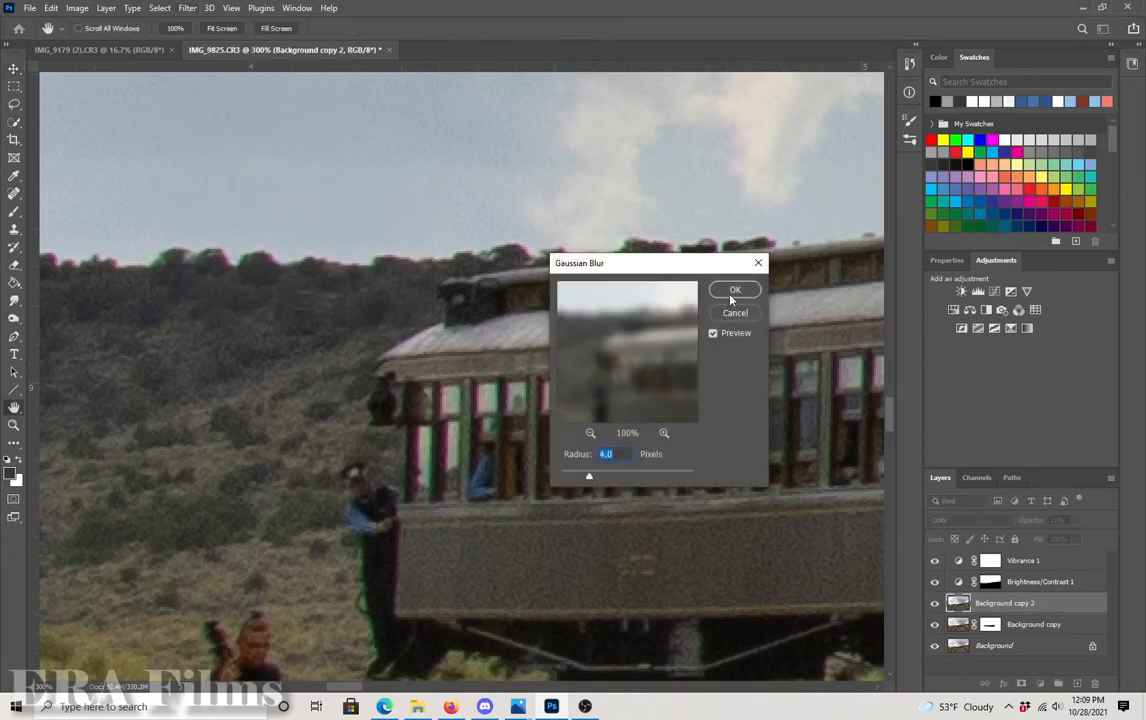
click(735, 289)
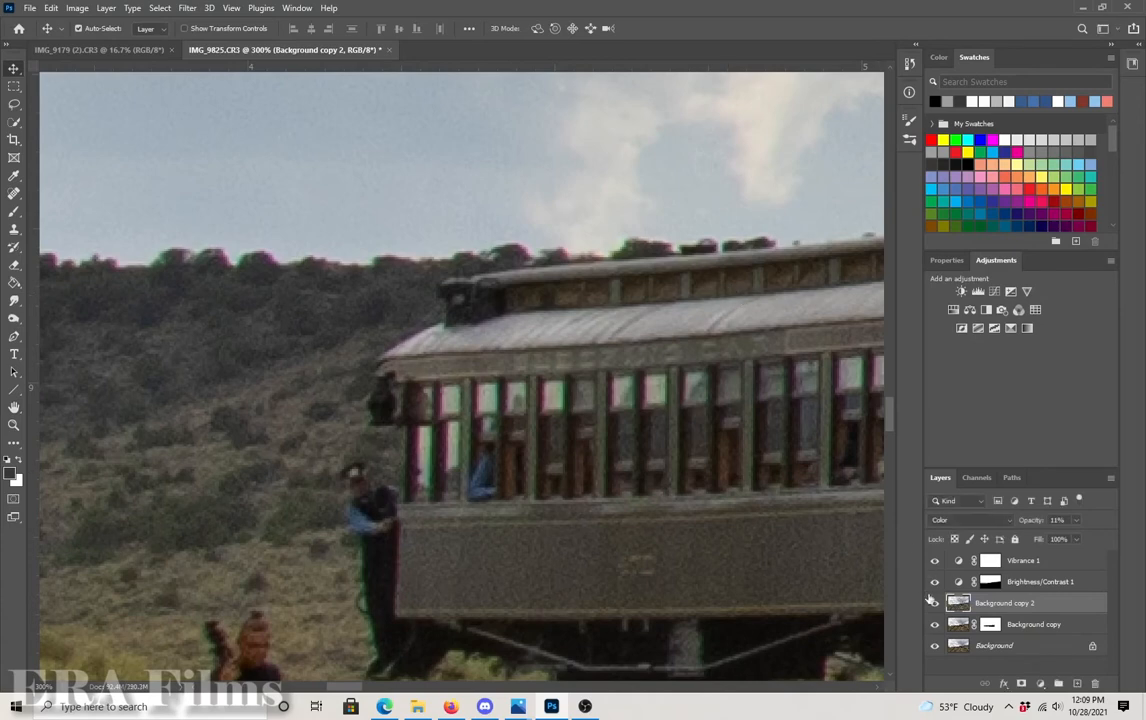
Hide the blurred colour layer to compare the fringes around the train
click(934, 603)
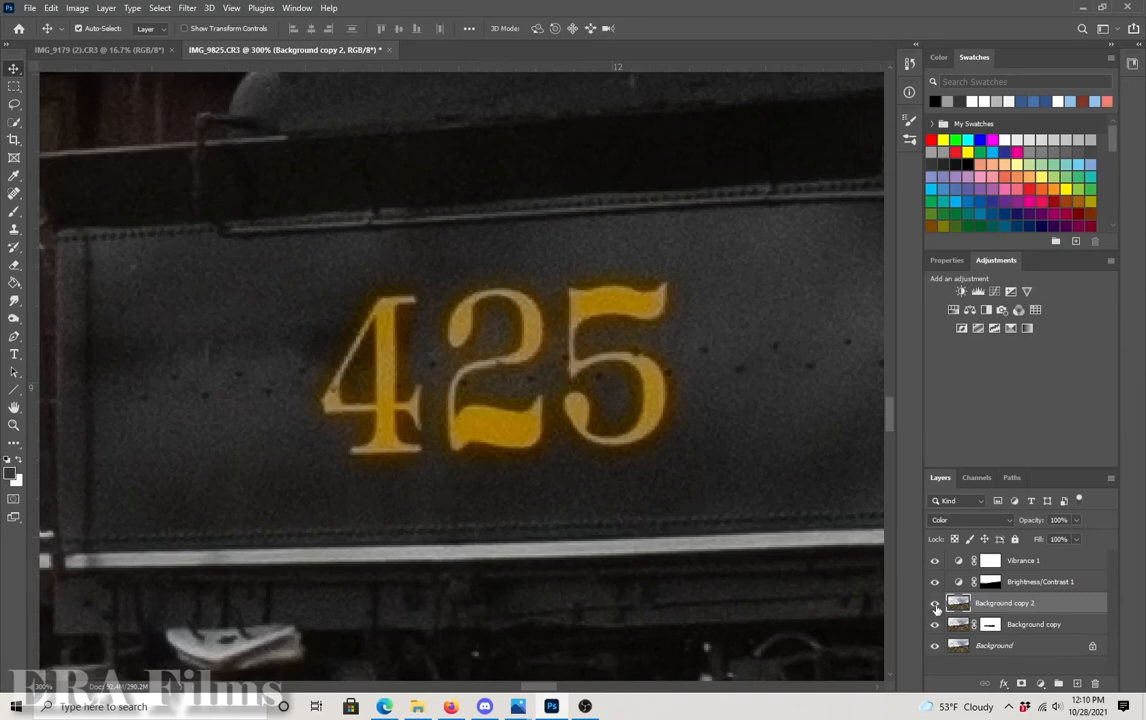
Show the colour layer again to check the smooth edges on the 425 numerals
click(935, 602)
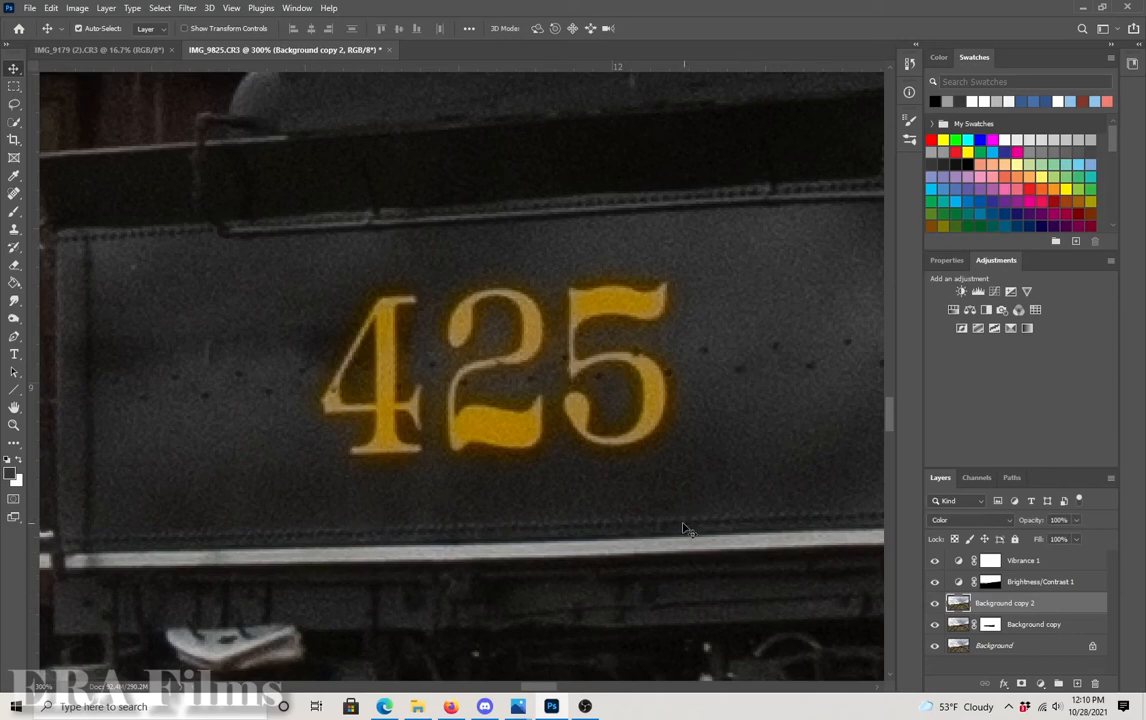
mouse_move(456, 388)
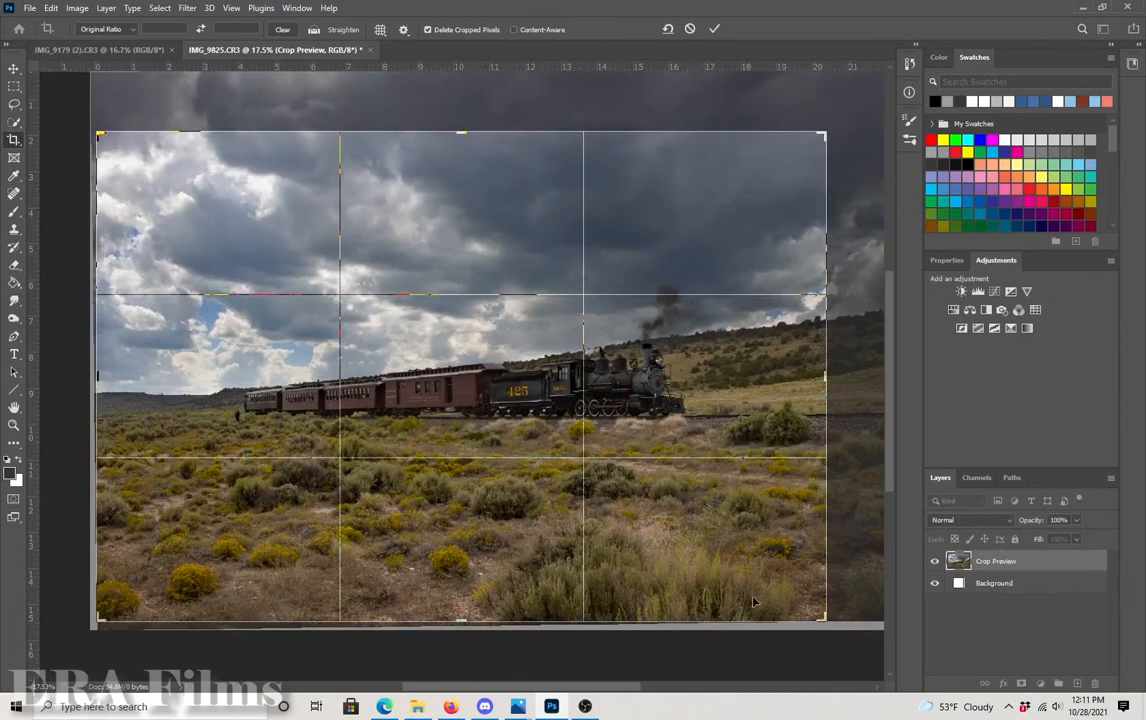
mouse_move(748, 462)
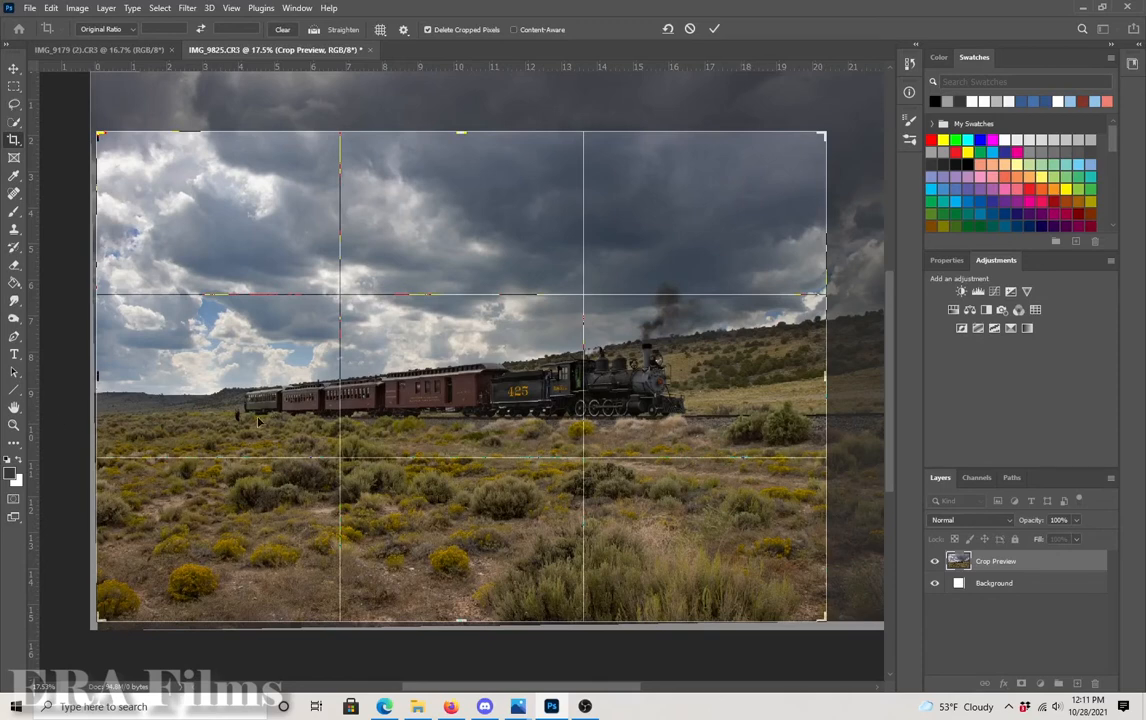
mouse_move(167, 388)
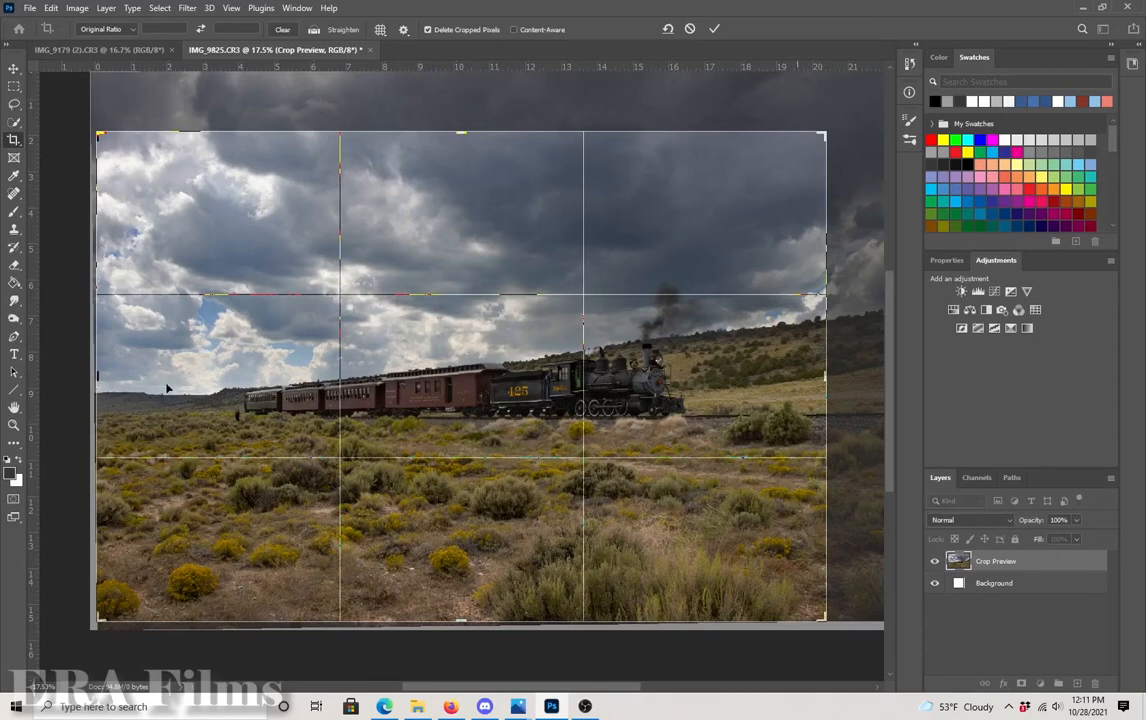
mouse_move(478, 415)
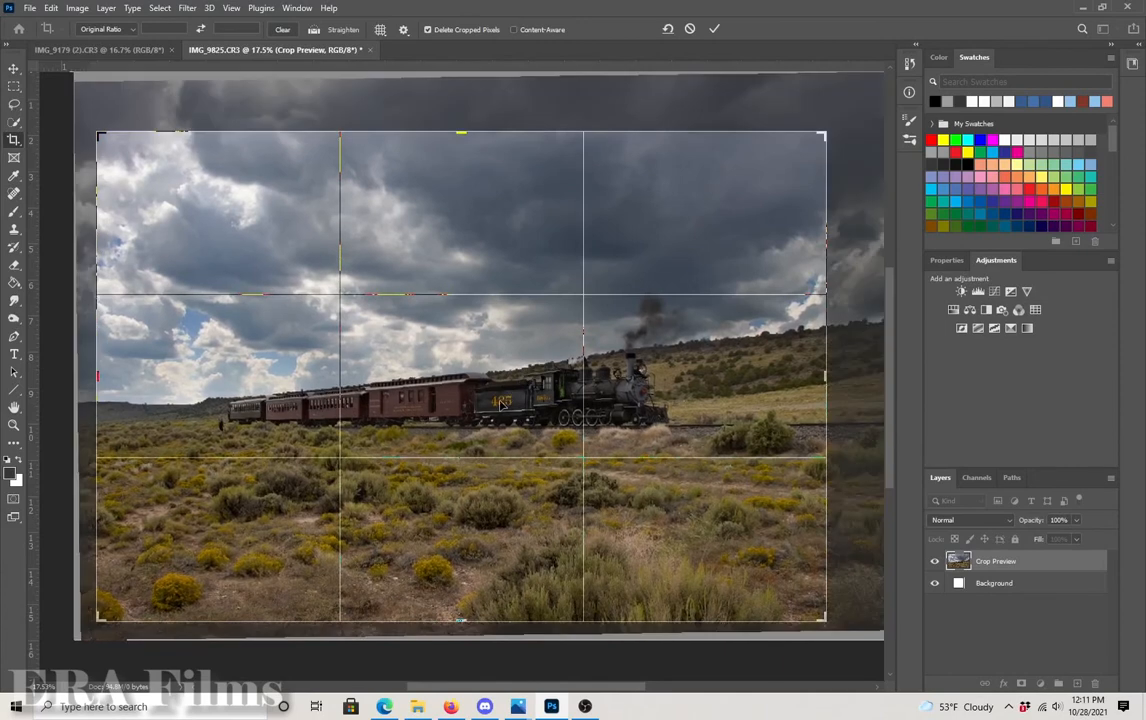
mouse_move(378, 382)
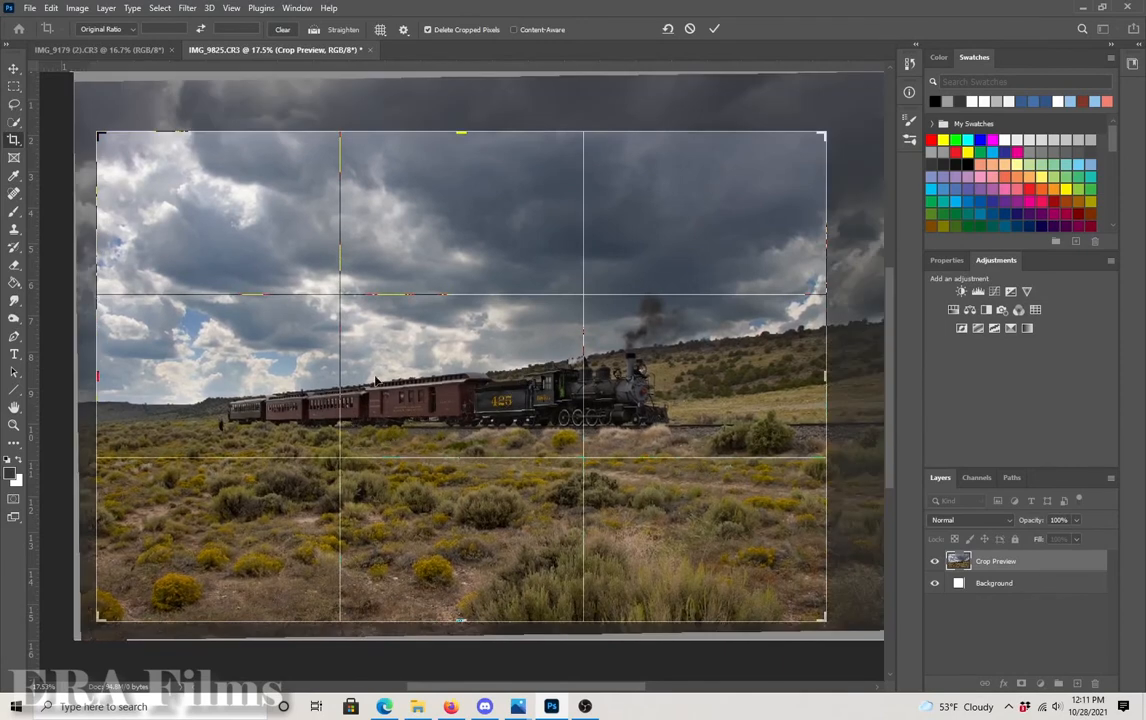
mouse_move(470, 415)
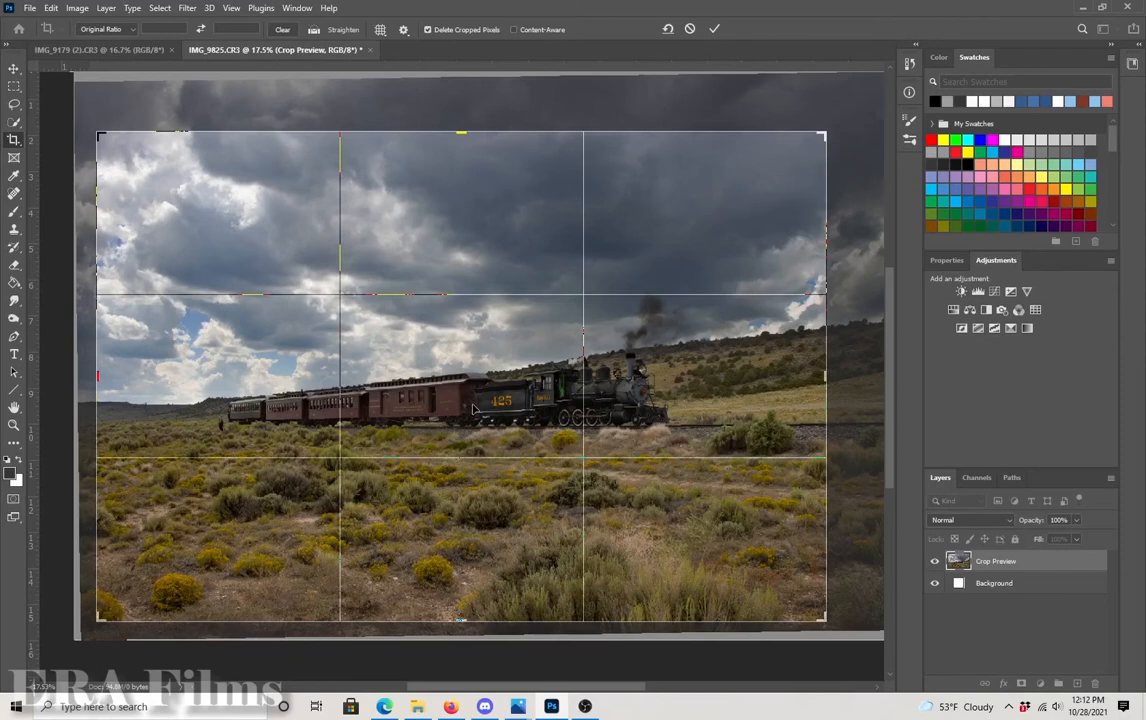
mouse_move(472, 413)
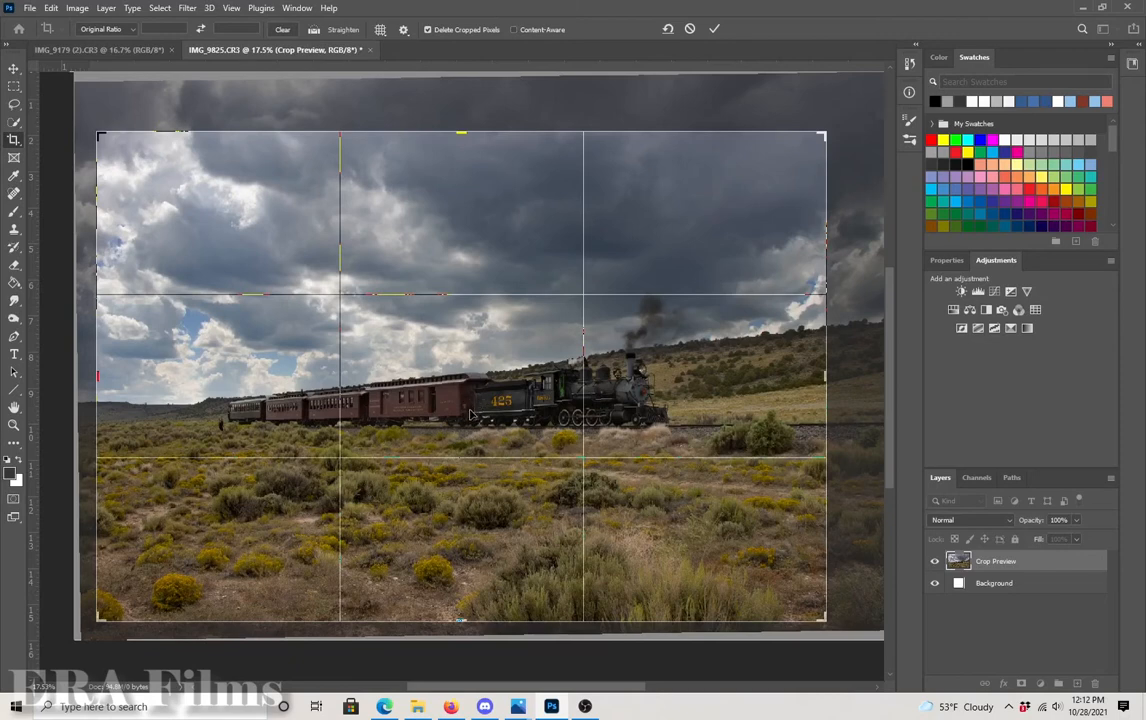
mouse_move(597, 400)
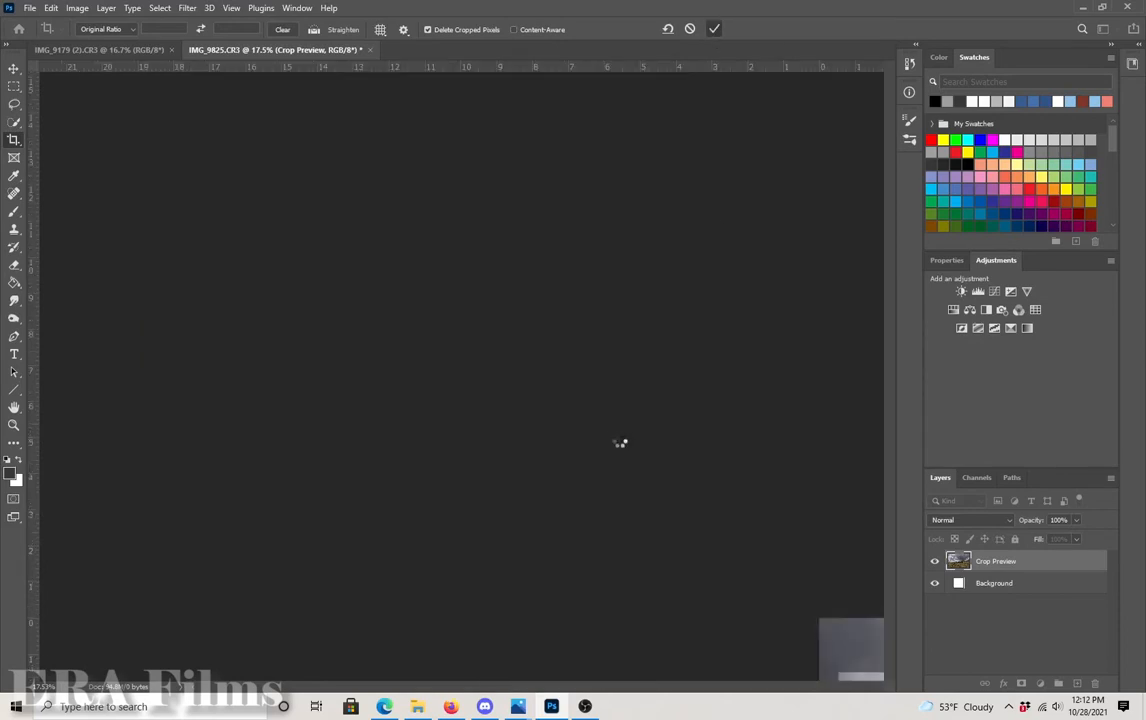
Let the crop finish and make the original Background layer active
click(714, 29)
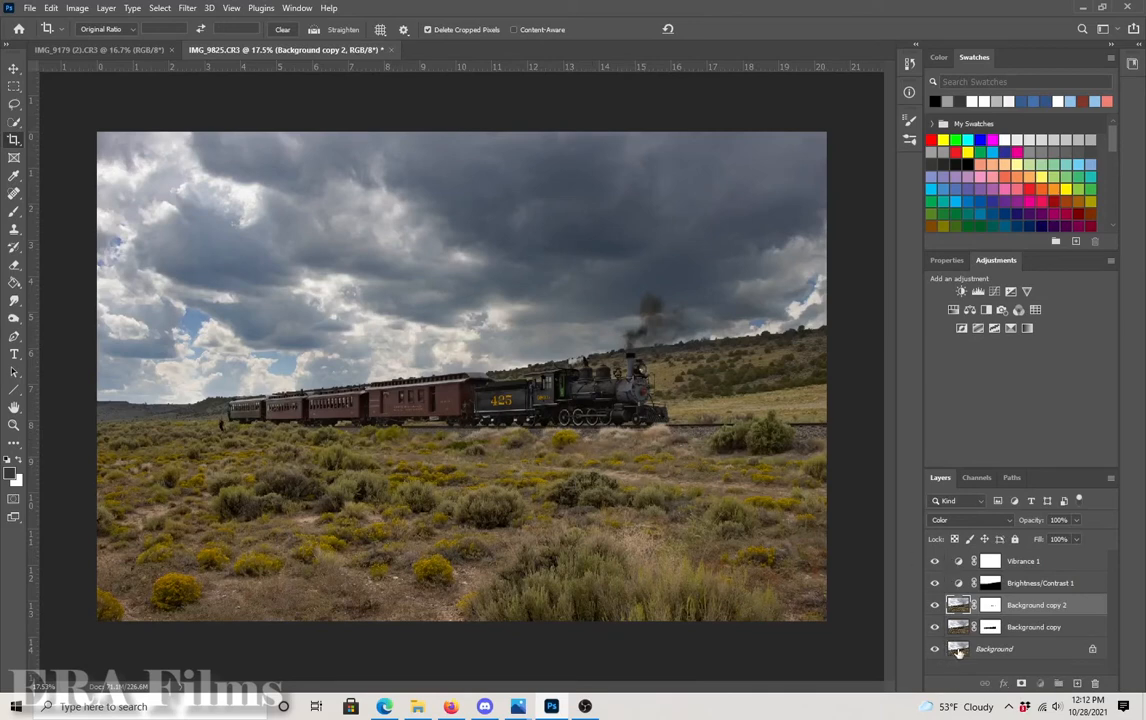
click(994, 648)
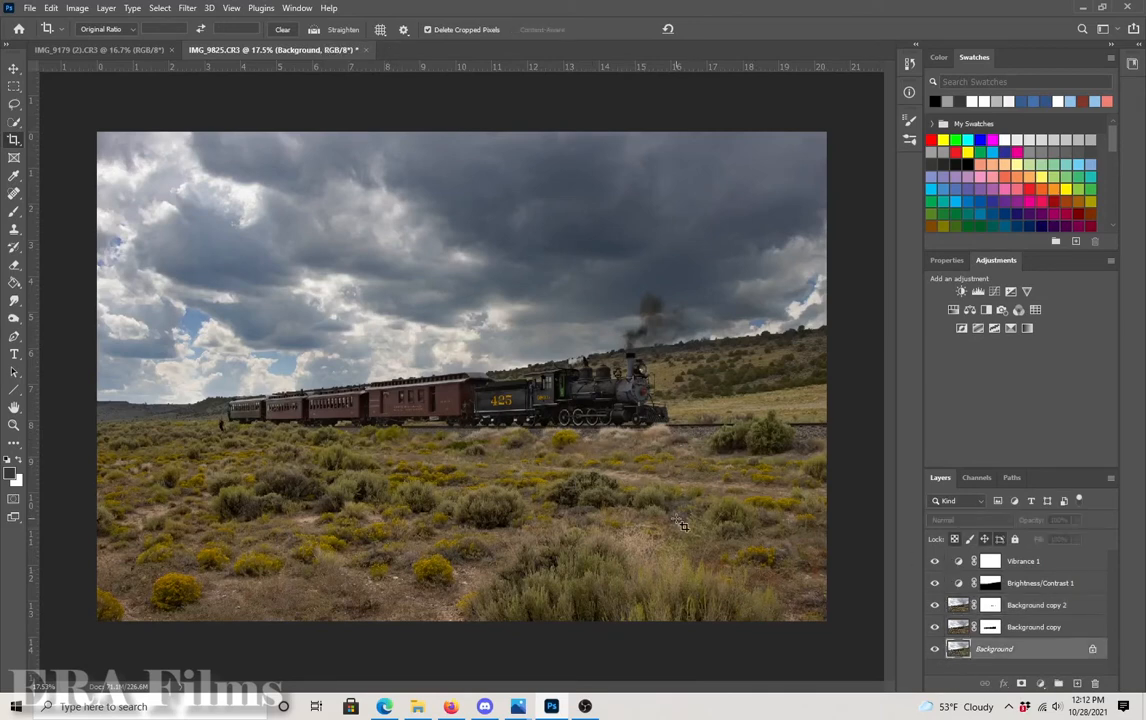
mouse_move(720, 490)
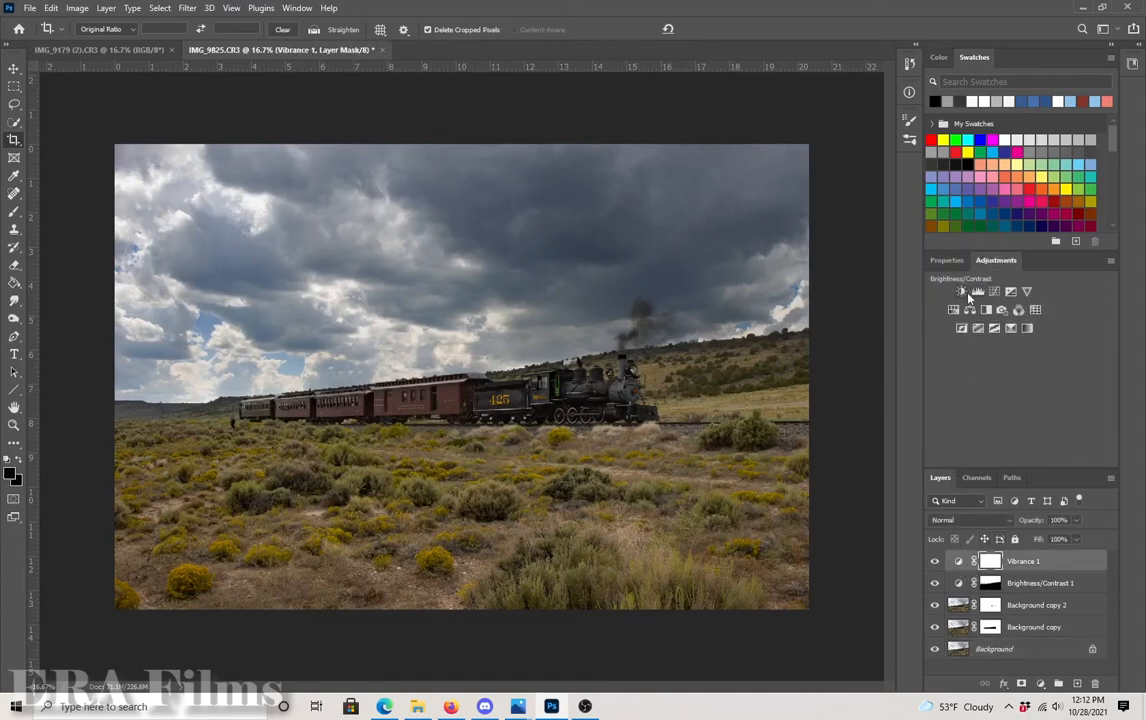
Add a Brightness/Contrast adjustment layer and set Brightness to about 41
click(1011, 291)
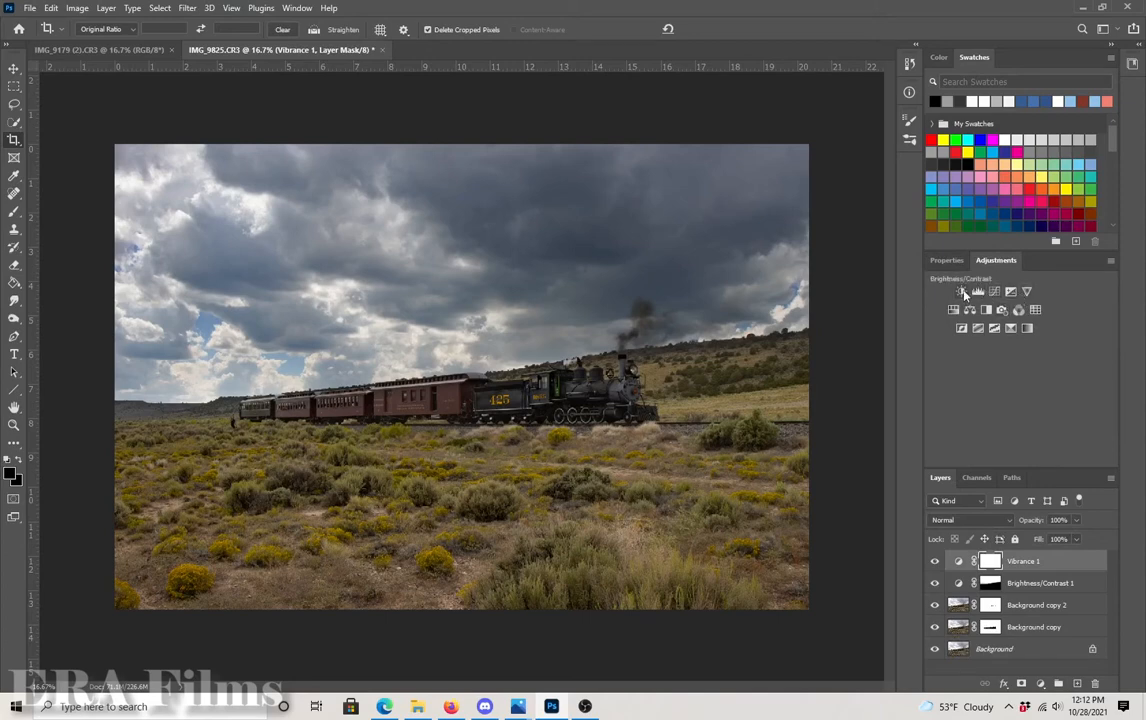
click(961, 291)
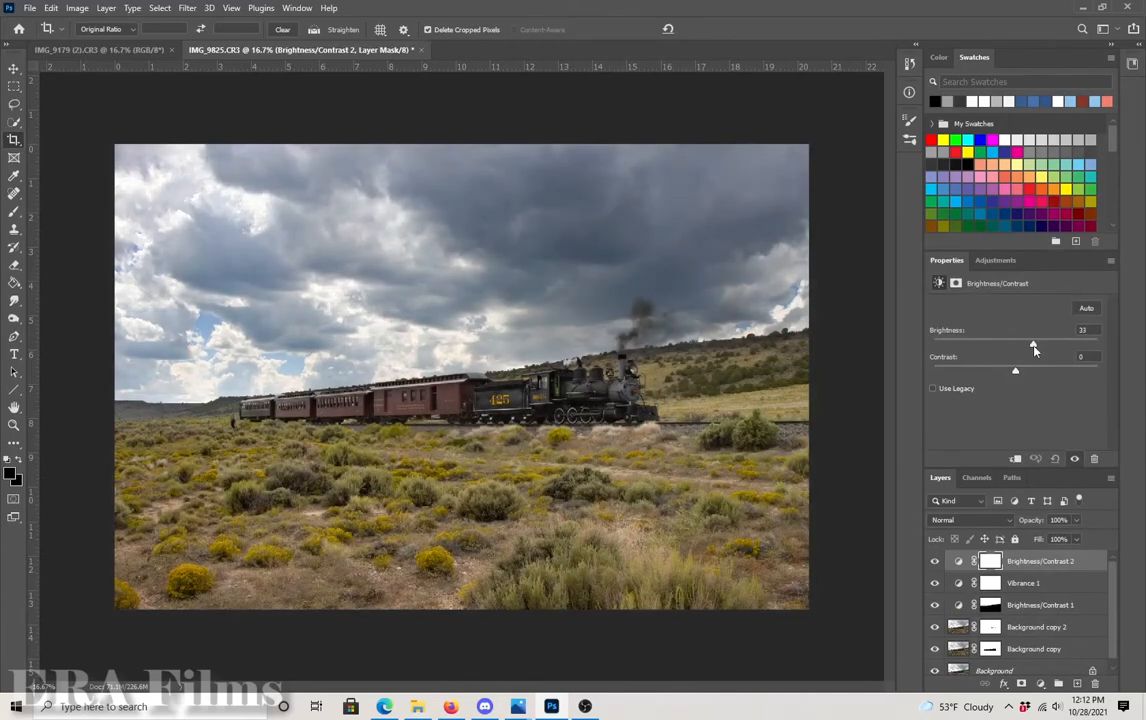
drag(1033, 344, 1043, 344)
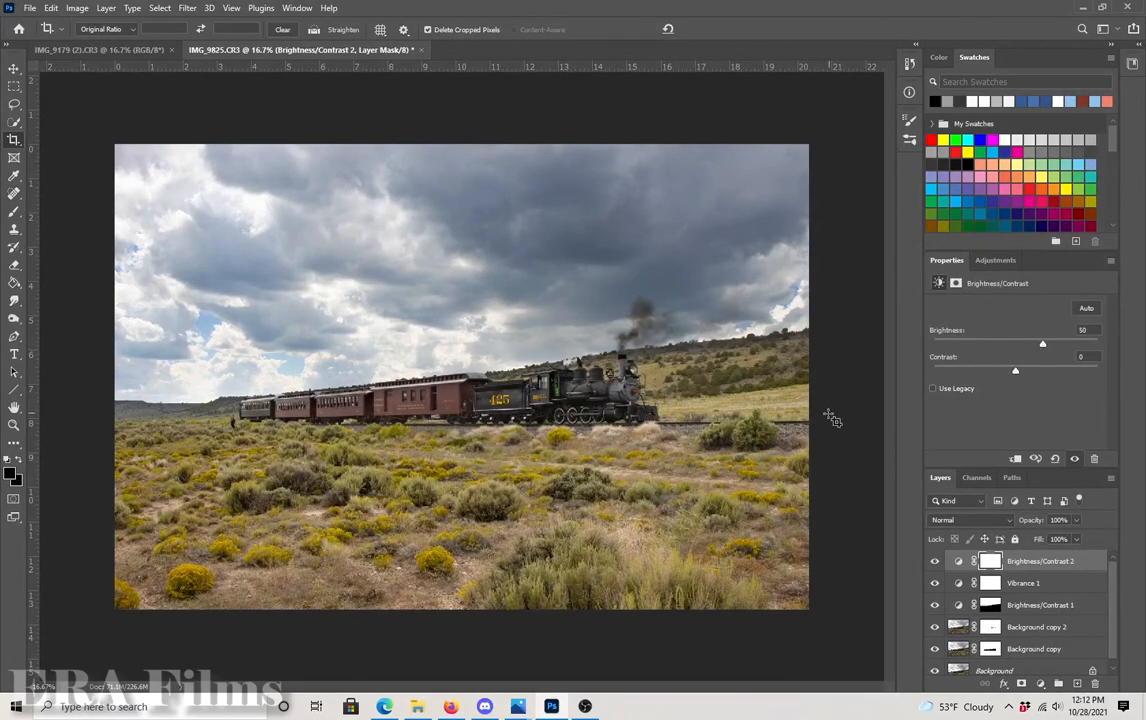
mouse_move(840, 442)
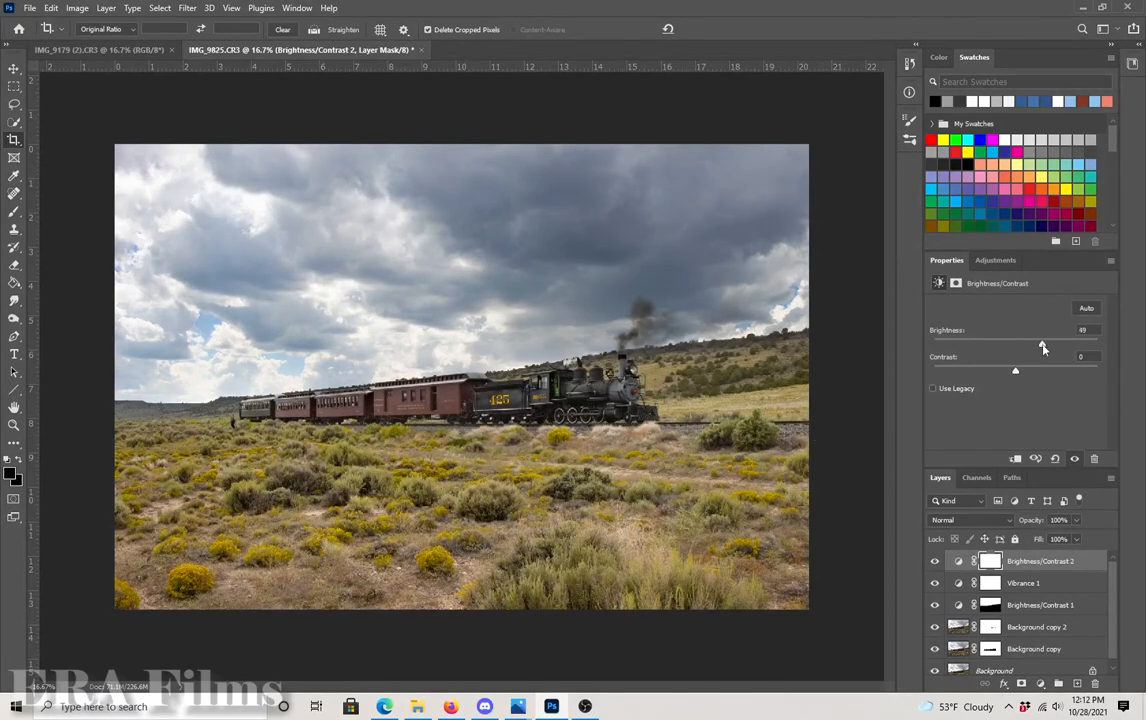
drag(1043, 343, 1038, 343)
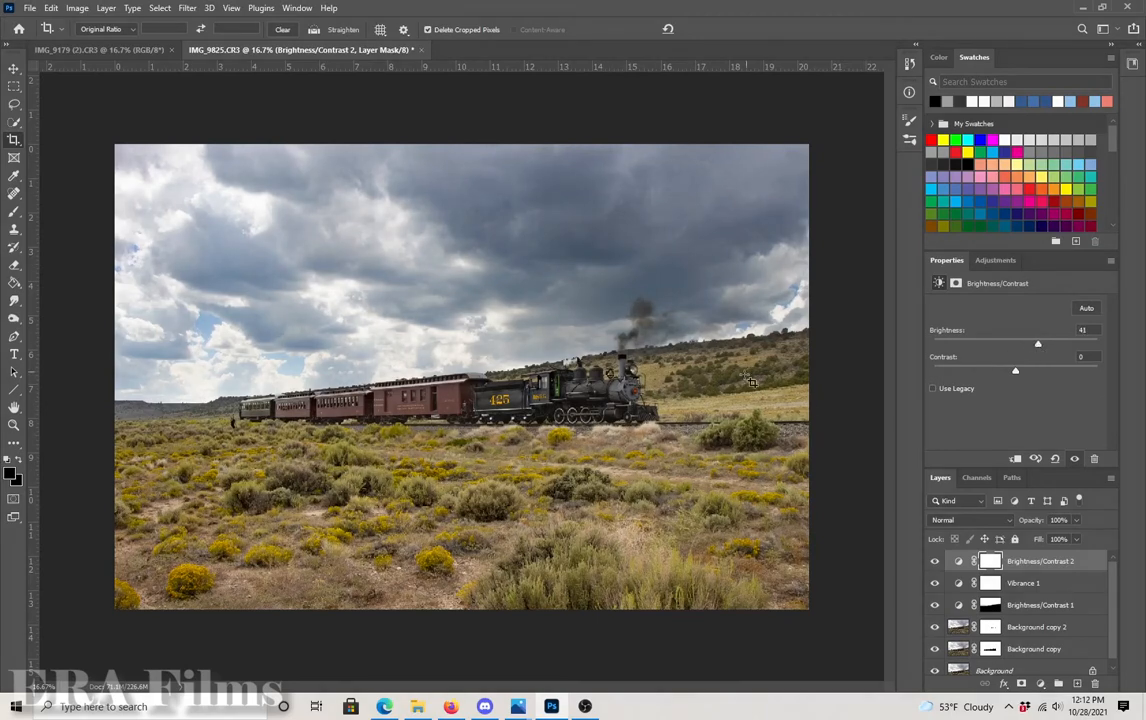
mouse_move(60, 265)
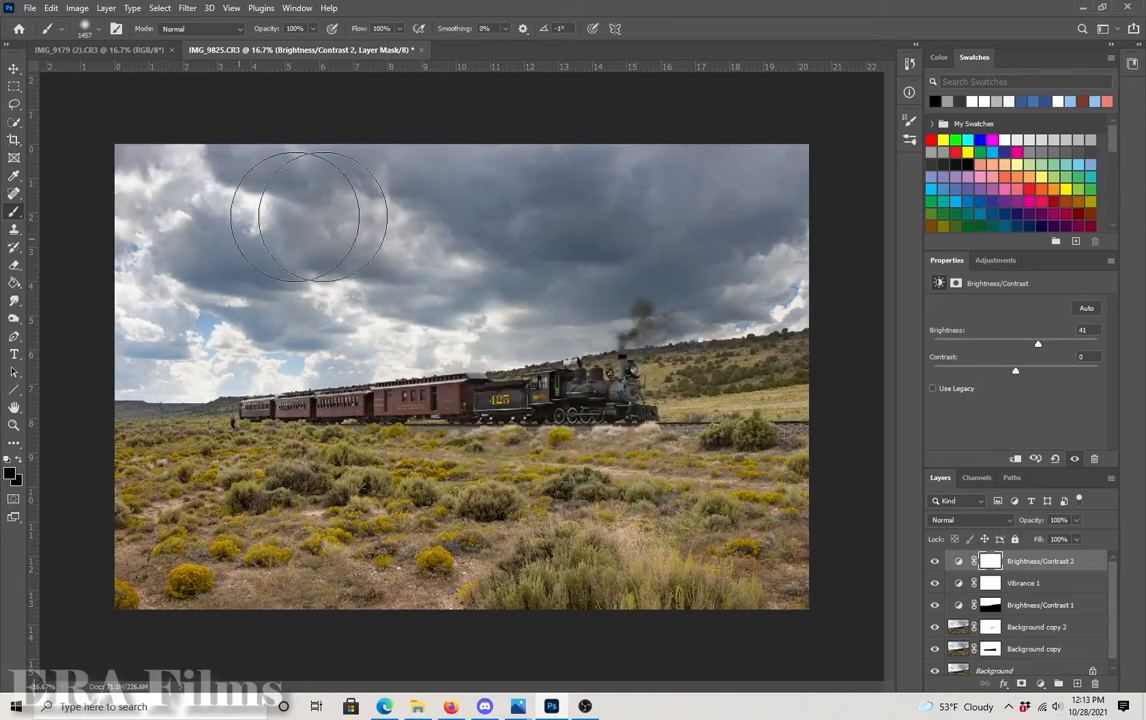
mouse_move(238, 293)
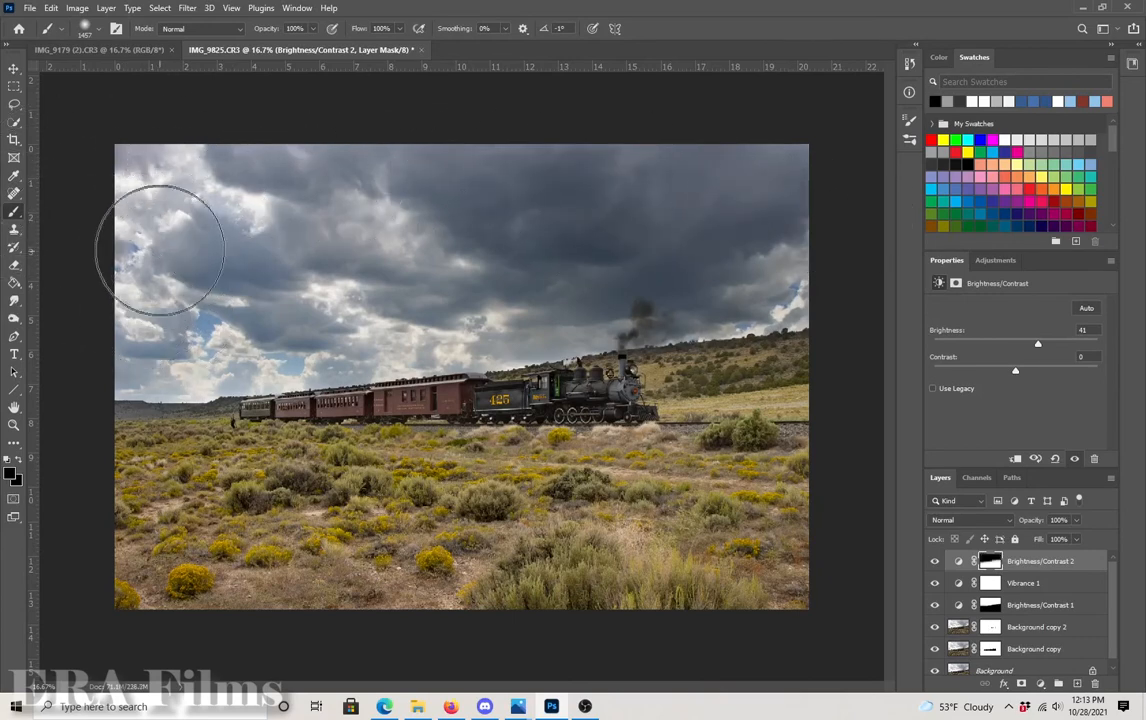
mouse_move(145, 262)
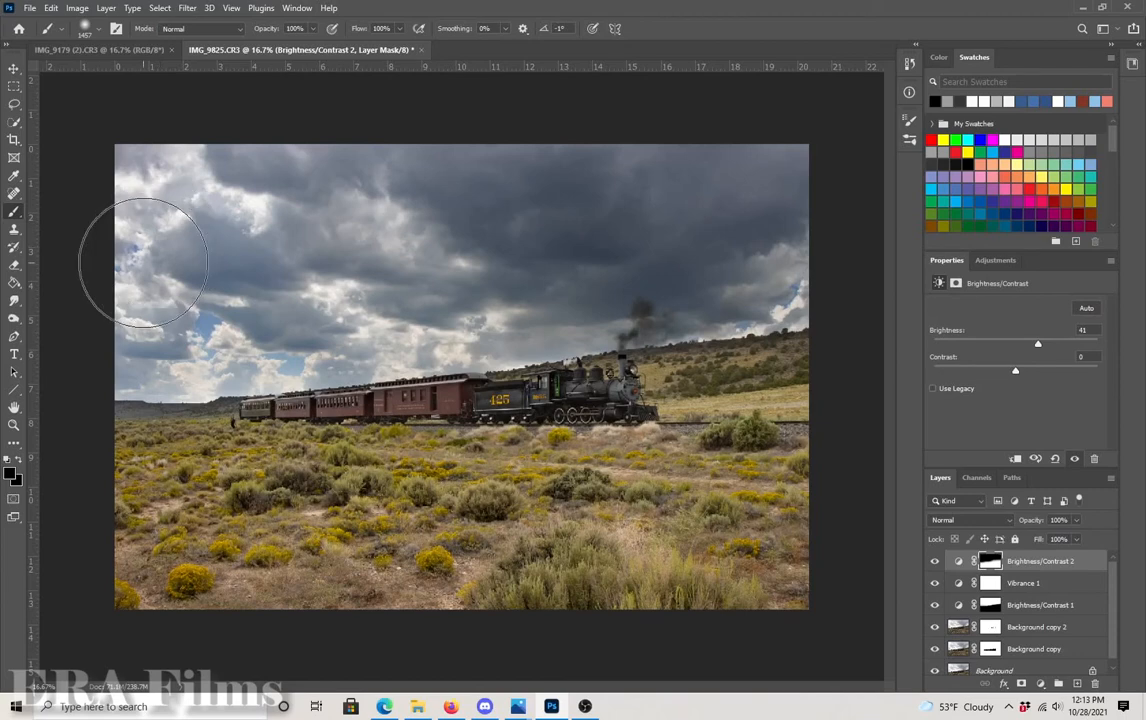
mouse_move(715, 250)
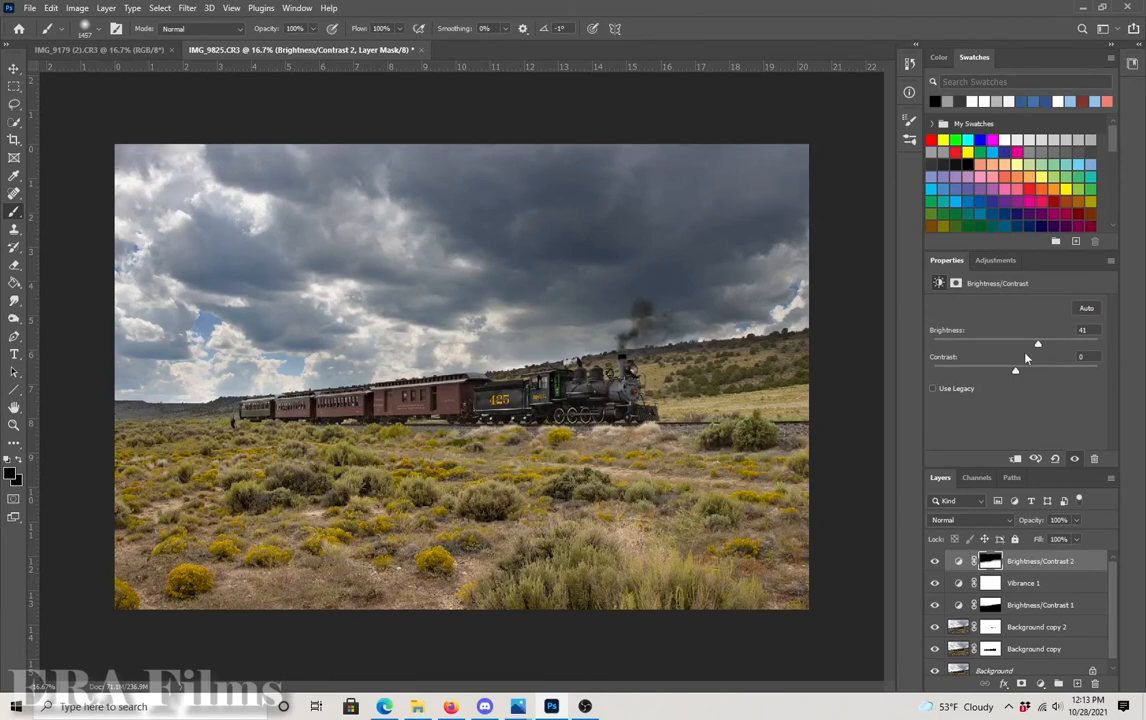
mouse_move(1035, 345)
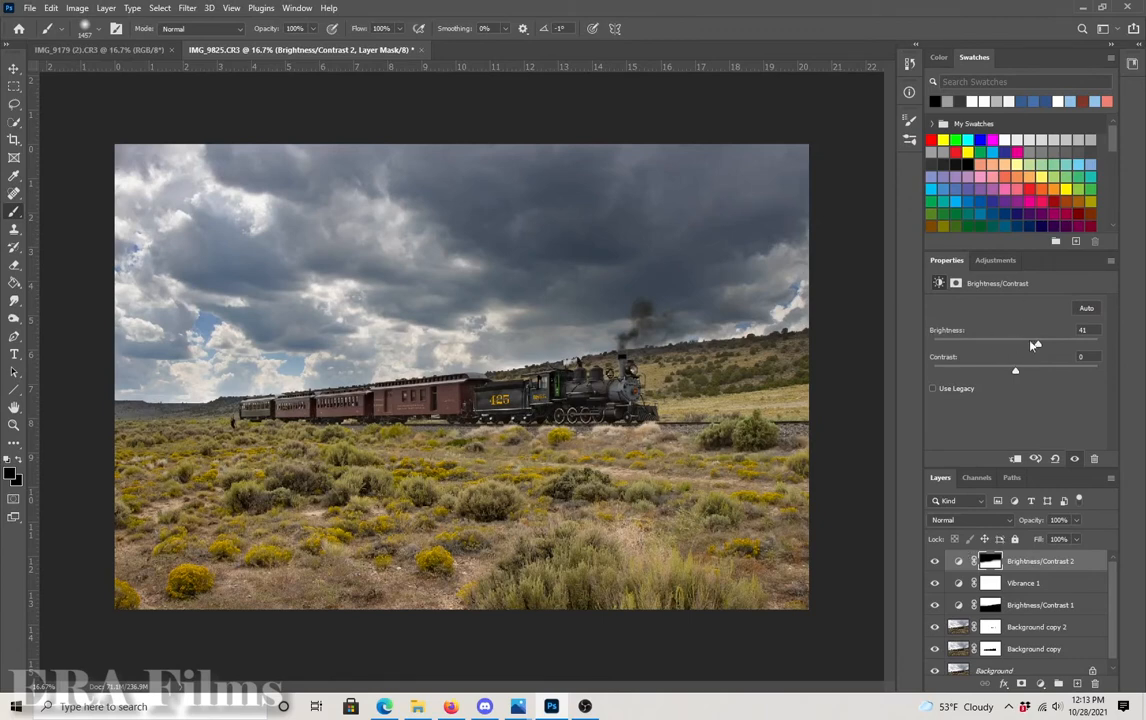
Lower the foreground Brightness adjustment to 30
drag(1035, 343, 1015, 343)
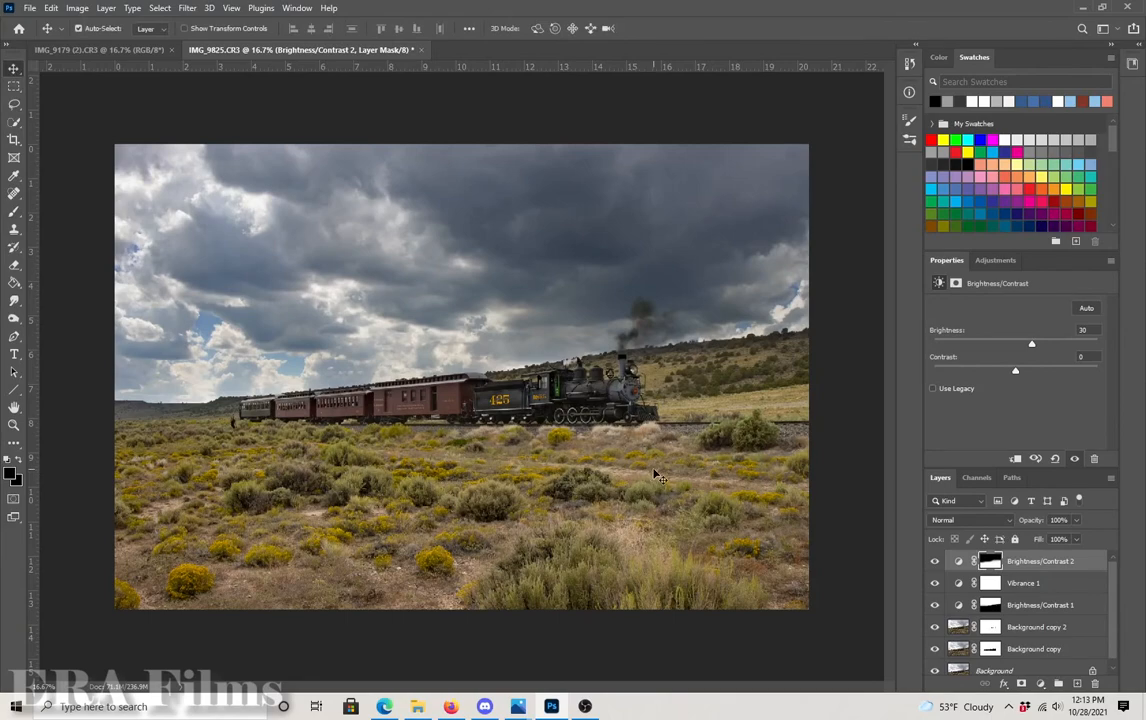
mouse_move(557, 491)
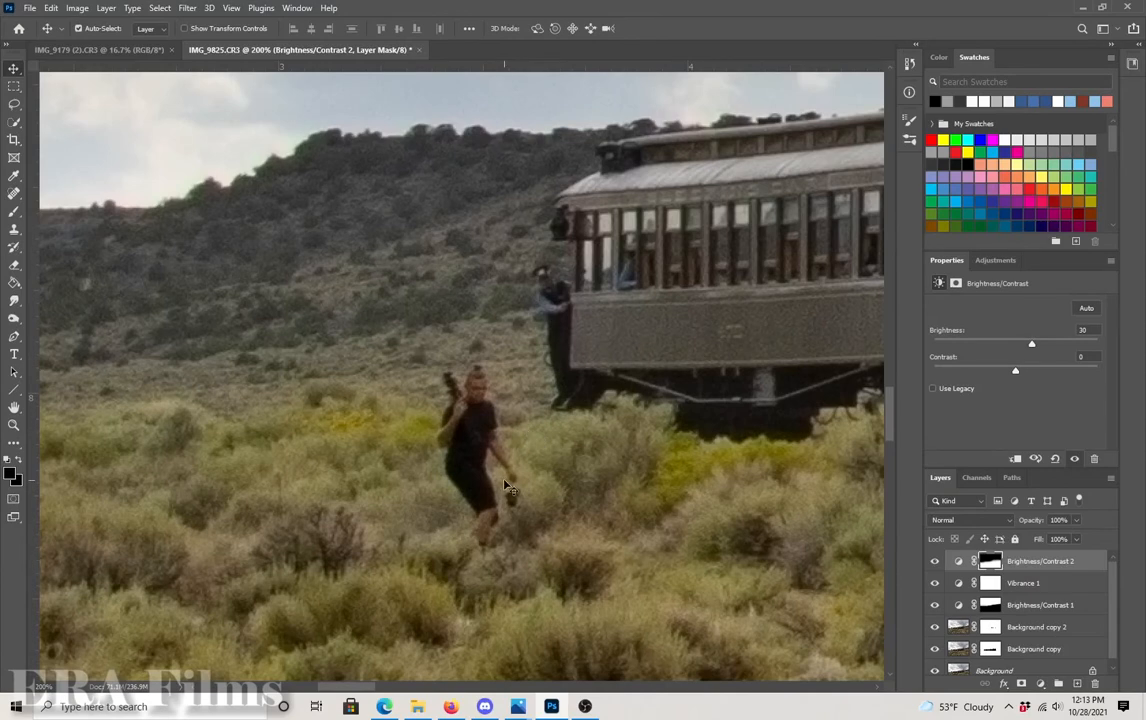
mouse_move(508, 472)
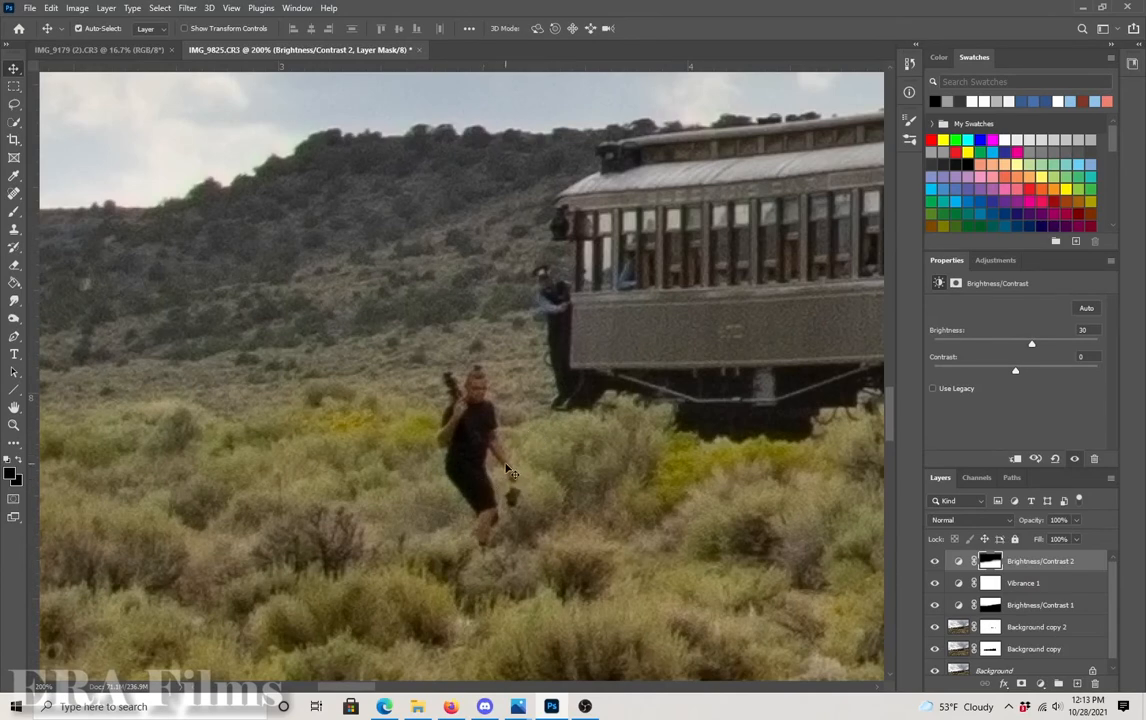
mouse_move(463, 463)
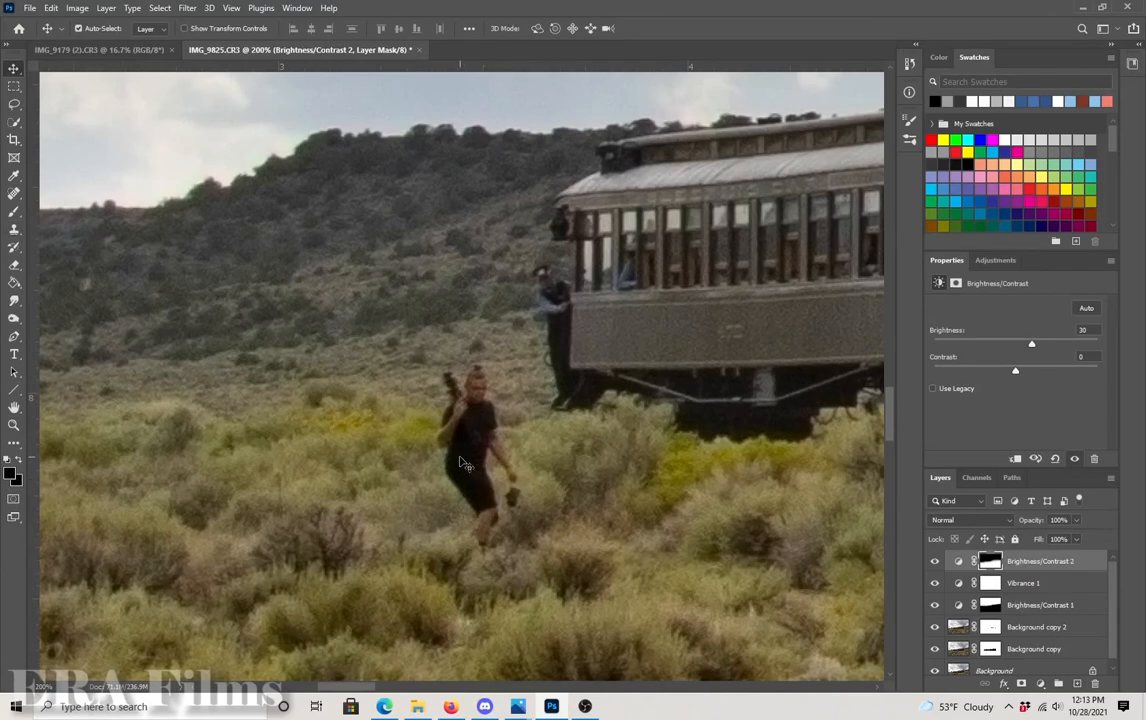
mouse_move(248, 258)
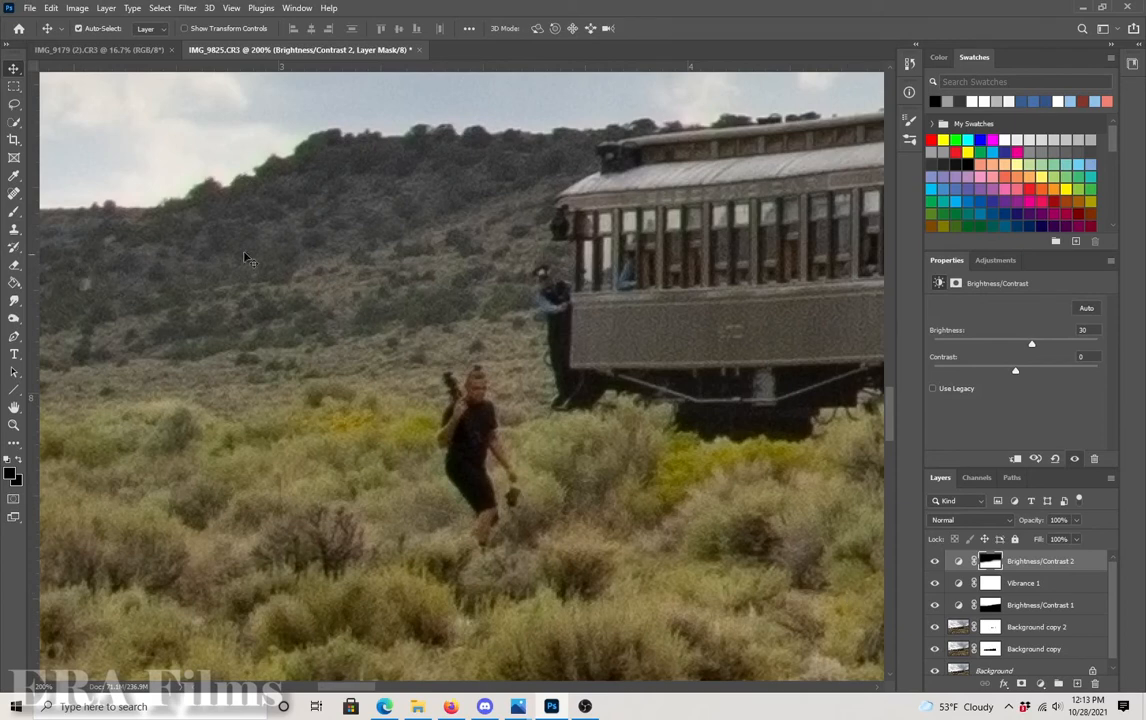
mouse_move(36, 228)
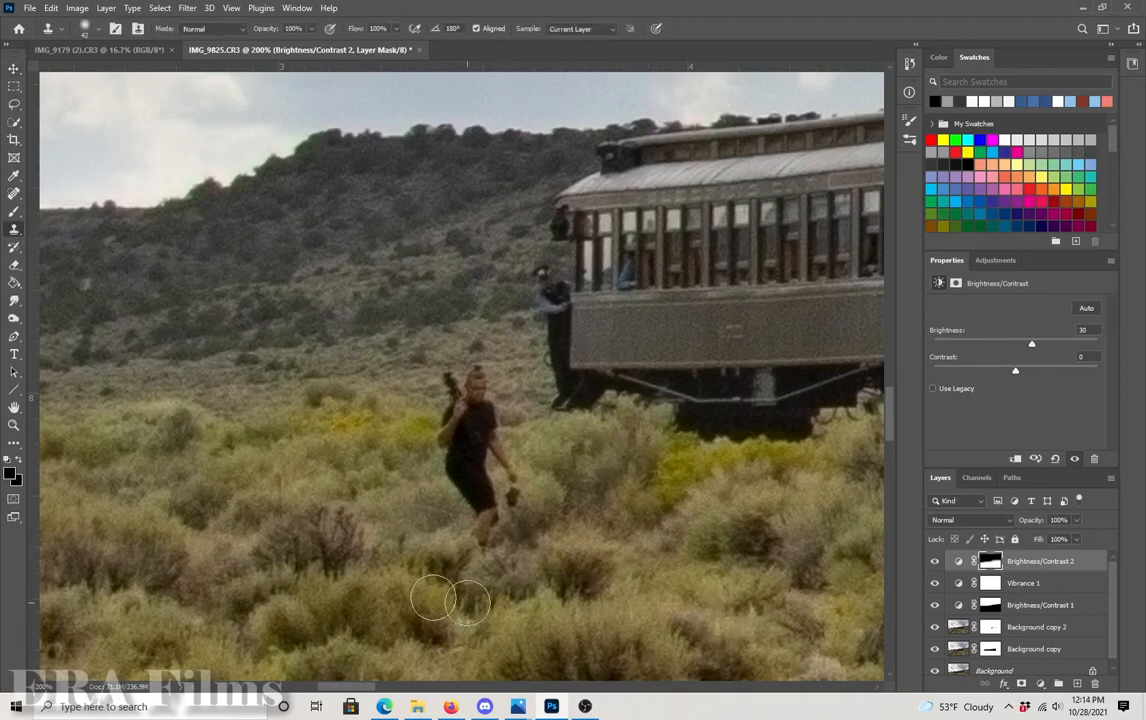
mouse_move(178, 470)
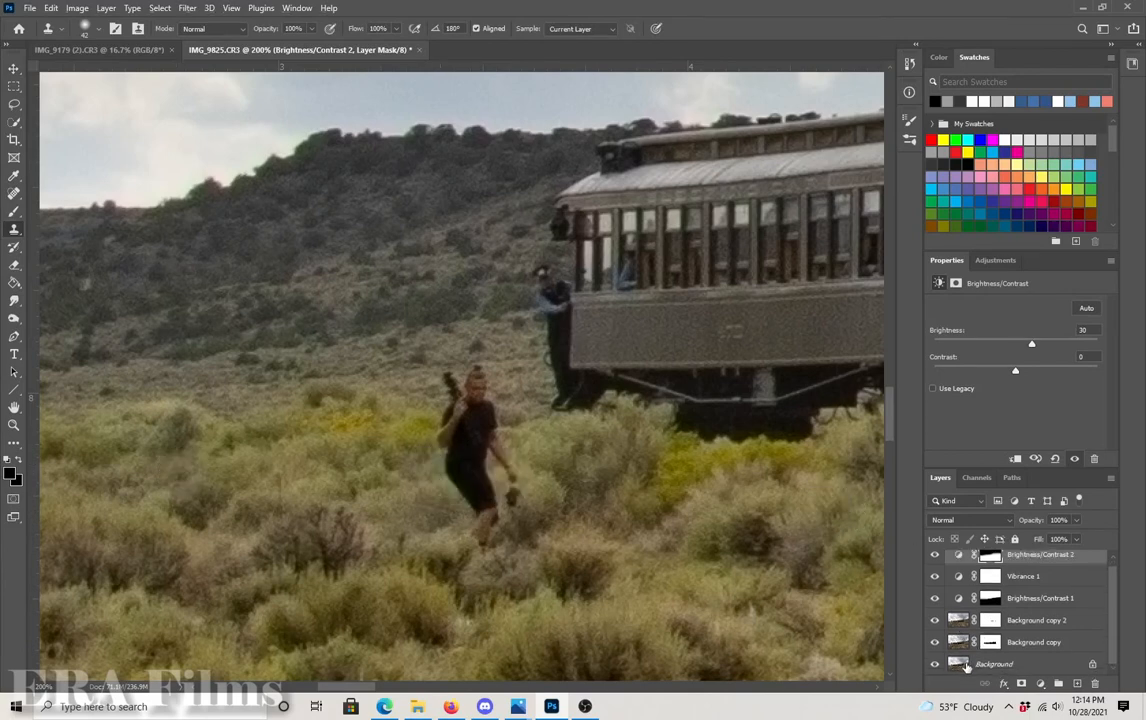
Duplicate the image layers as Background copy 3, 4 and 5
click(994, 664)
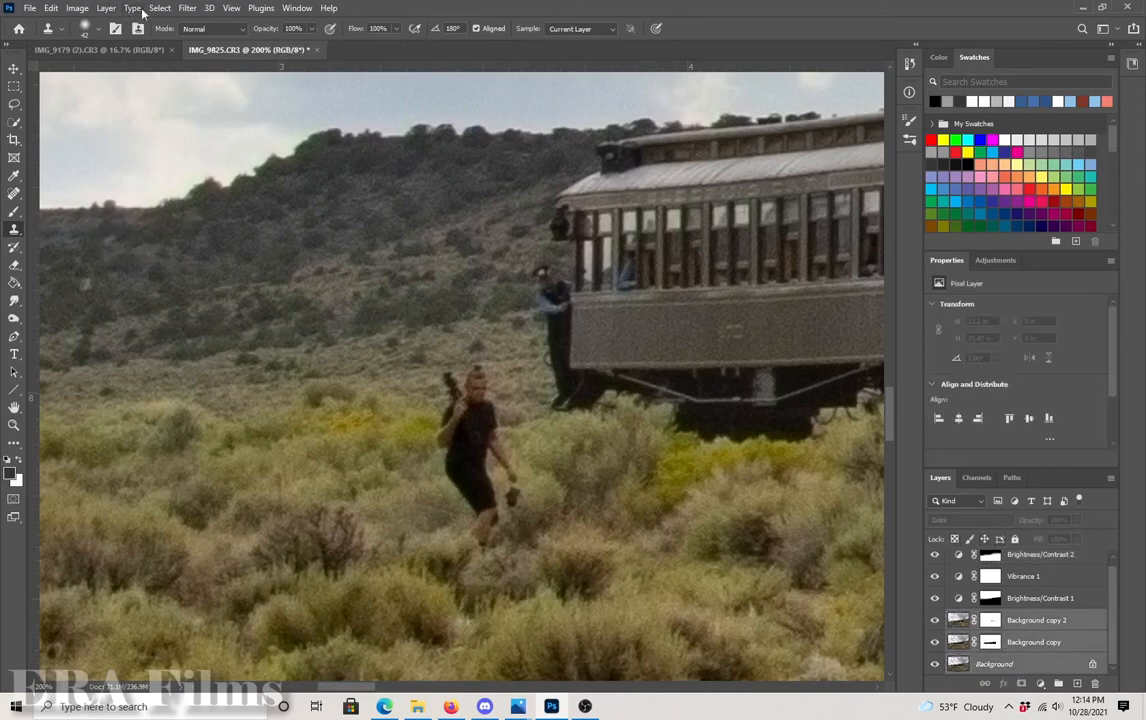
click(106, 8)
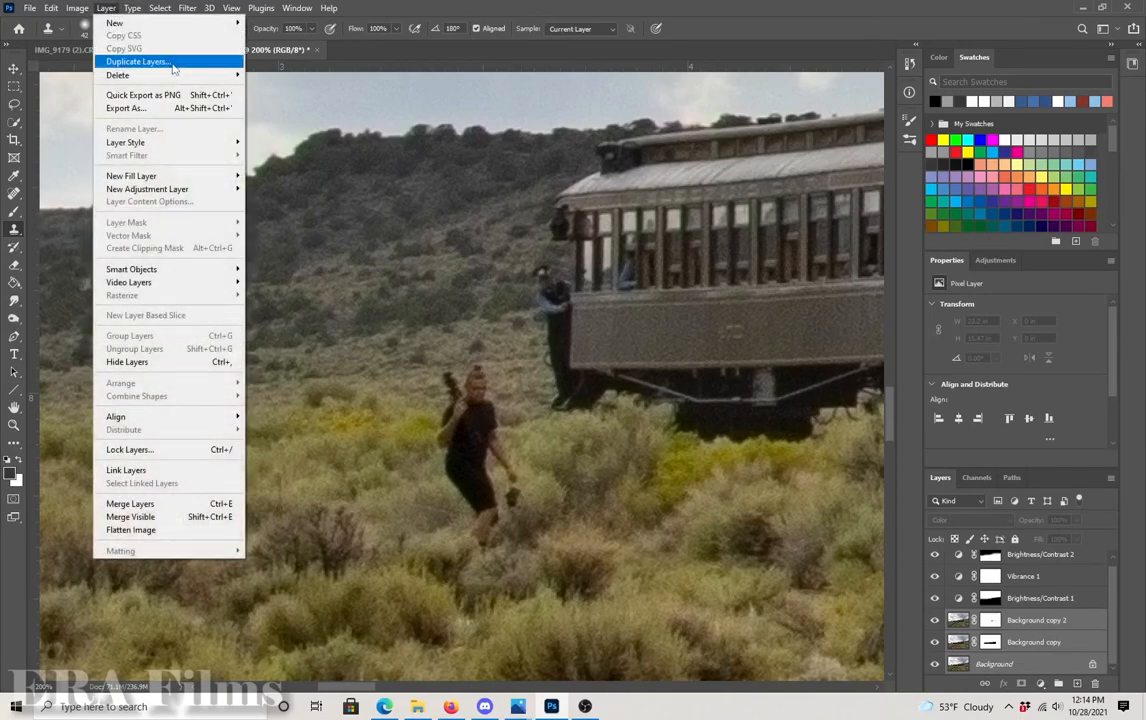
click(137, 61)
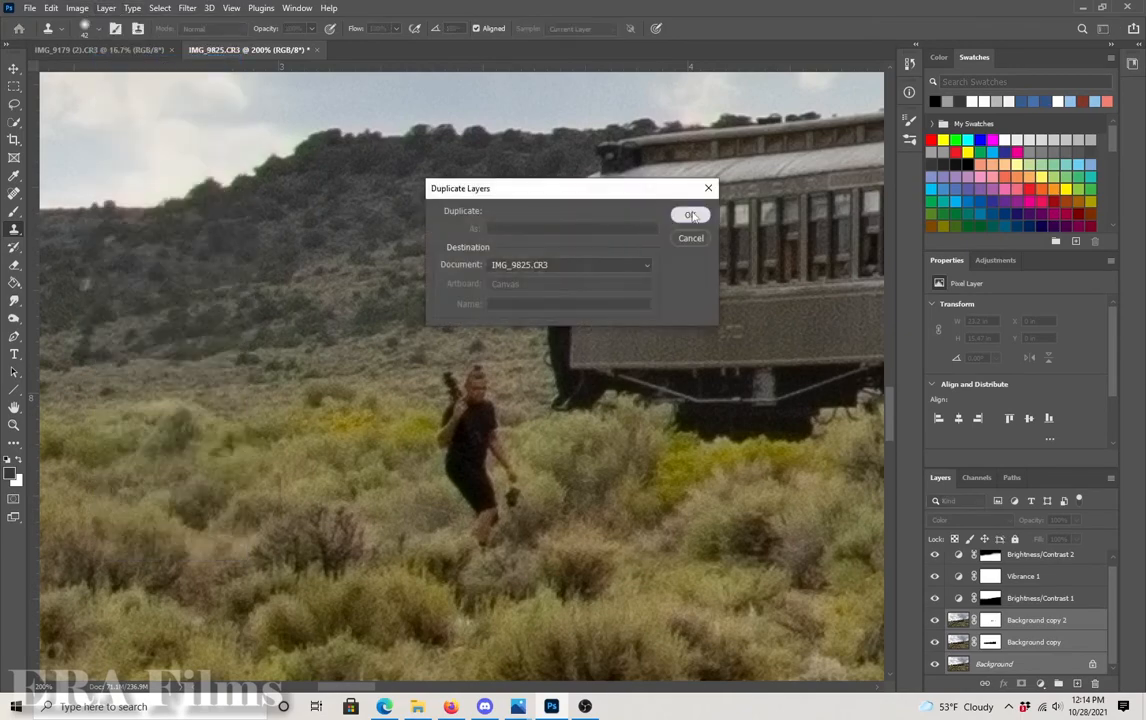
click(691, 214)
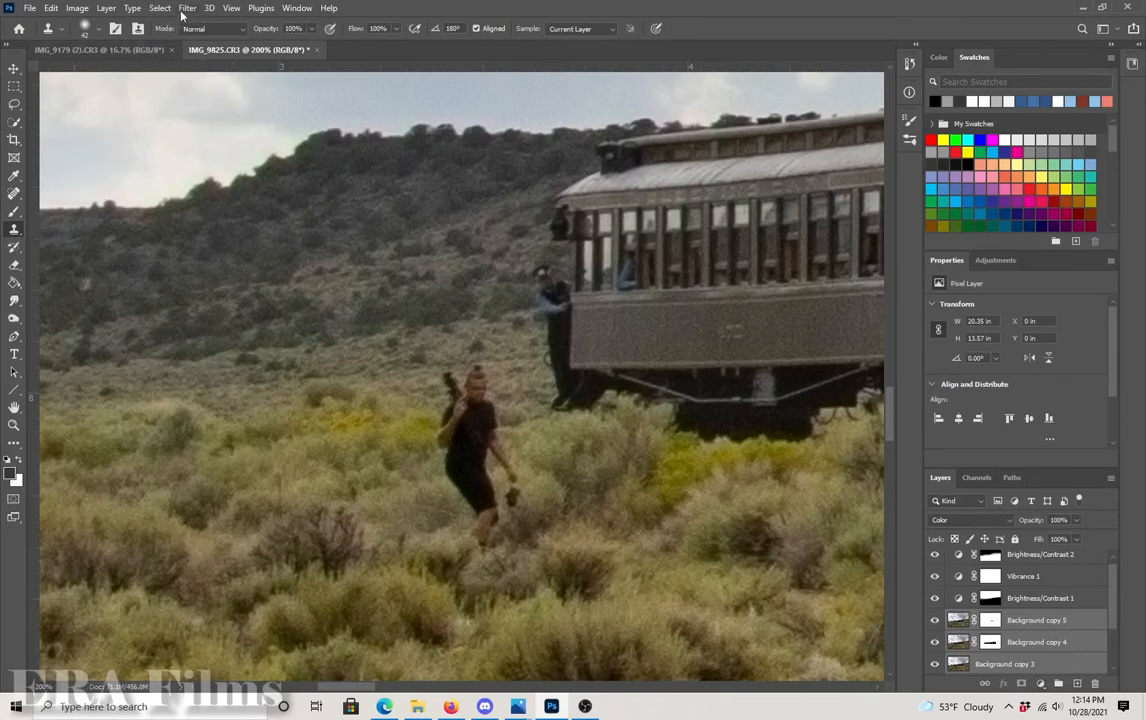
mouse_move(118, 12)
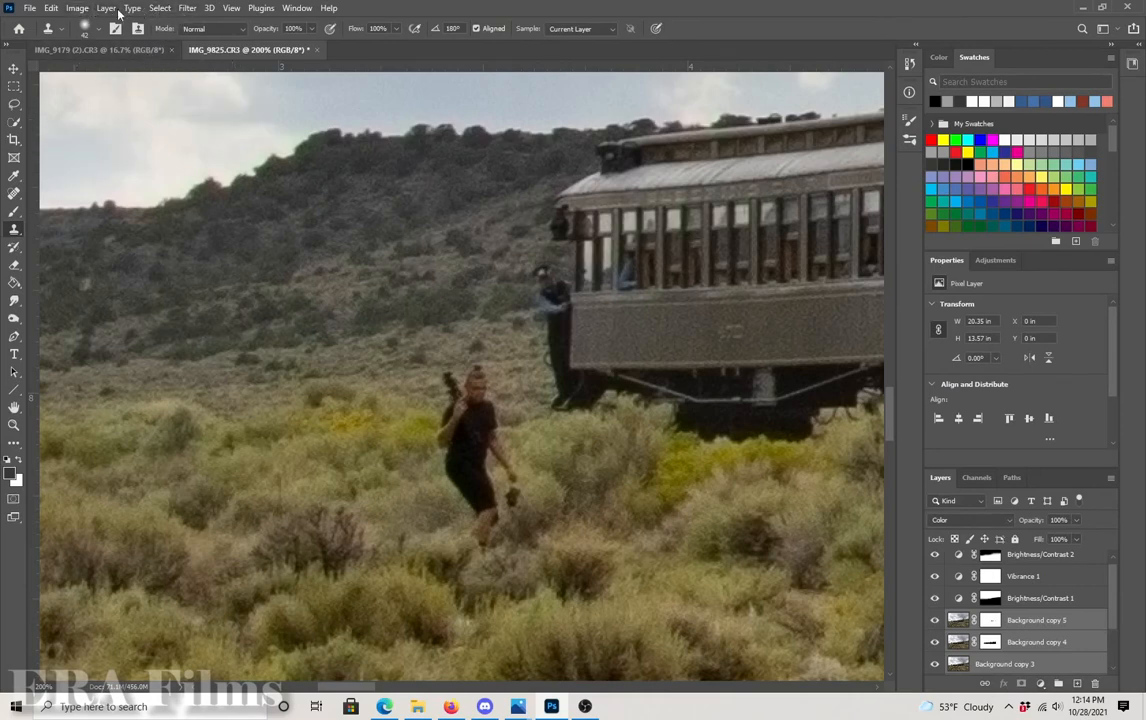
Merge the duplicated layers into a single Background copy 5 layer
click(106, 8)
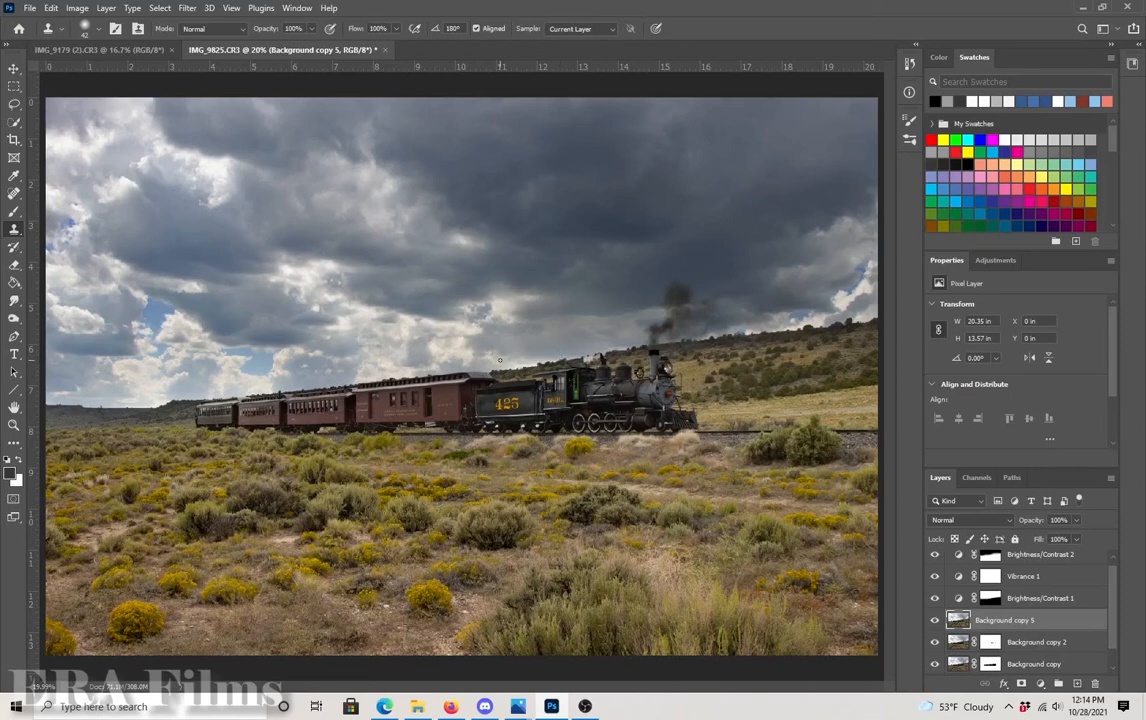
mouse_move(504, 355)
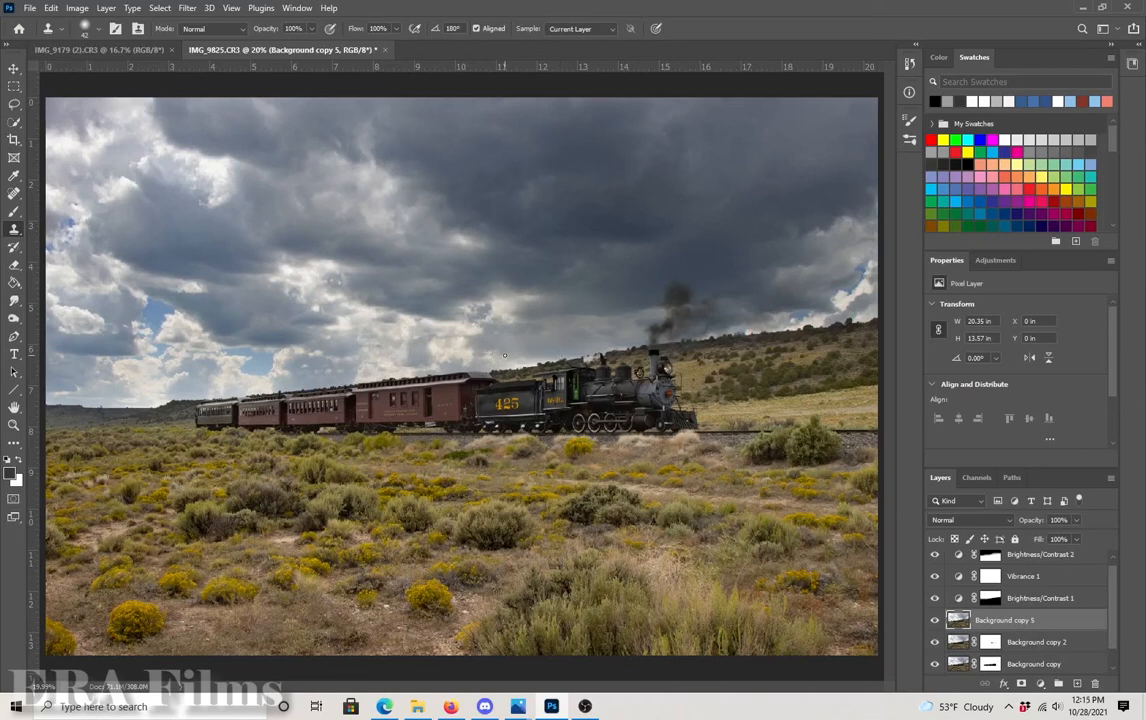